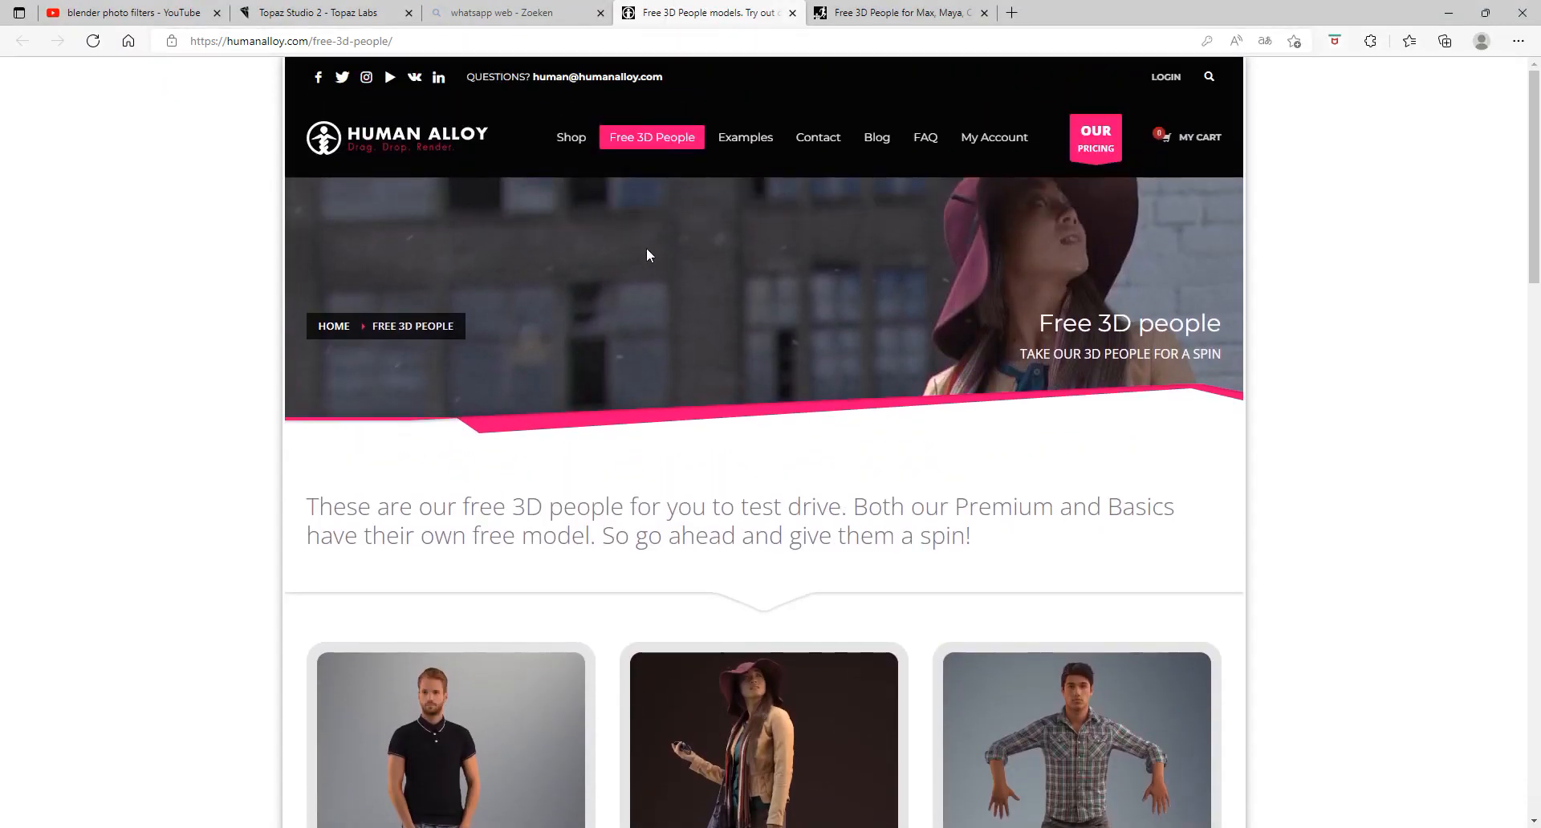
# Browse into Documents > 3D assets > person > best to reach the downloaded FBX models
pyautogui.scroll(-3)
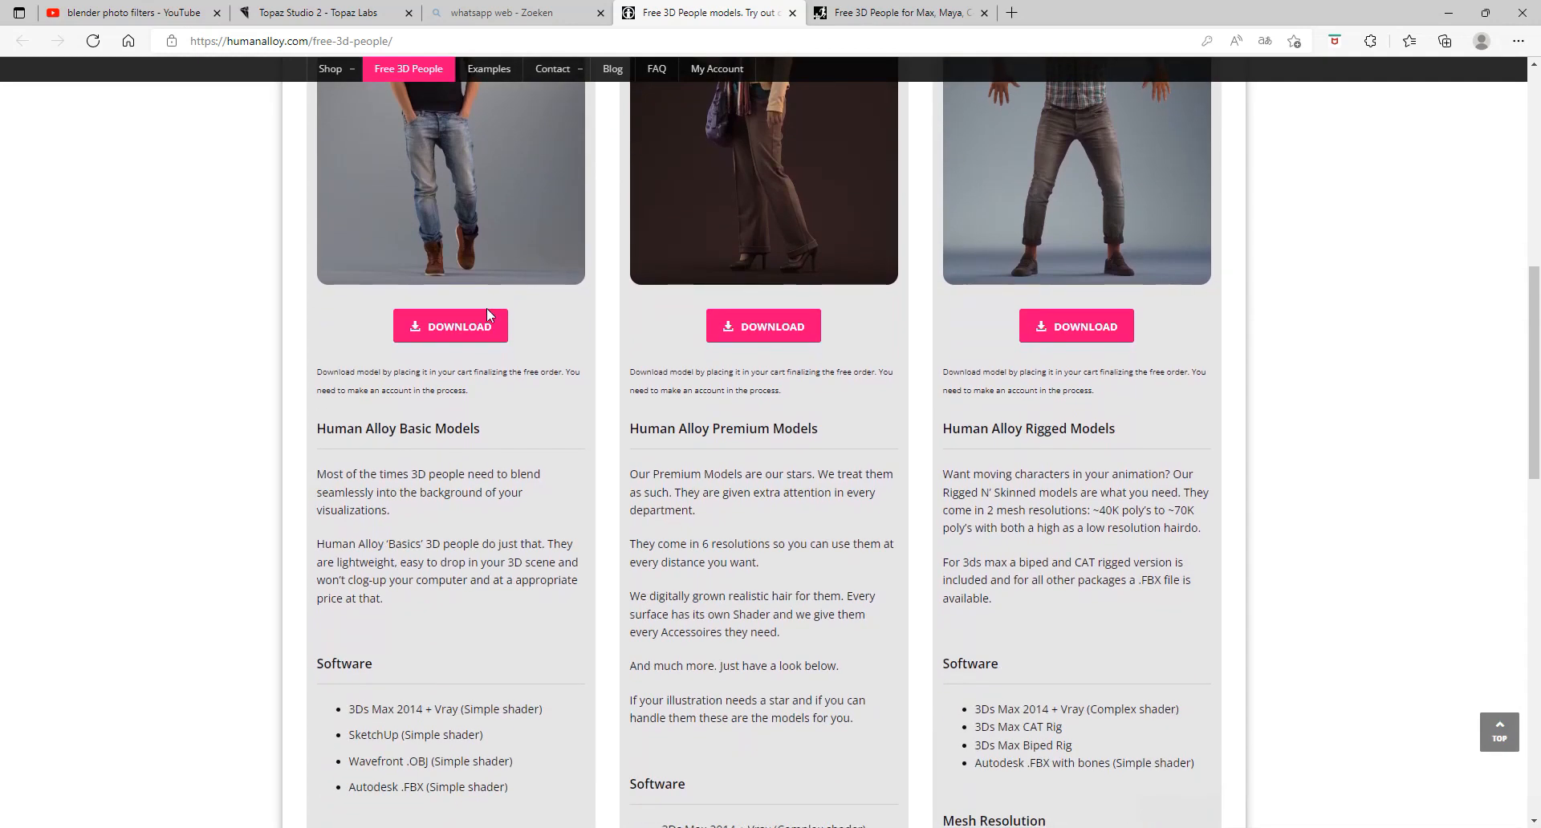
pyautogui.scroll(-3)
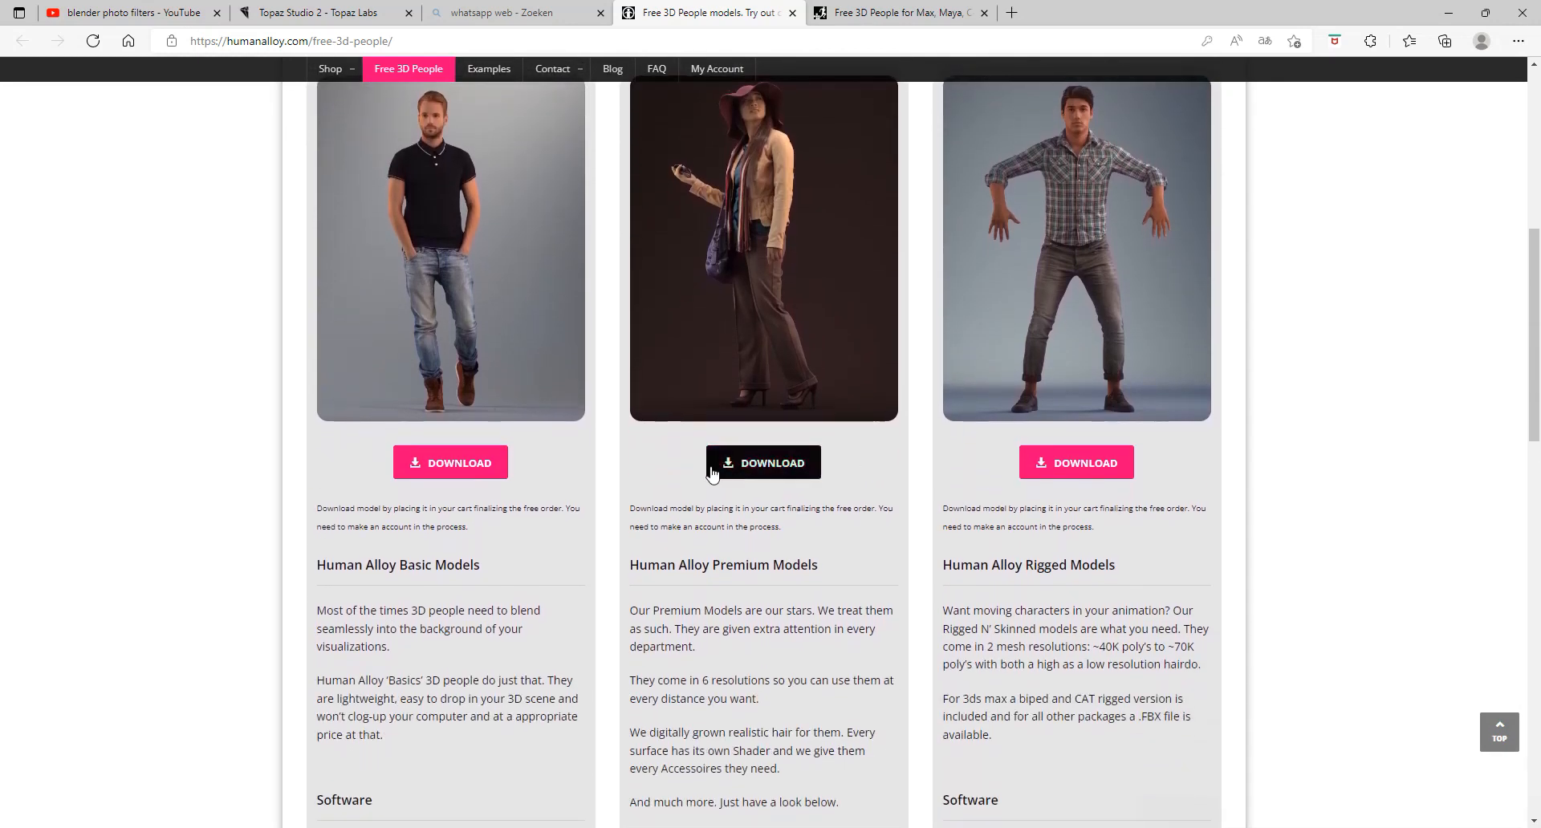
pyautogui.moveTo(763, 462)
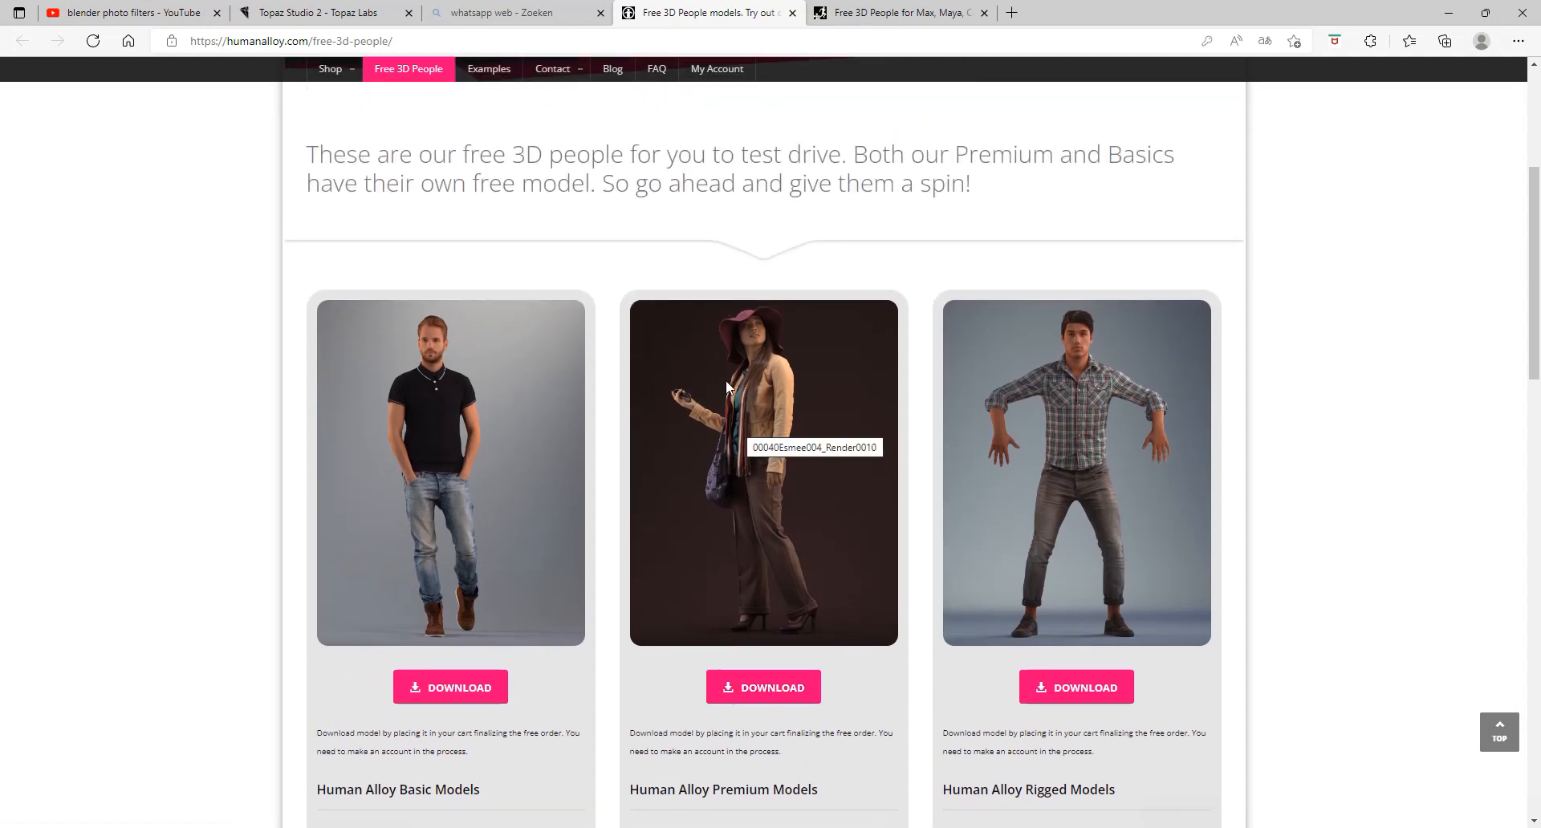
pyautogui.click(896, 11)
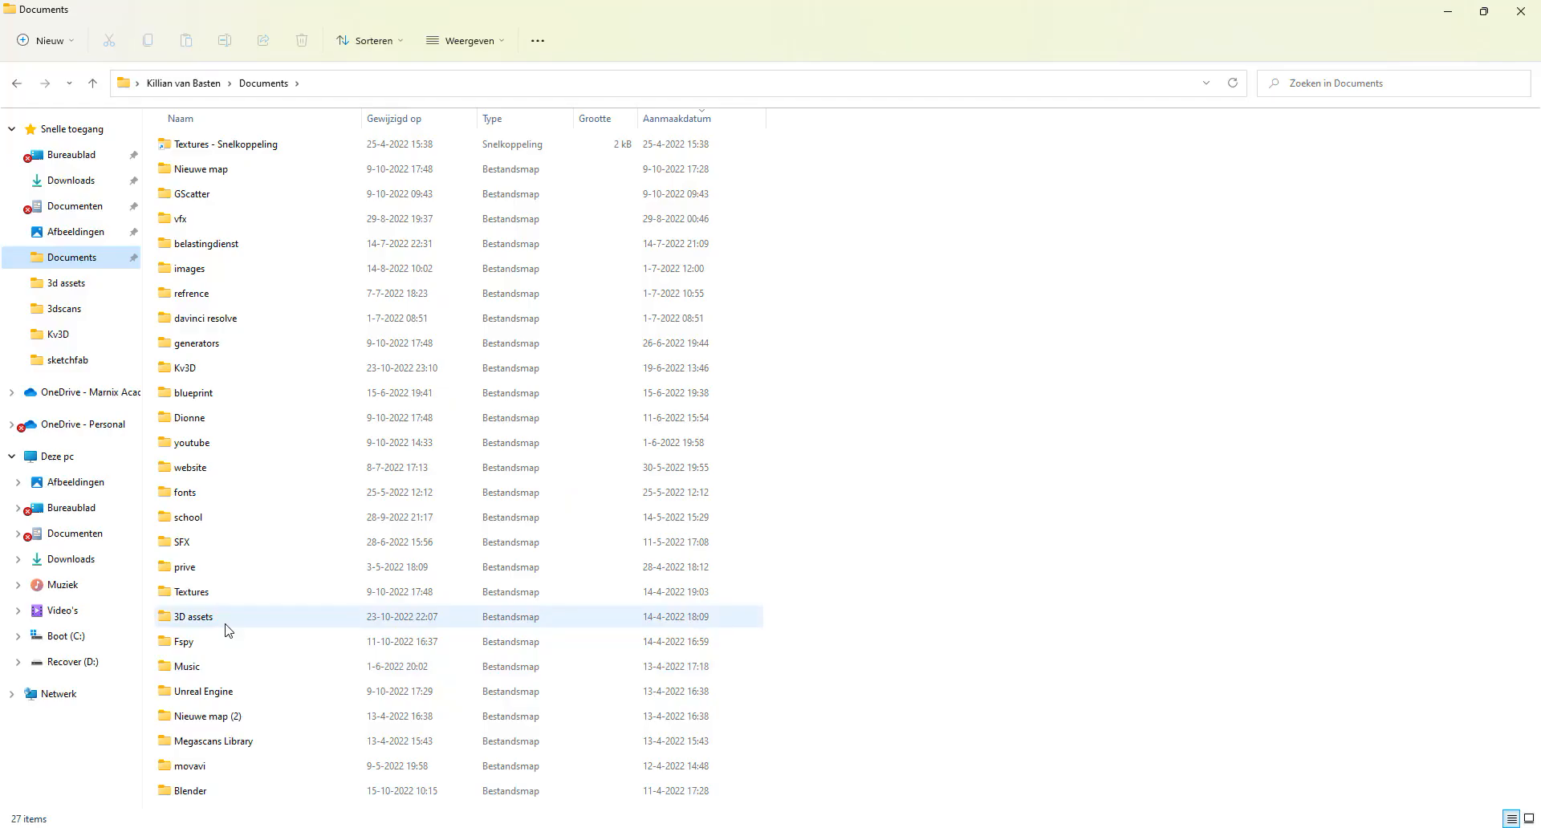
pyautogui.doubleClick(192, 617)
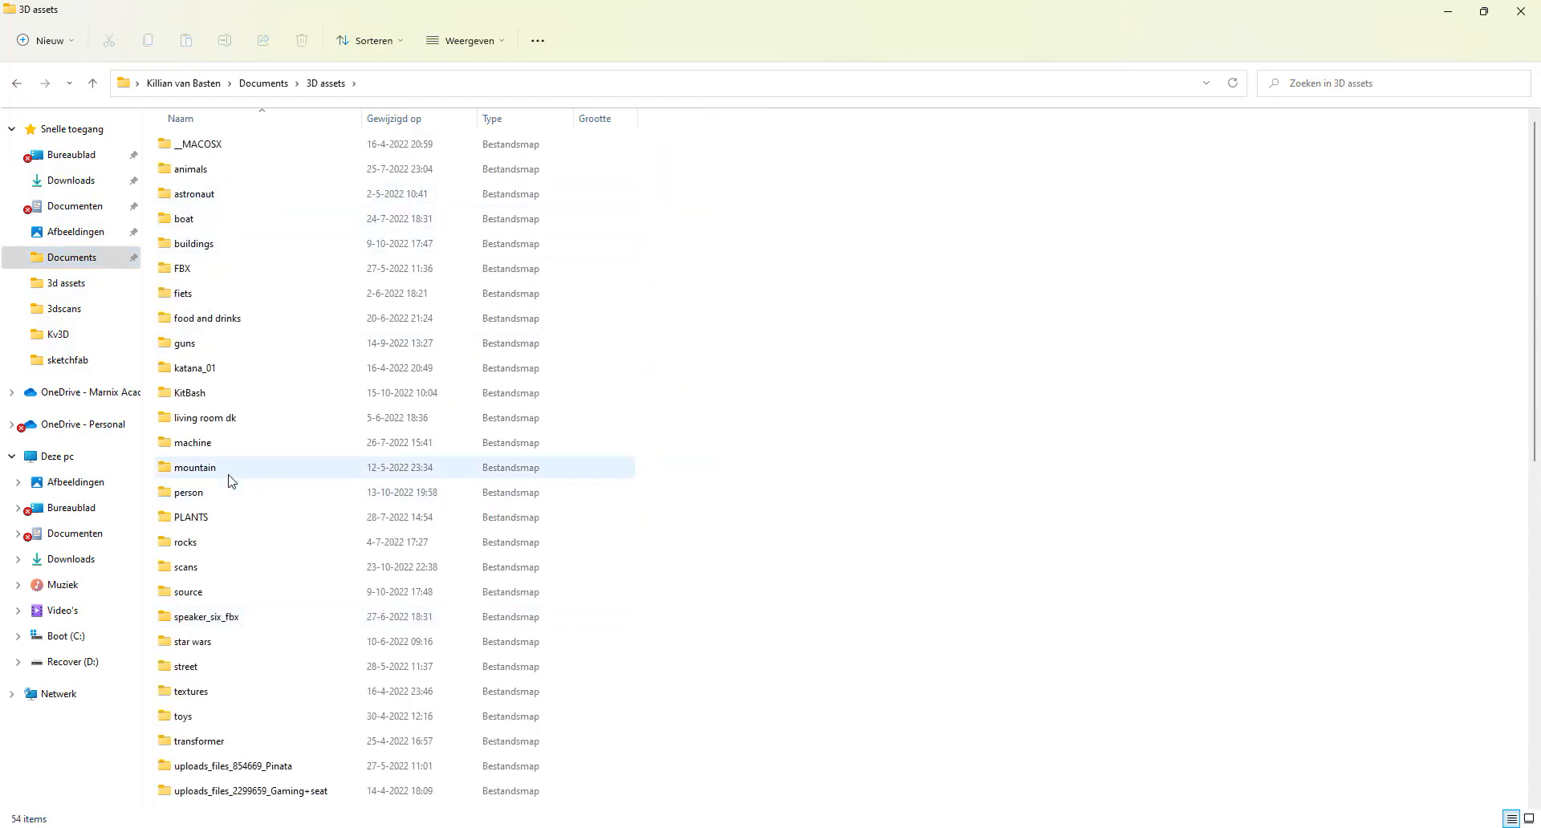
pyautogui.doubleClick(191, 493)
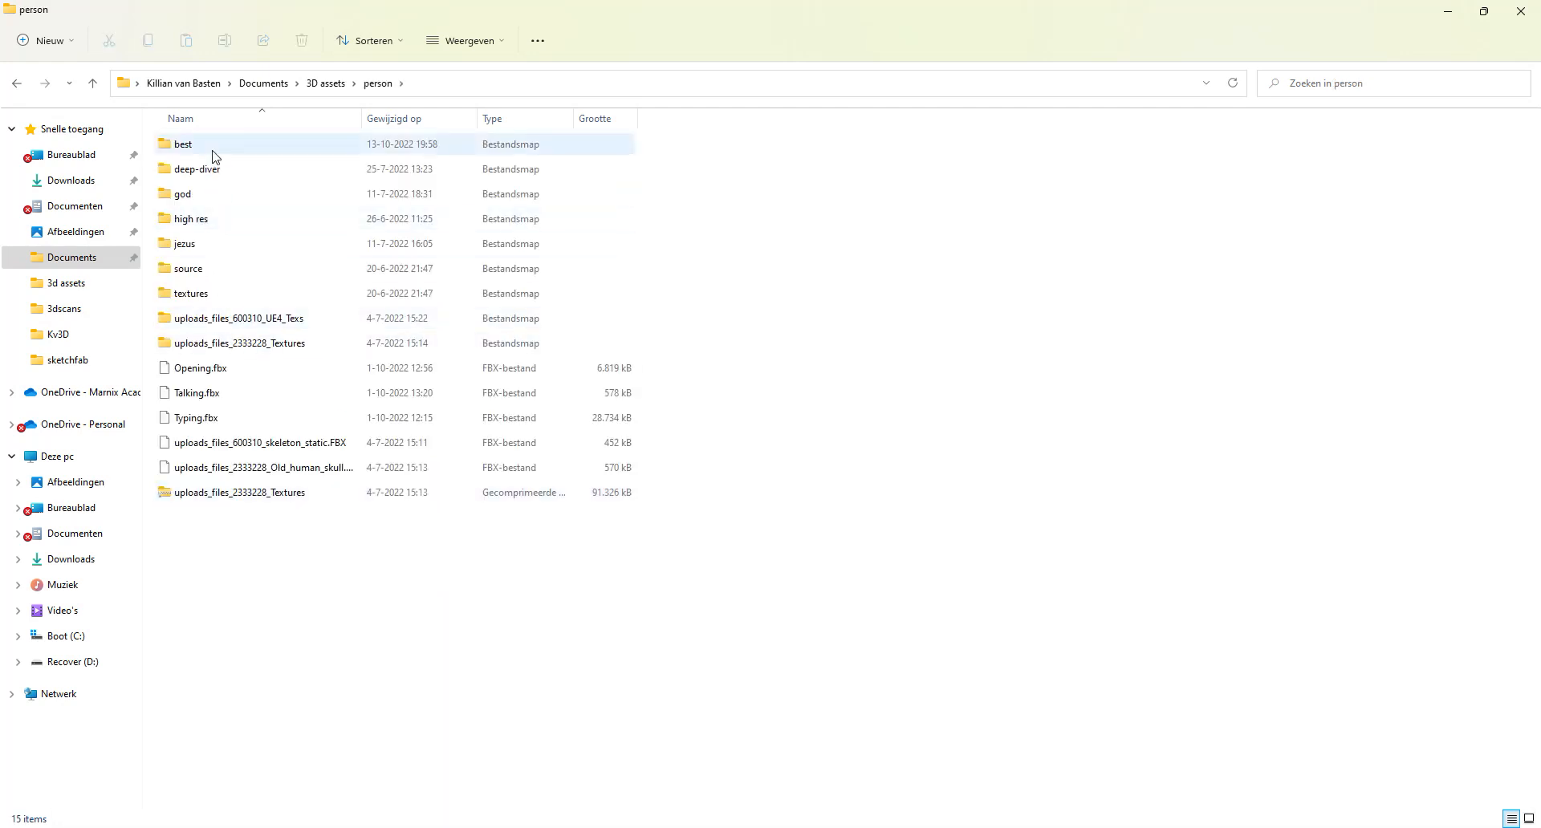
pyautogui.doubleClick(181, 143)
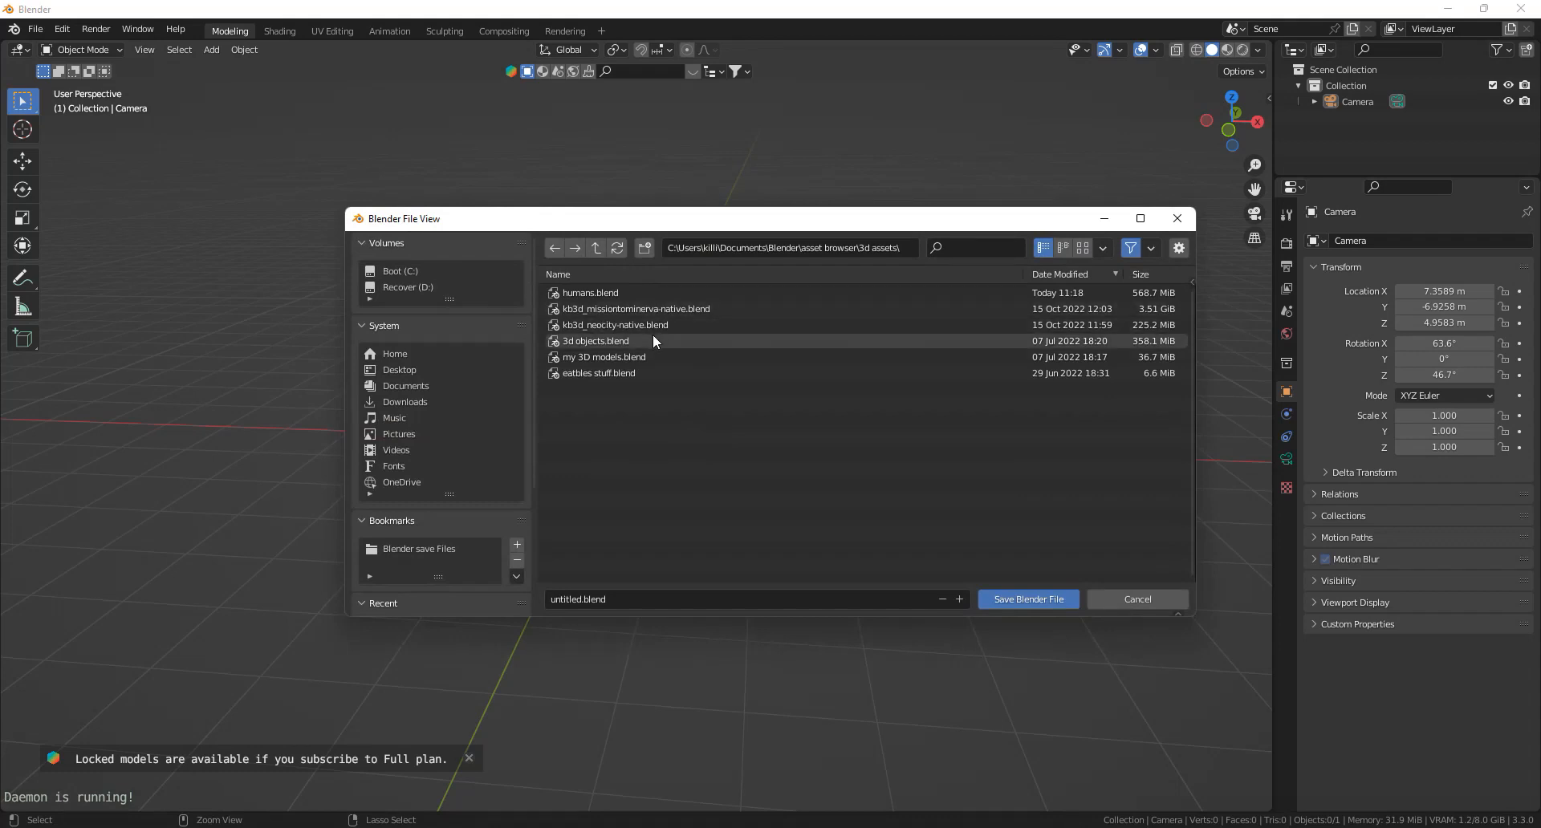
# Navigate up to the asset browser folder and into its 3d assets library folder
pyautogui.click(594, 247)
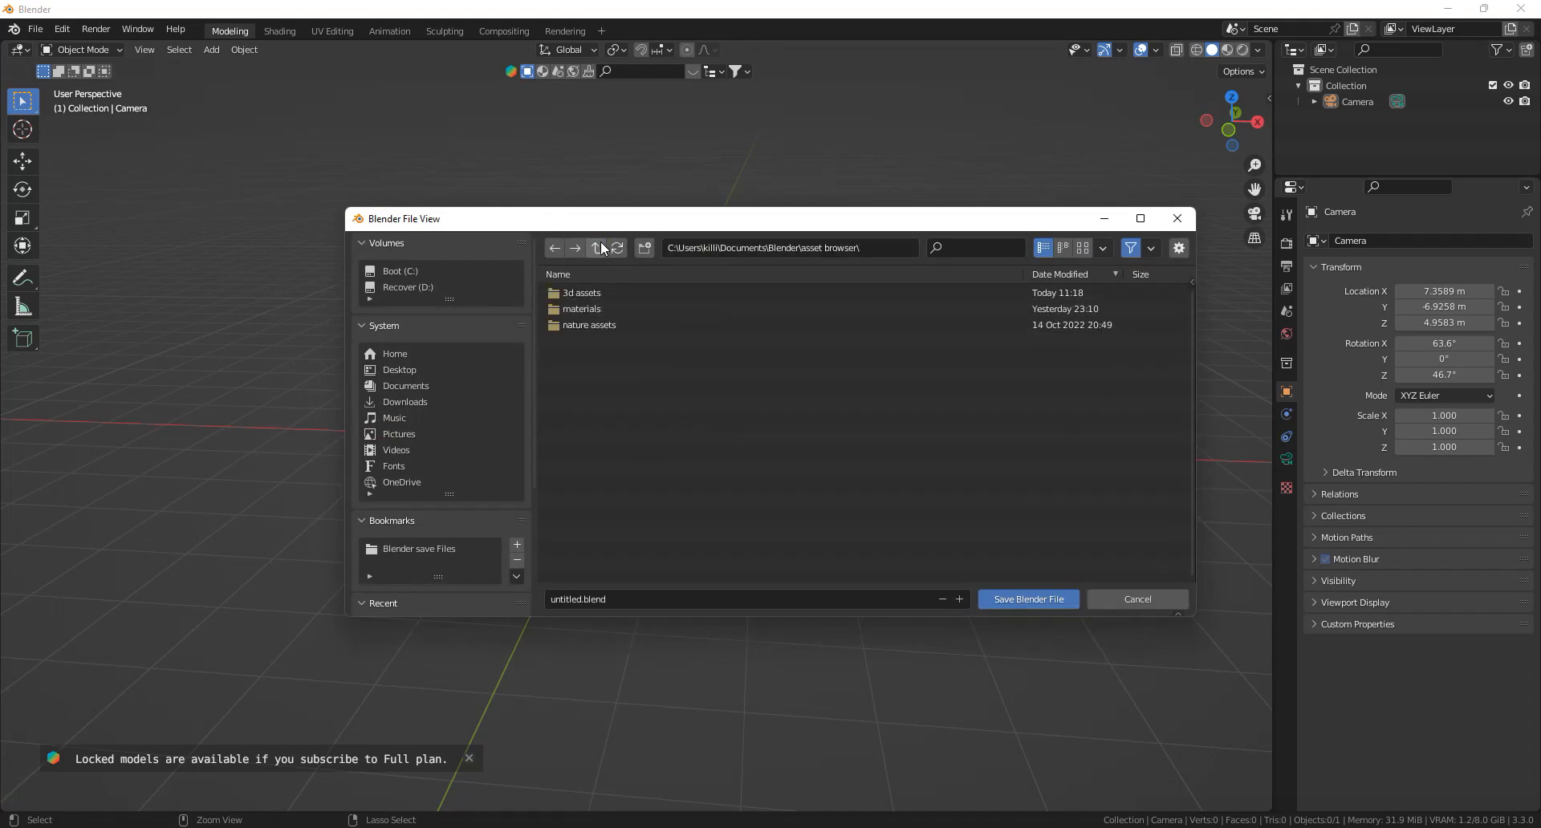
pyautogui.click(595, 247)
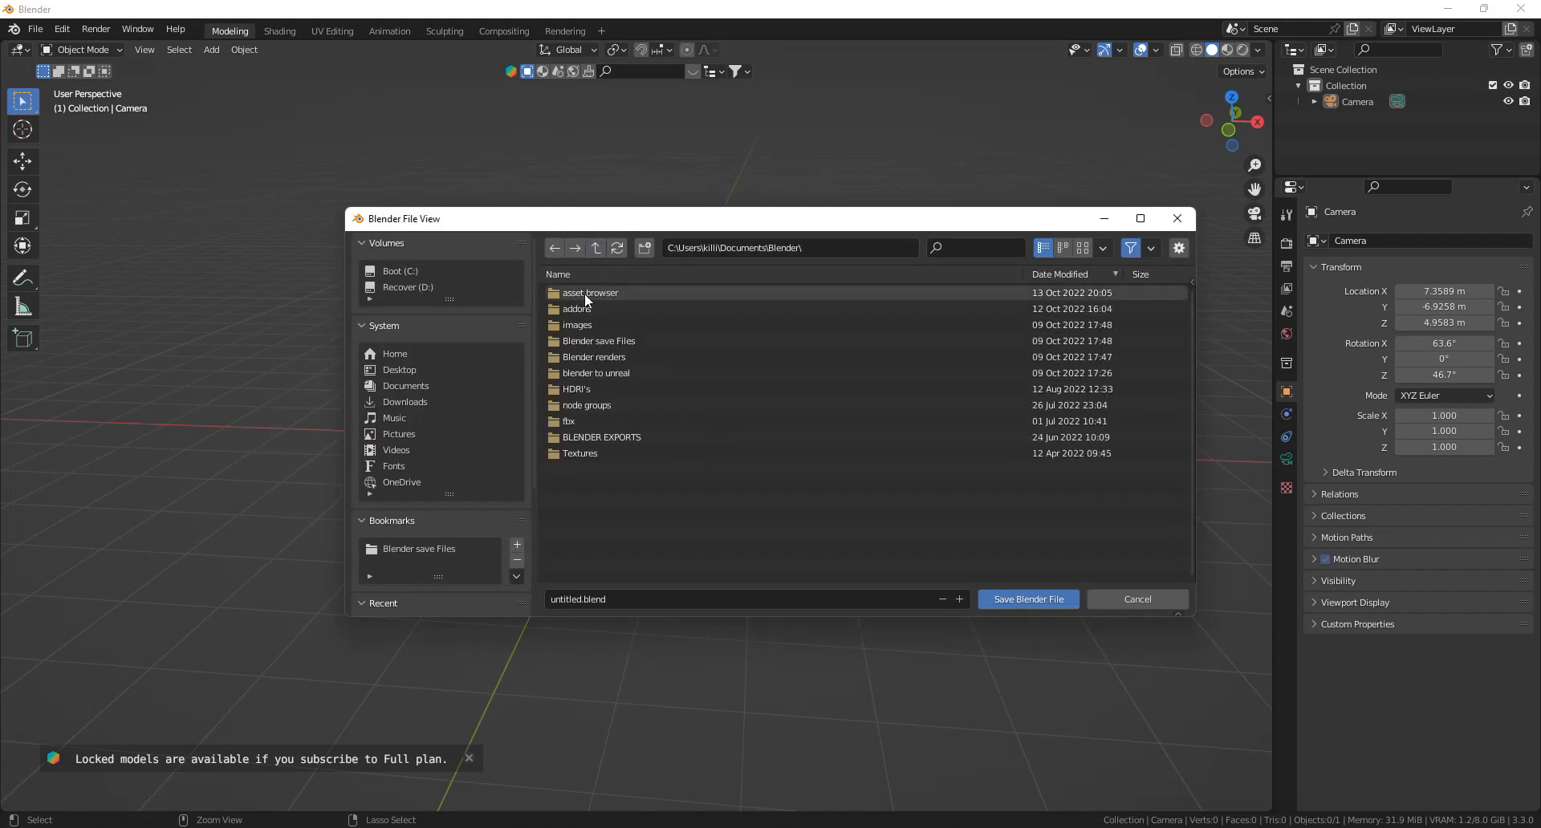
pyautogui.doubleClick(589, 292)
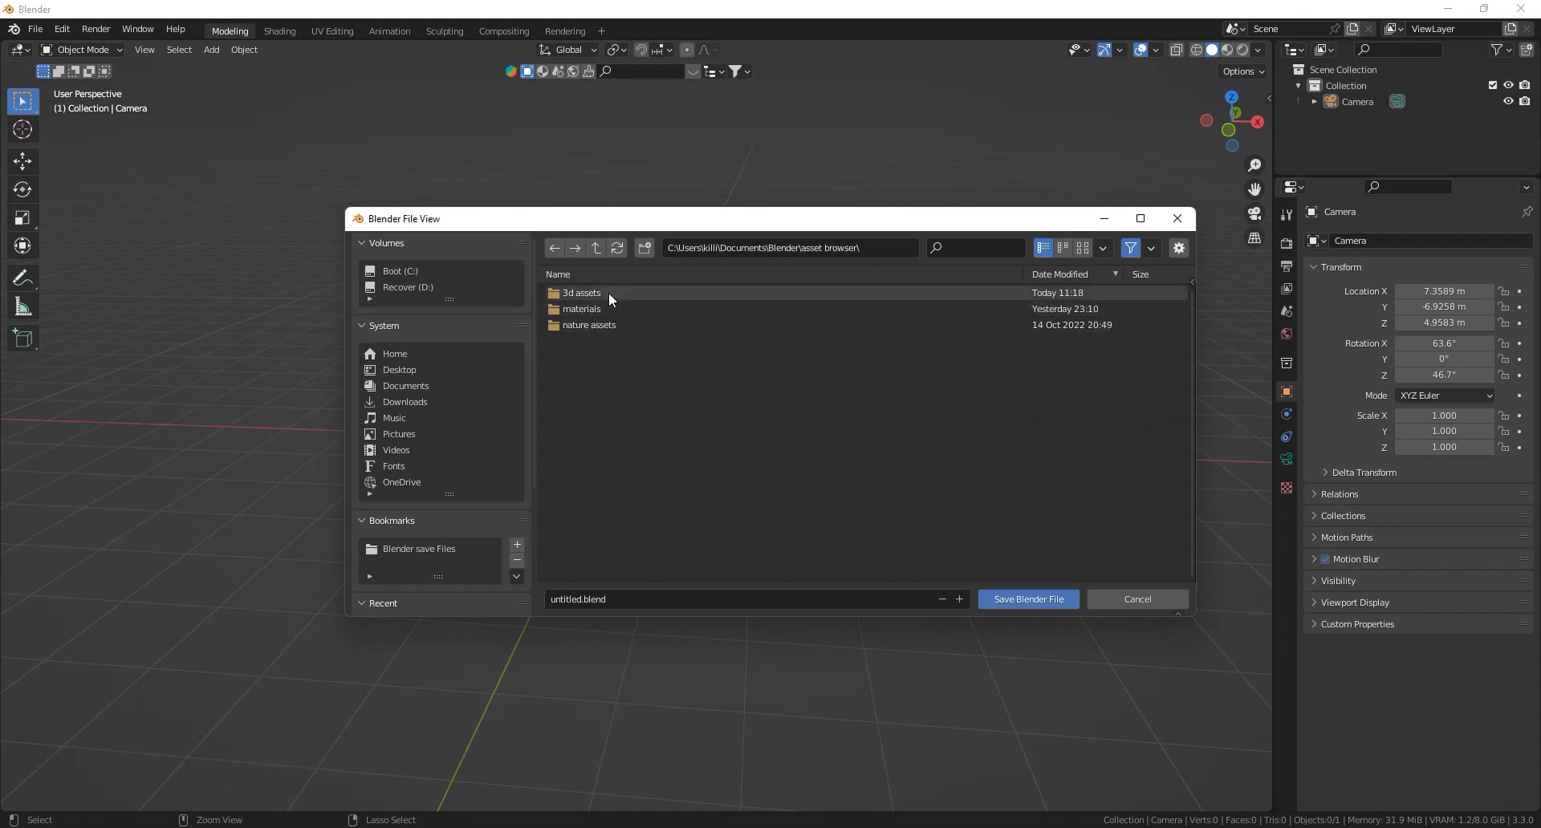
pyautogui.doubleClick(582, 292)
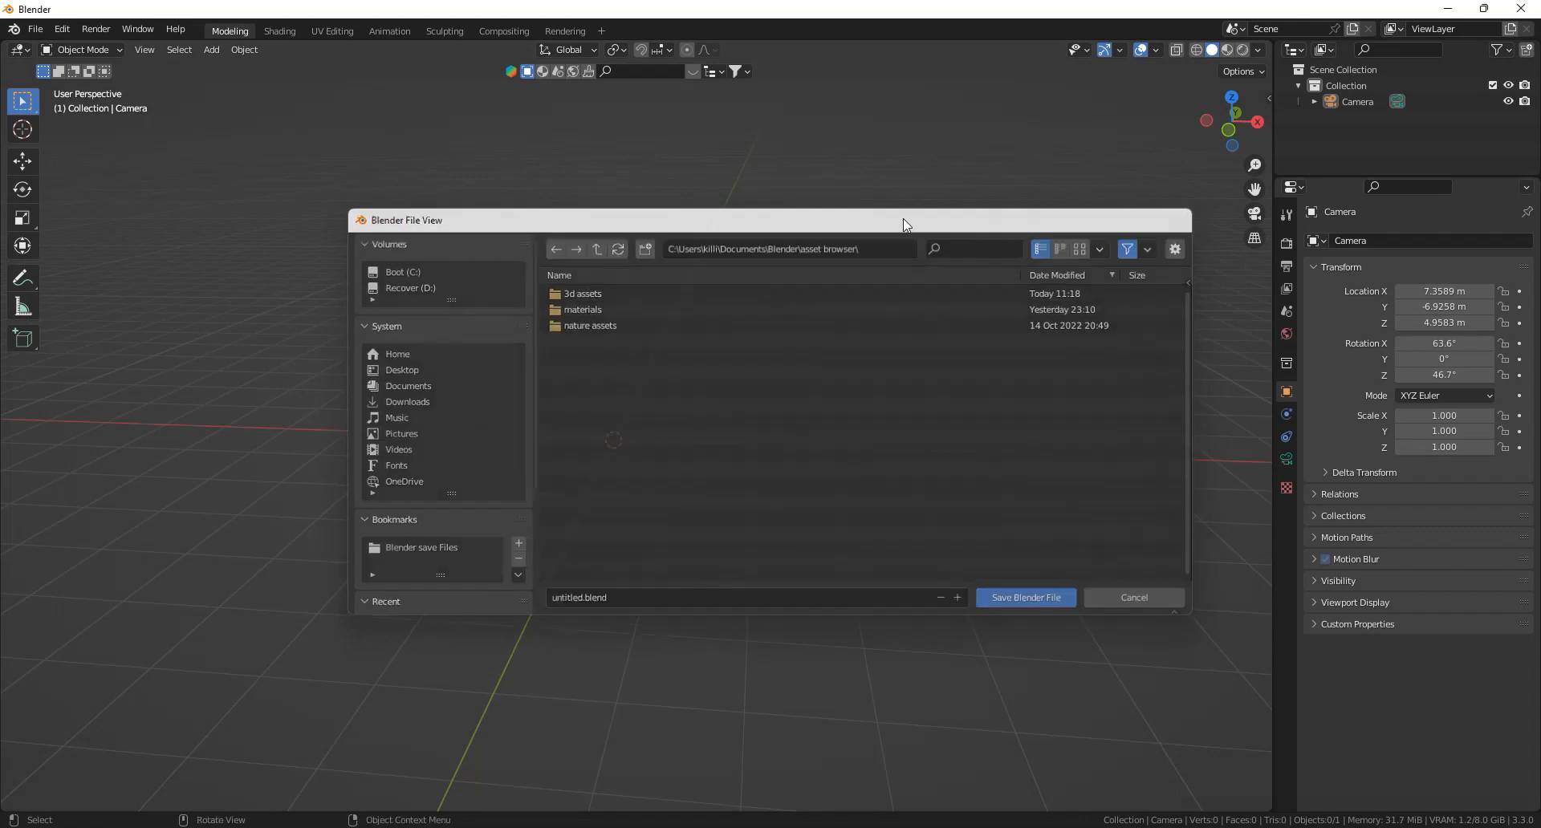
pyautogui.click(36, 31)
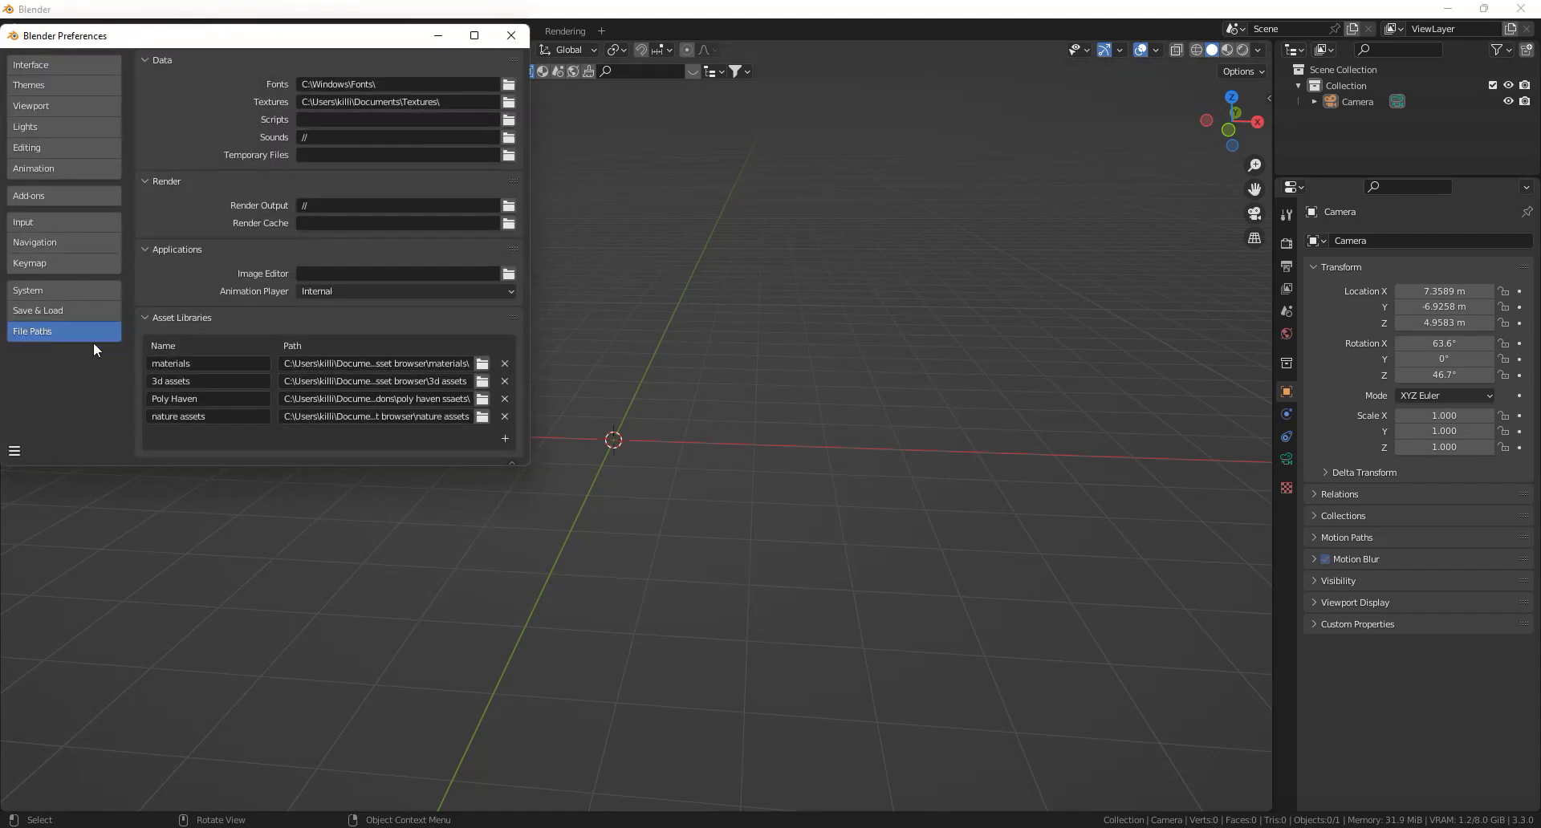
pyautogui.moveTo(196, 370)
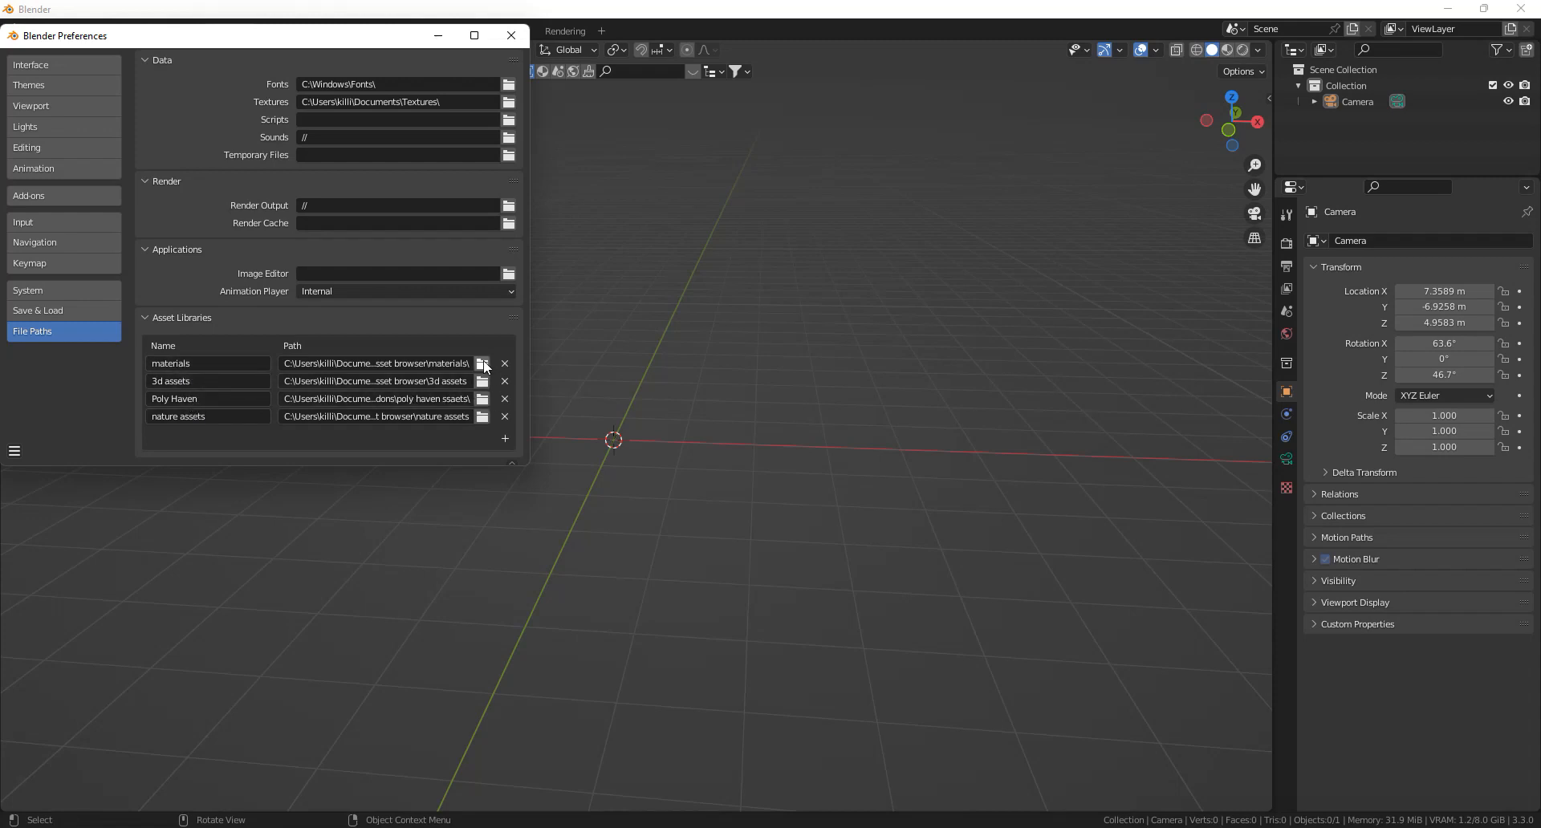
# Browse for the materials asset library folder from Preferences > File Paths
pyautogui.click(510, 35)
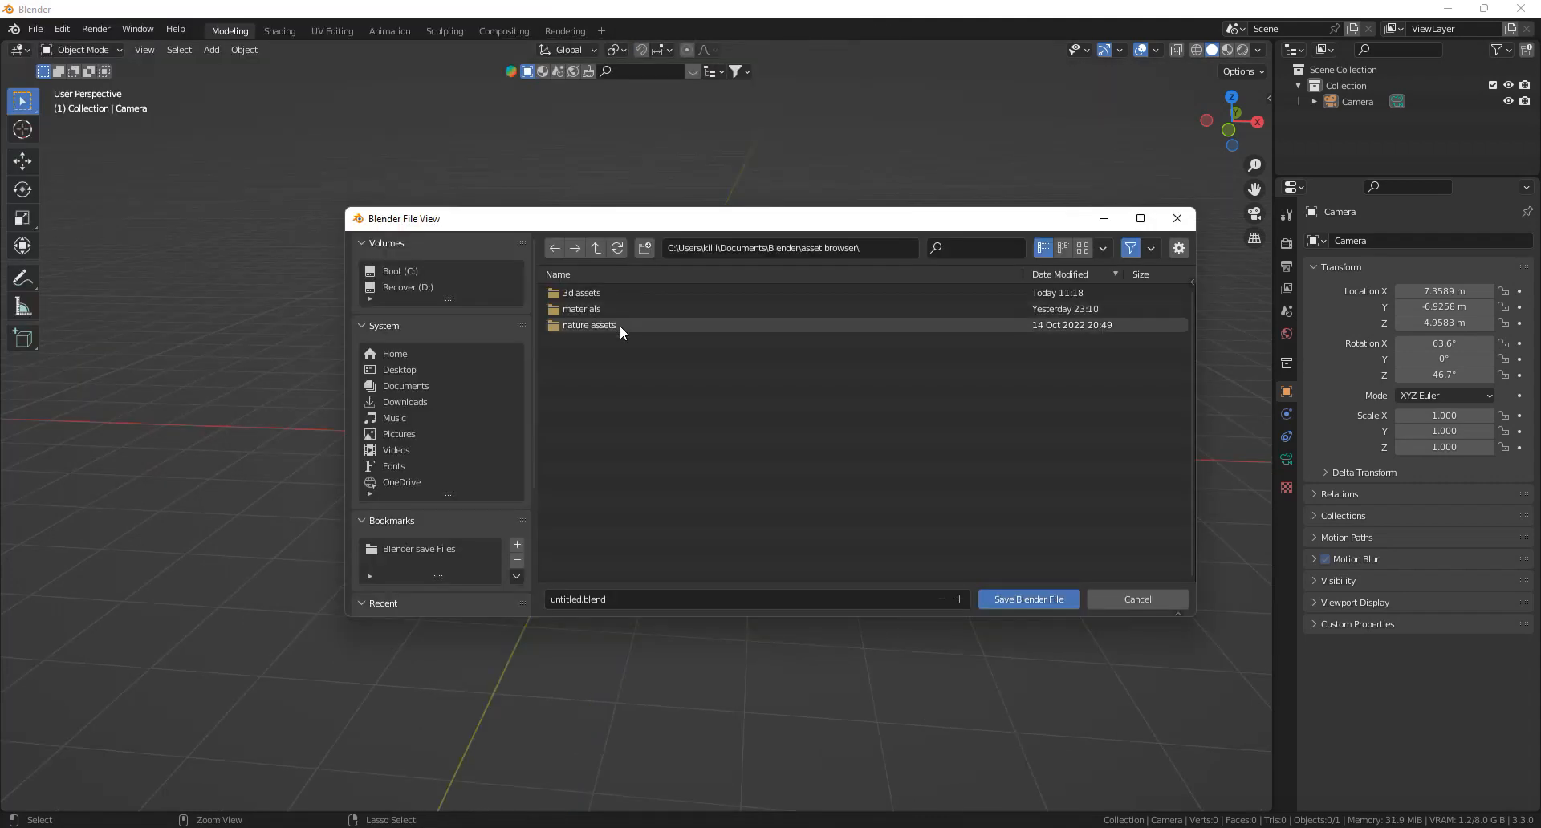
# Check the FBX import quick-favourite entry and start an FBX (.fbx) import
pyautogui.doubleClick(579, 292)
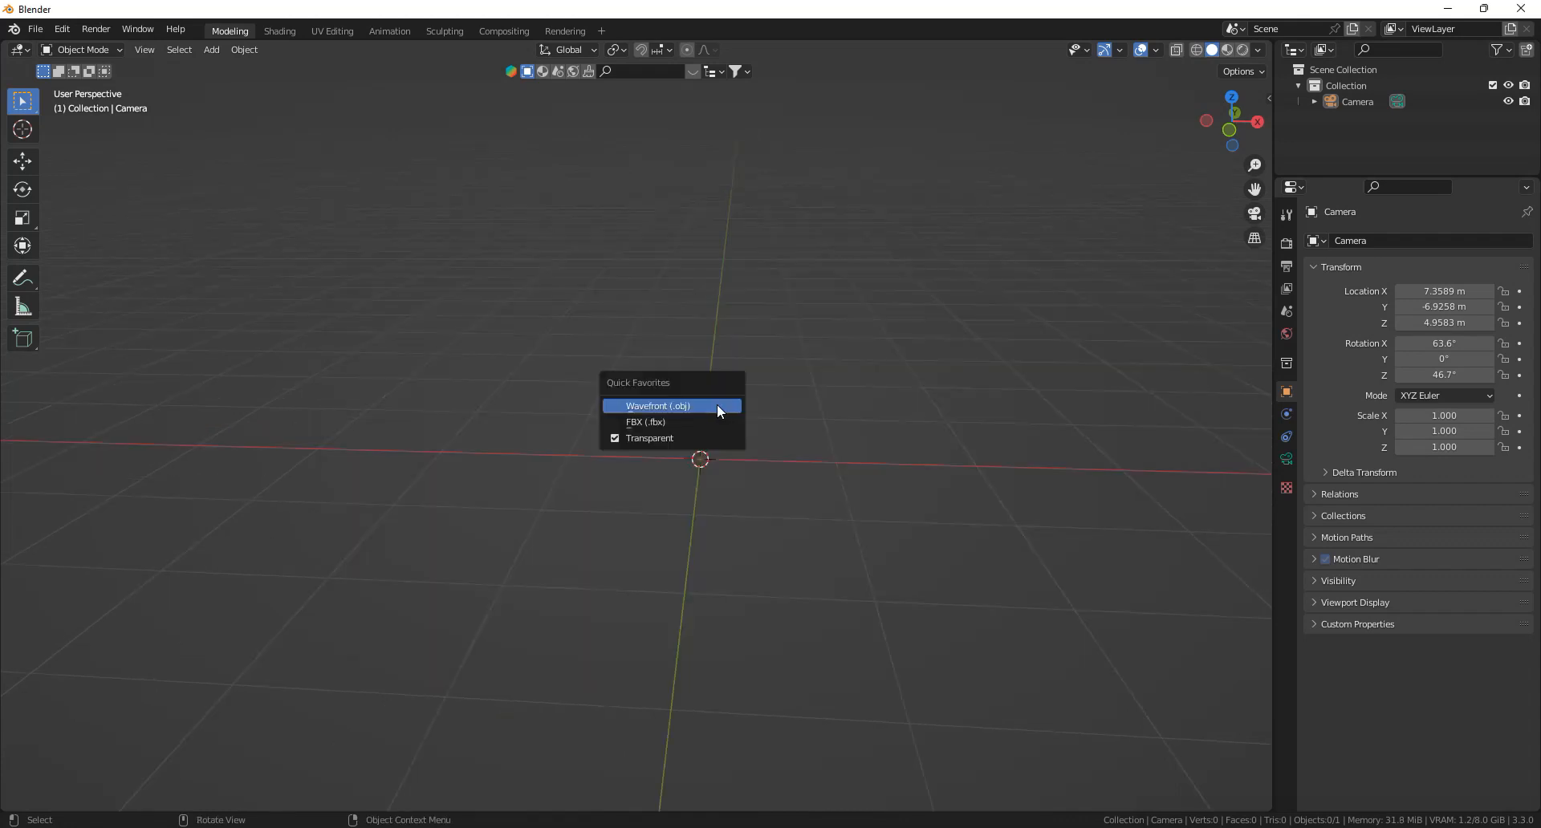
pyautogui.moveTo(647, 423)
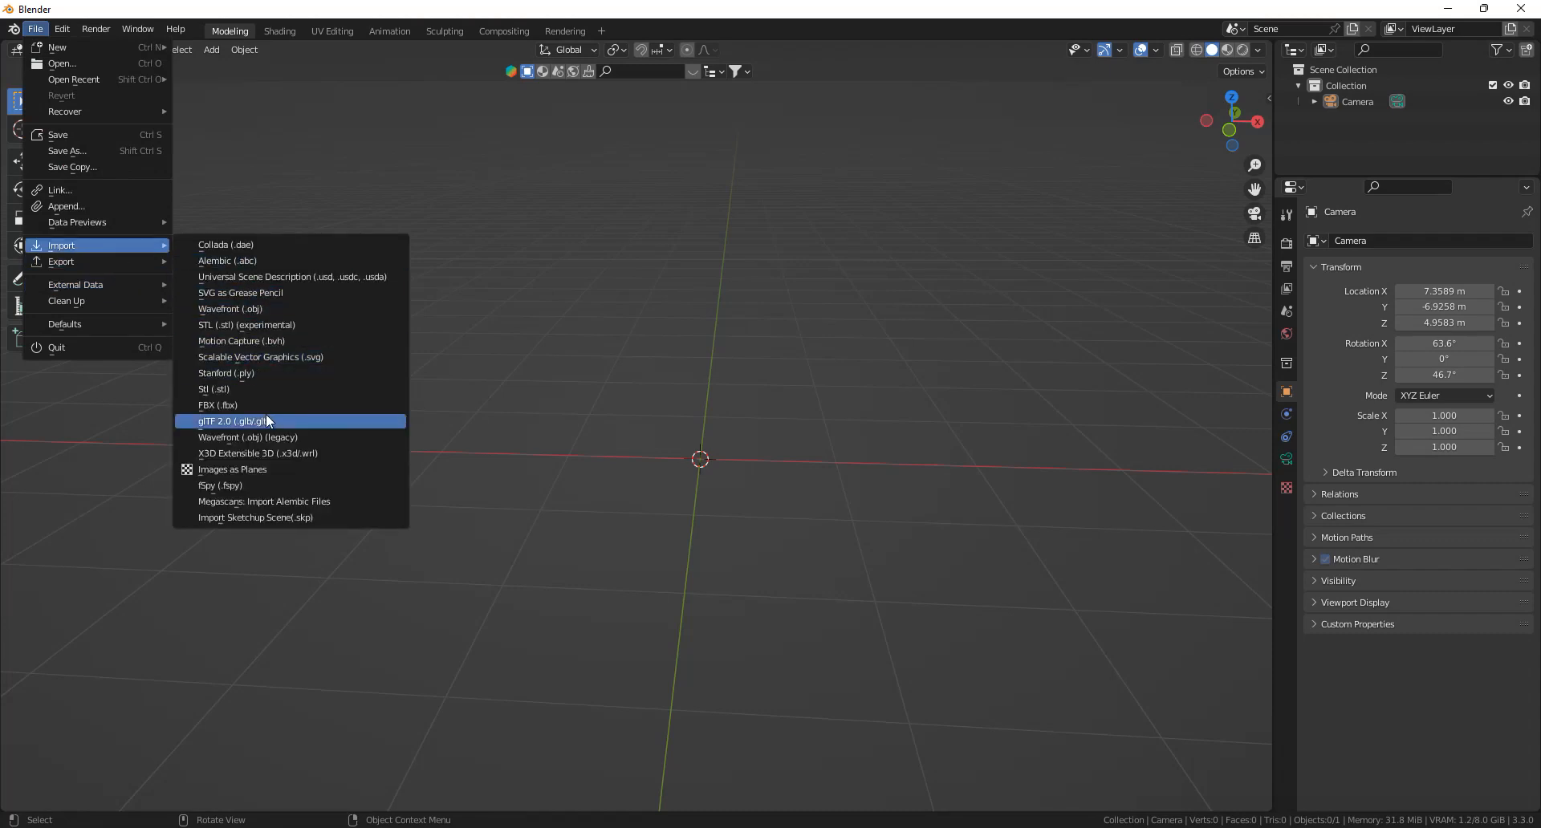
pyautogui.rightClick(231, 421)
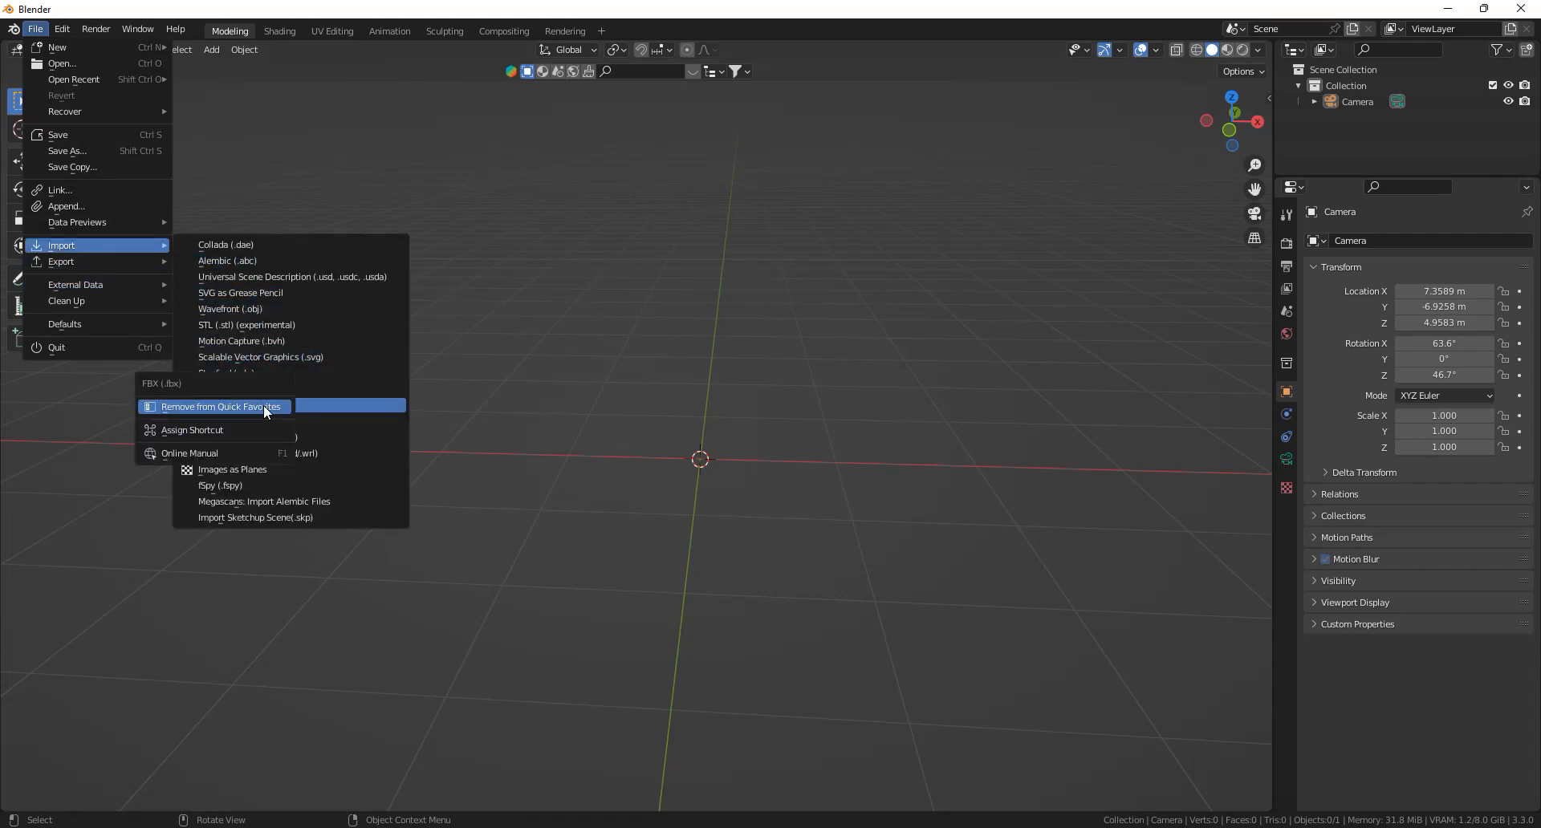
pyautogui.moveTo(229, 413)
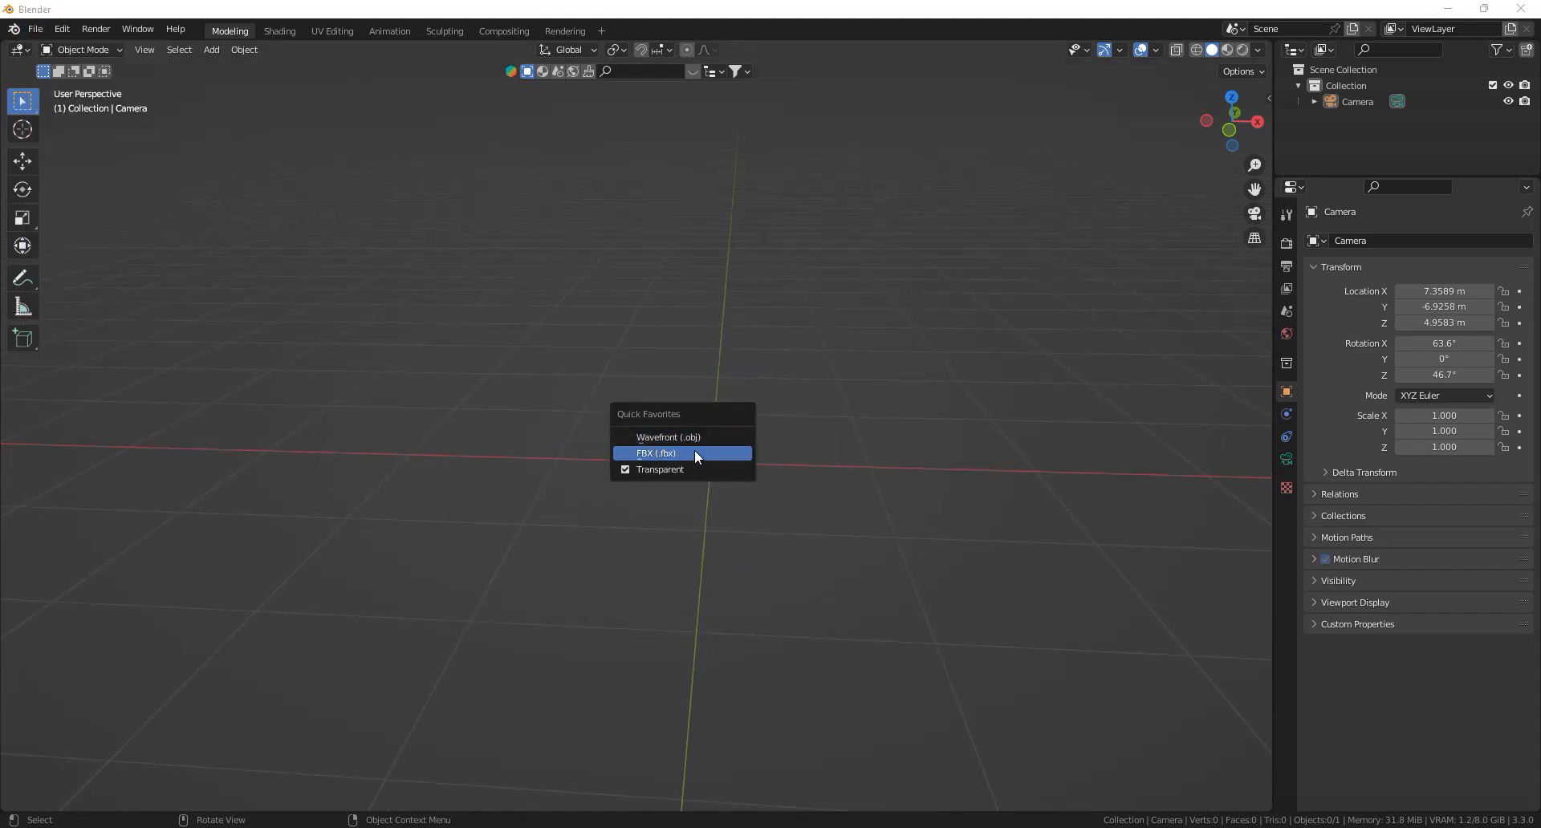
pyautogui.click(655, 453)
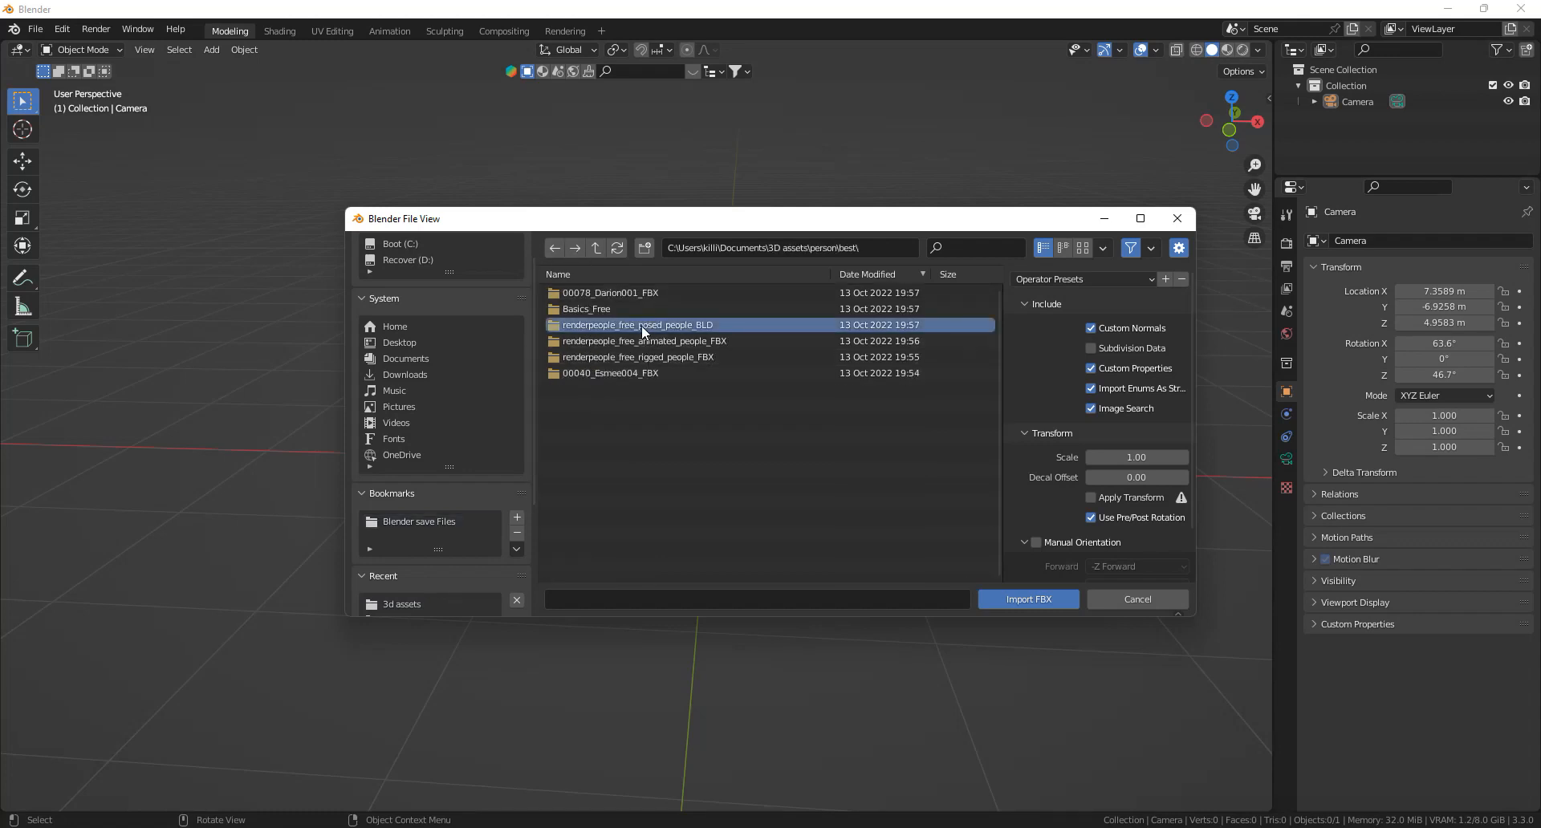
# Import rp_dennis_posed_004_30k.fbx from the free posed people > rp_dennis_posed_004_BLD folder
pyautogui.doubleClick(637, 324)
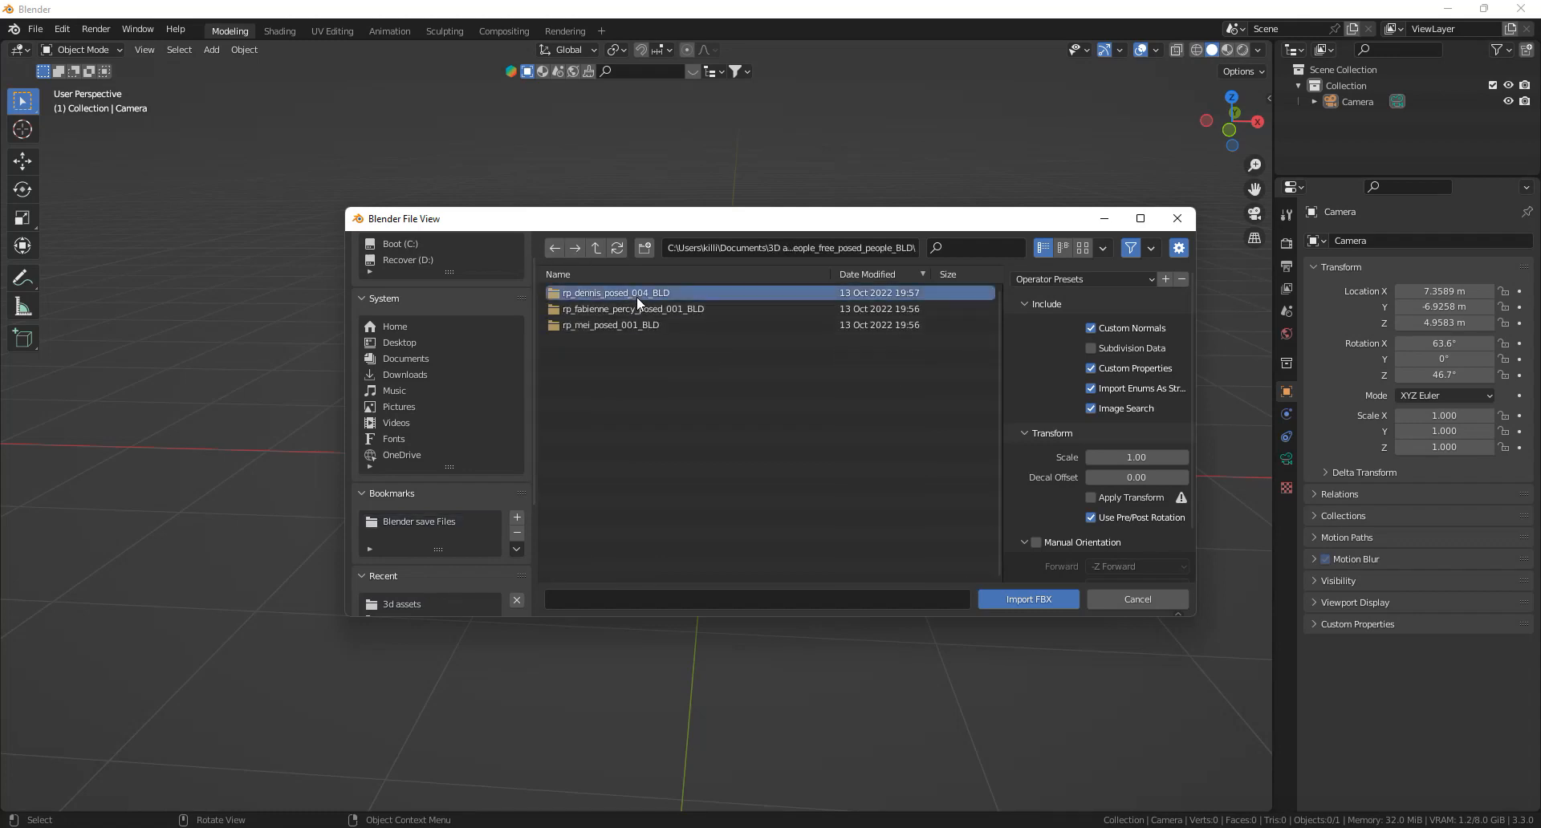
pyautogui.doubleClick(615, 293)
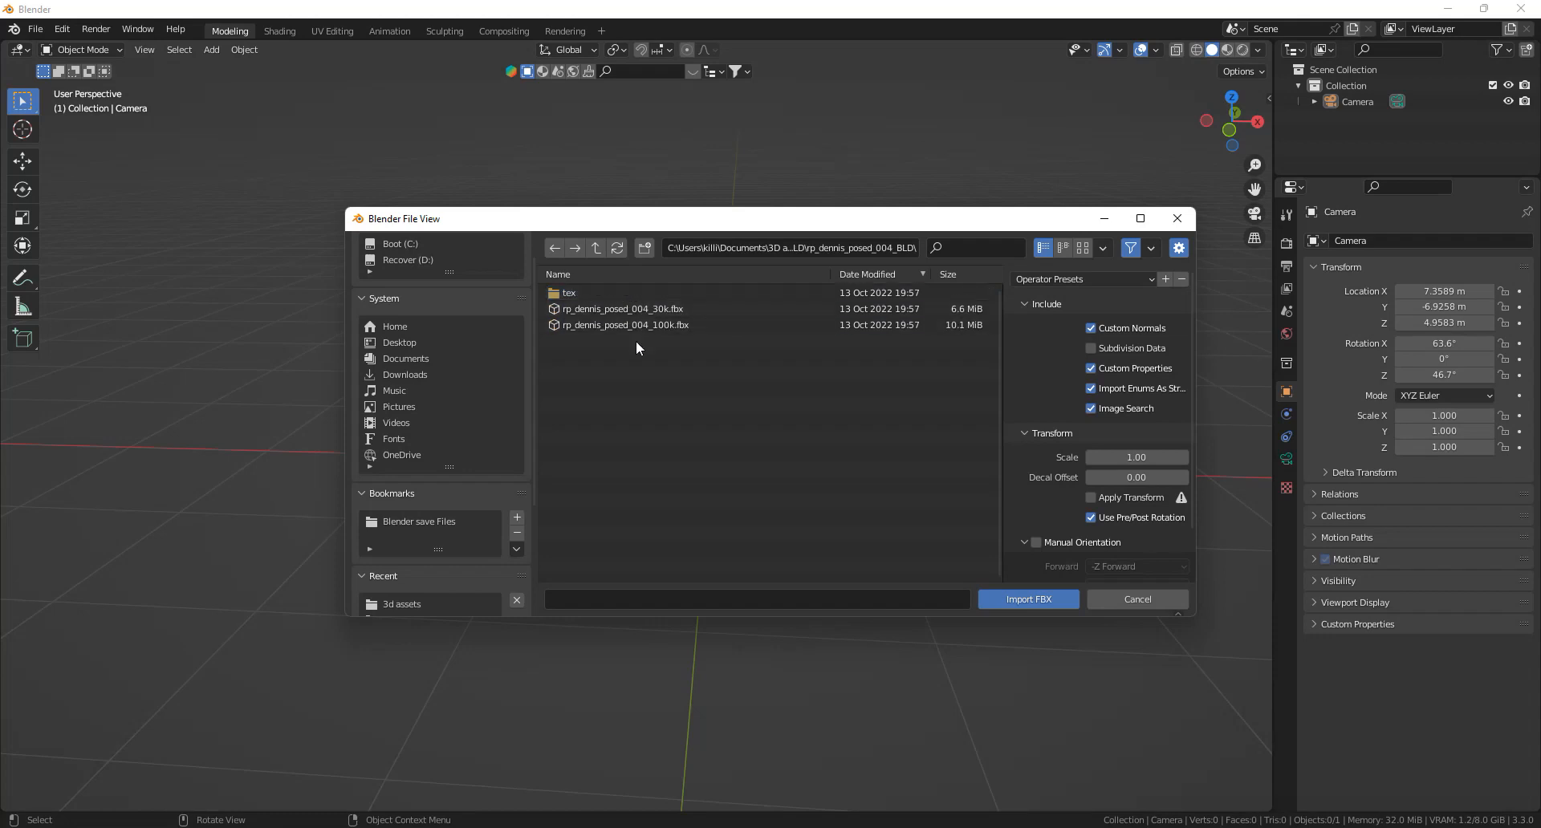
pyautogui.click(620, 309)
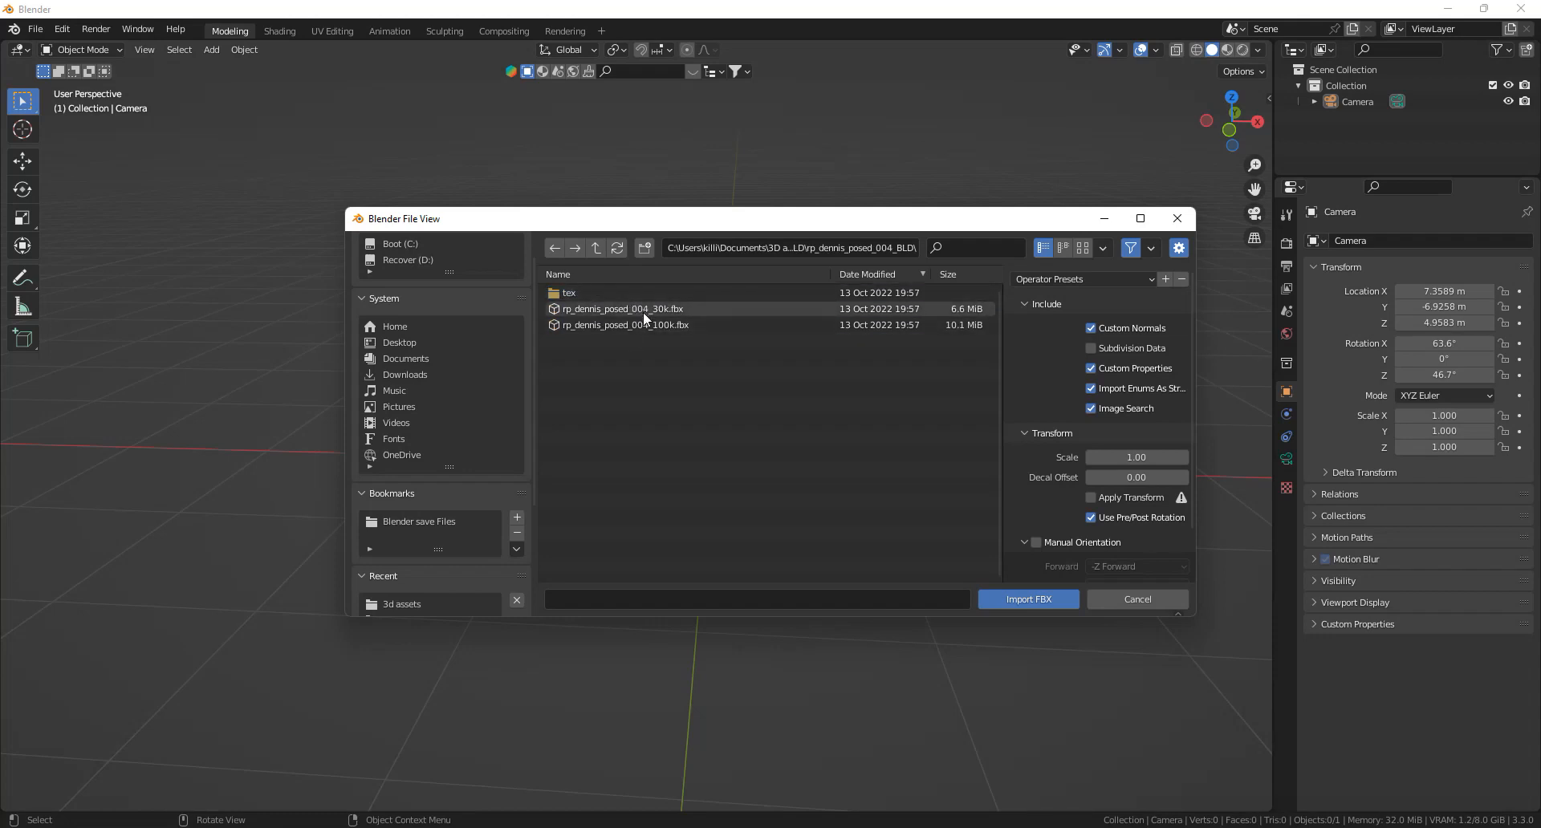
pyautogui.click(623, 308)
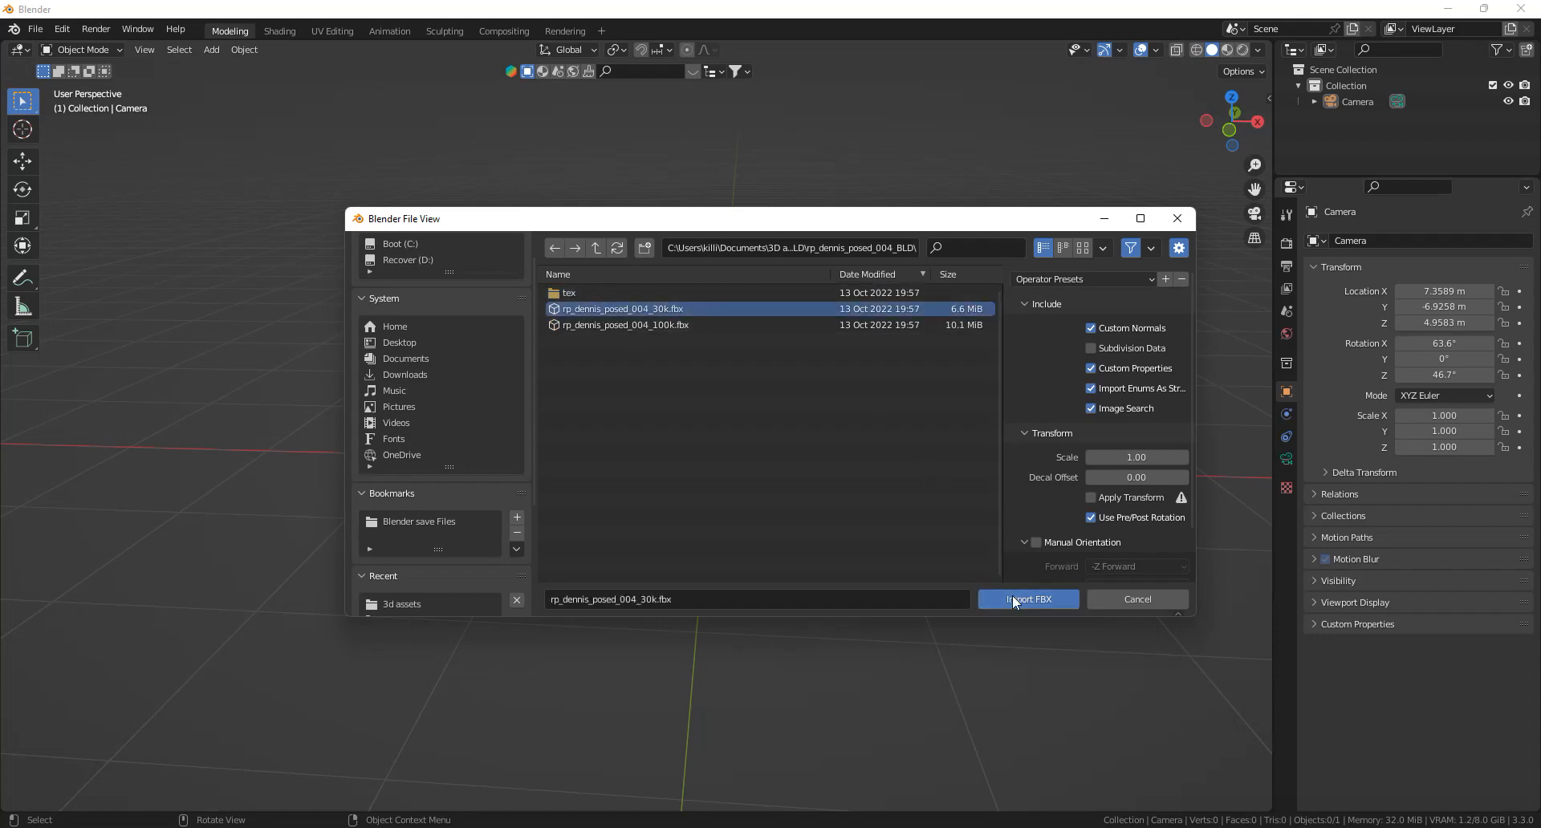
pyautogui.click(1028, 599)
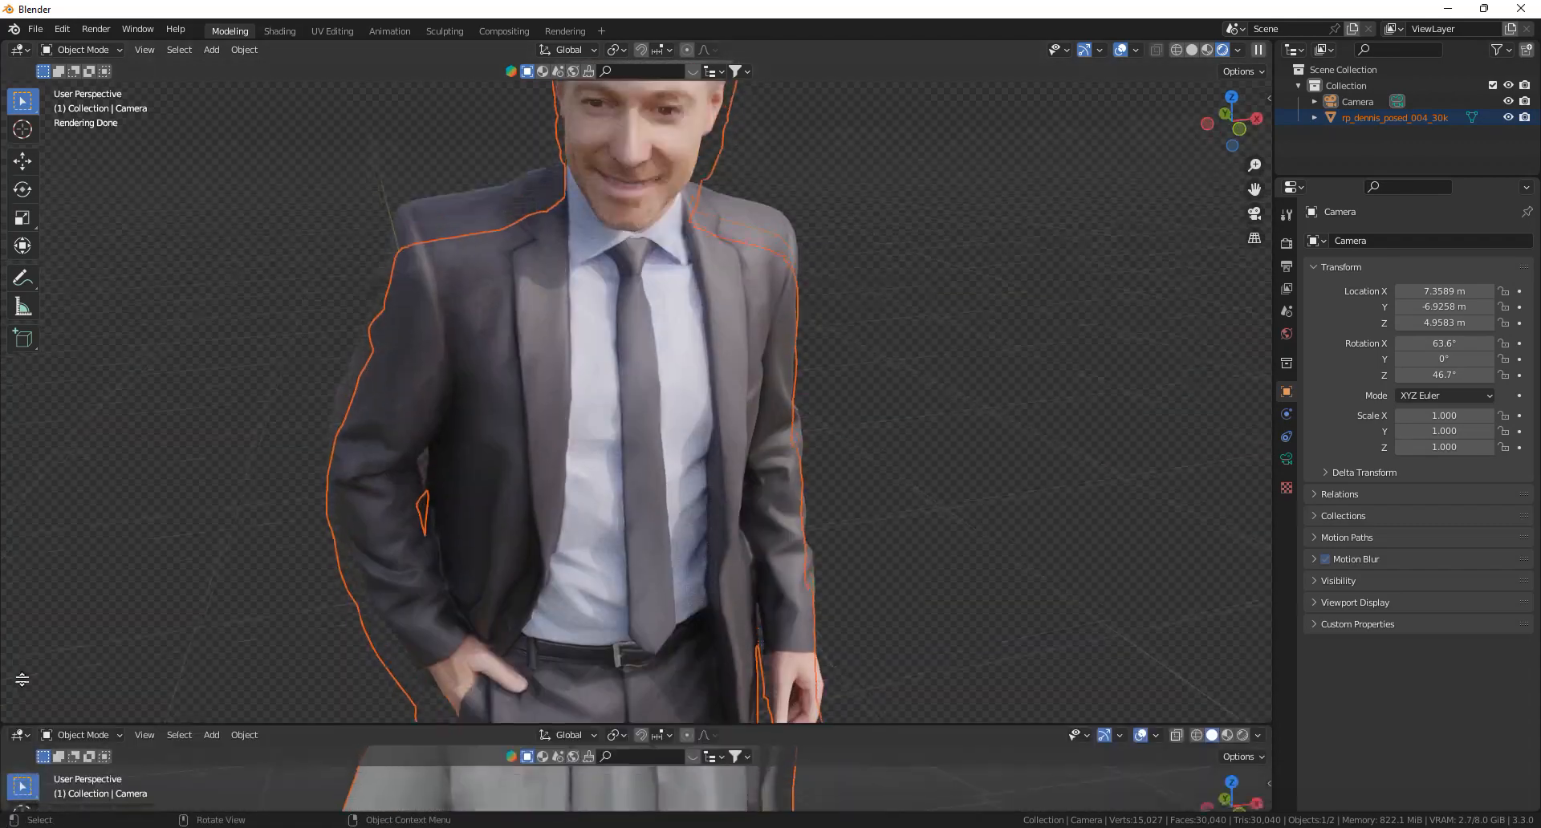
# Unpack Dennis's texture and replace it with rp_dennis_posed_004_norm_2k.jpg from the tex folder
pyautogui.click(16, 622)
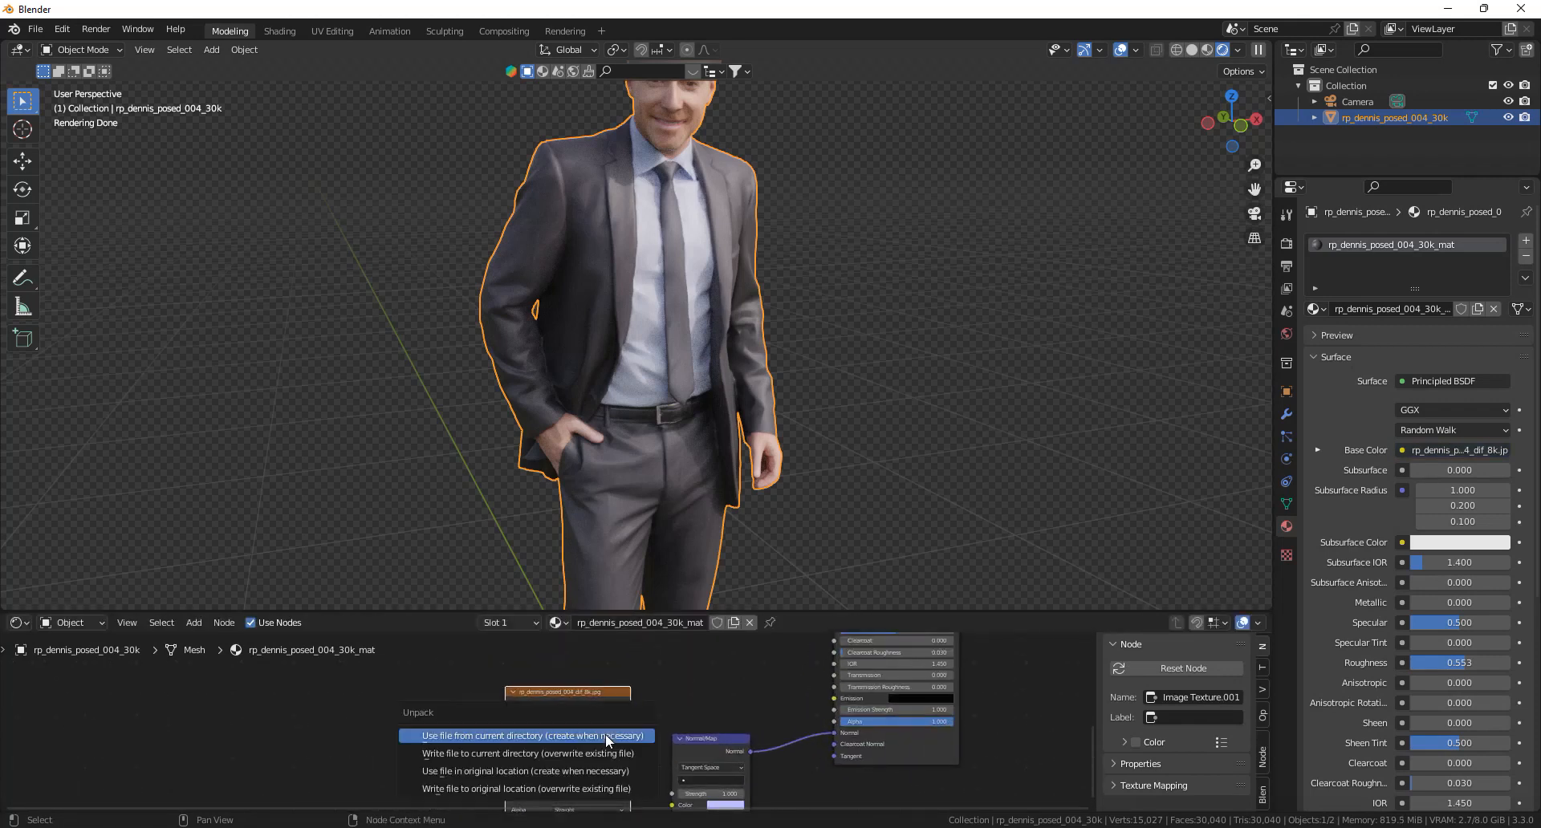
pyautogui.click(528, 735)
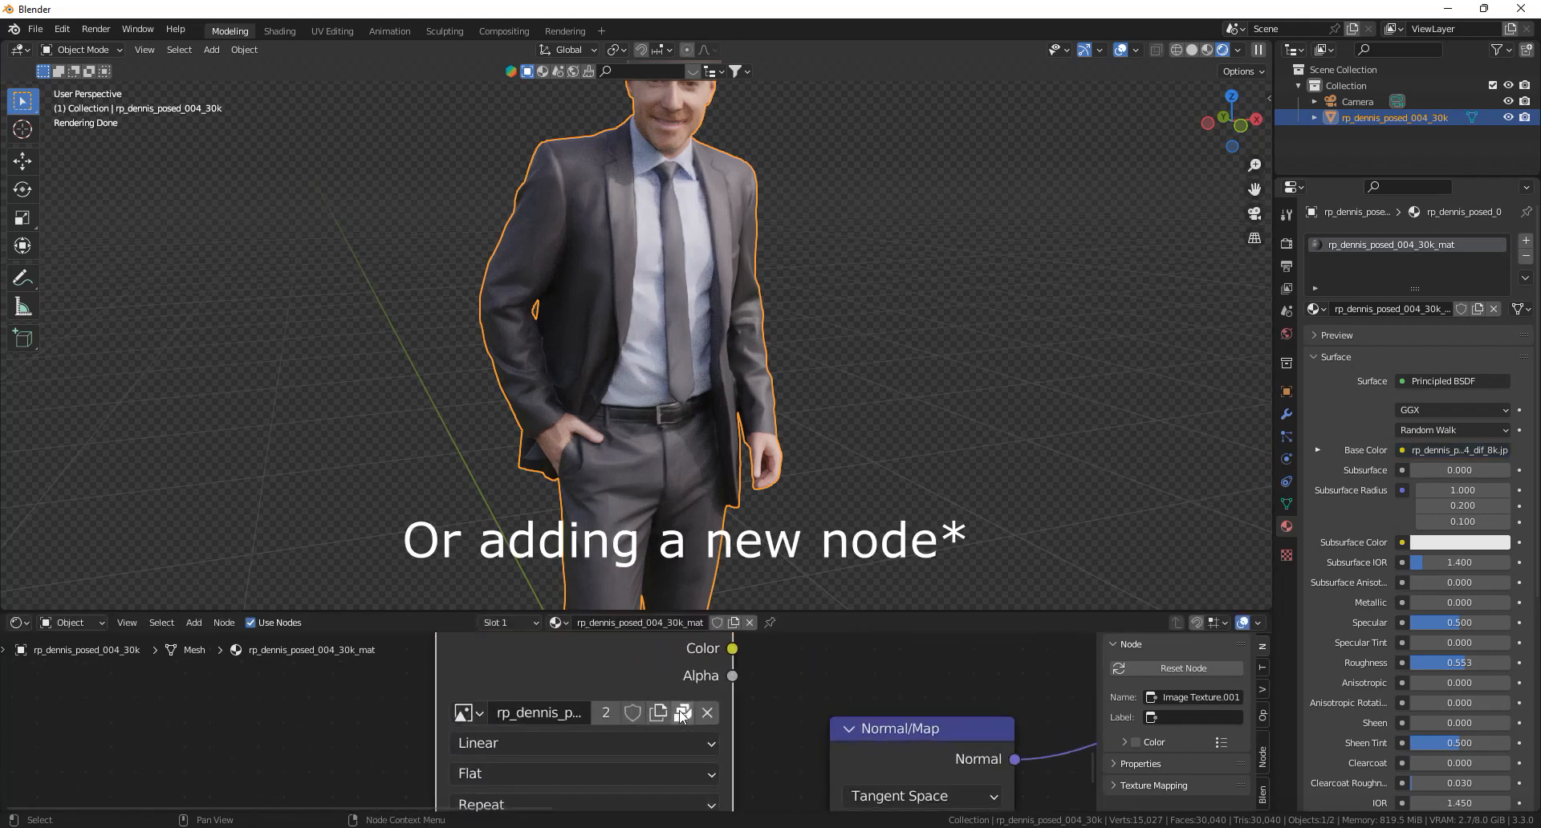
pyautogui.click(659, 713)
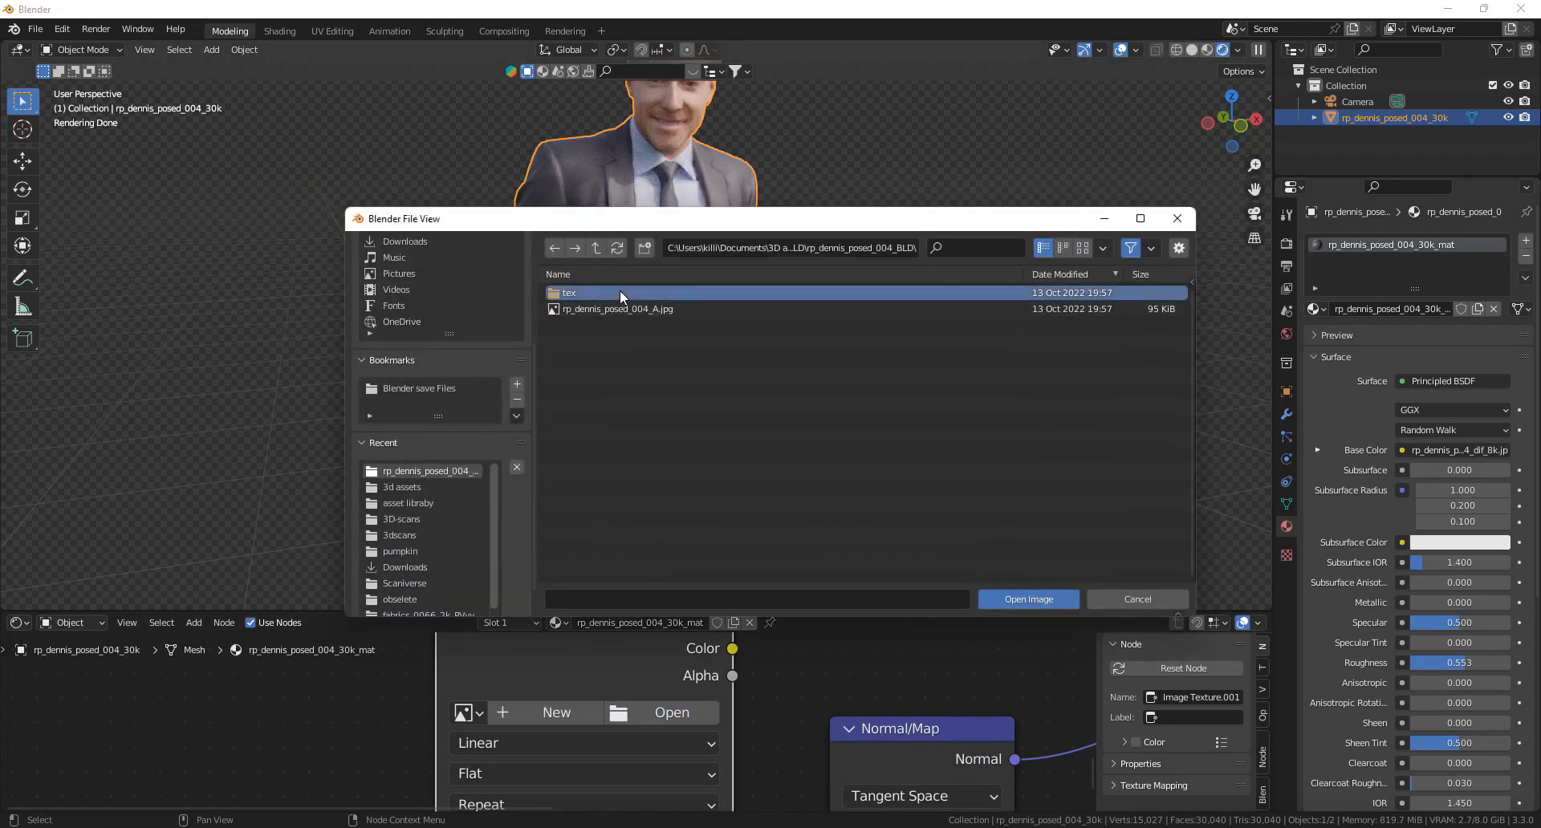
pyautogui.doubleClick(569, 292)
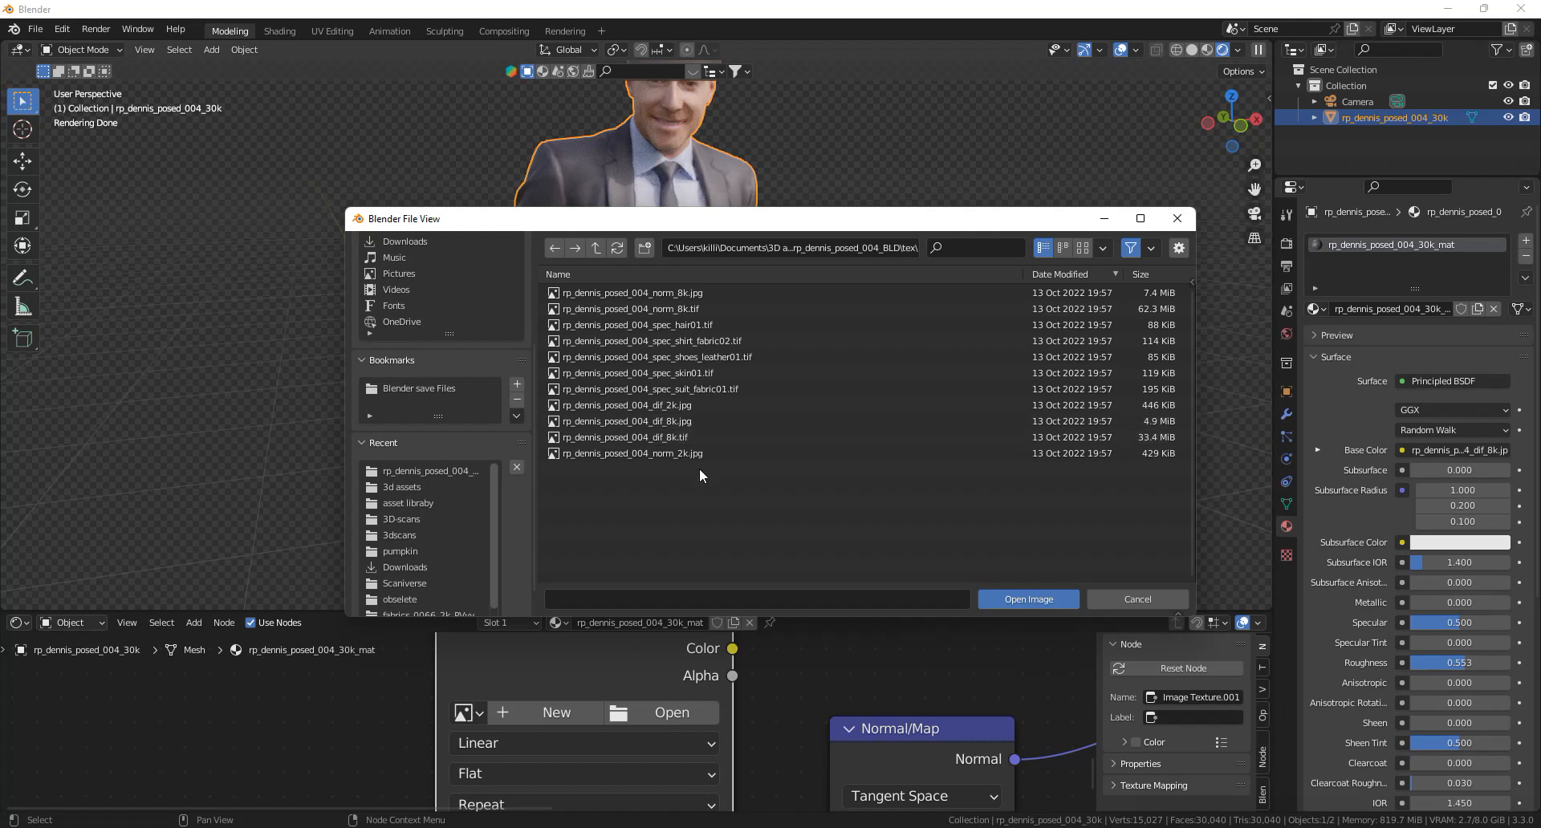
pyautogui.click(629, 453)
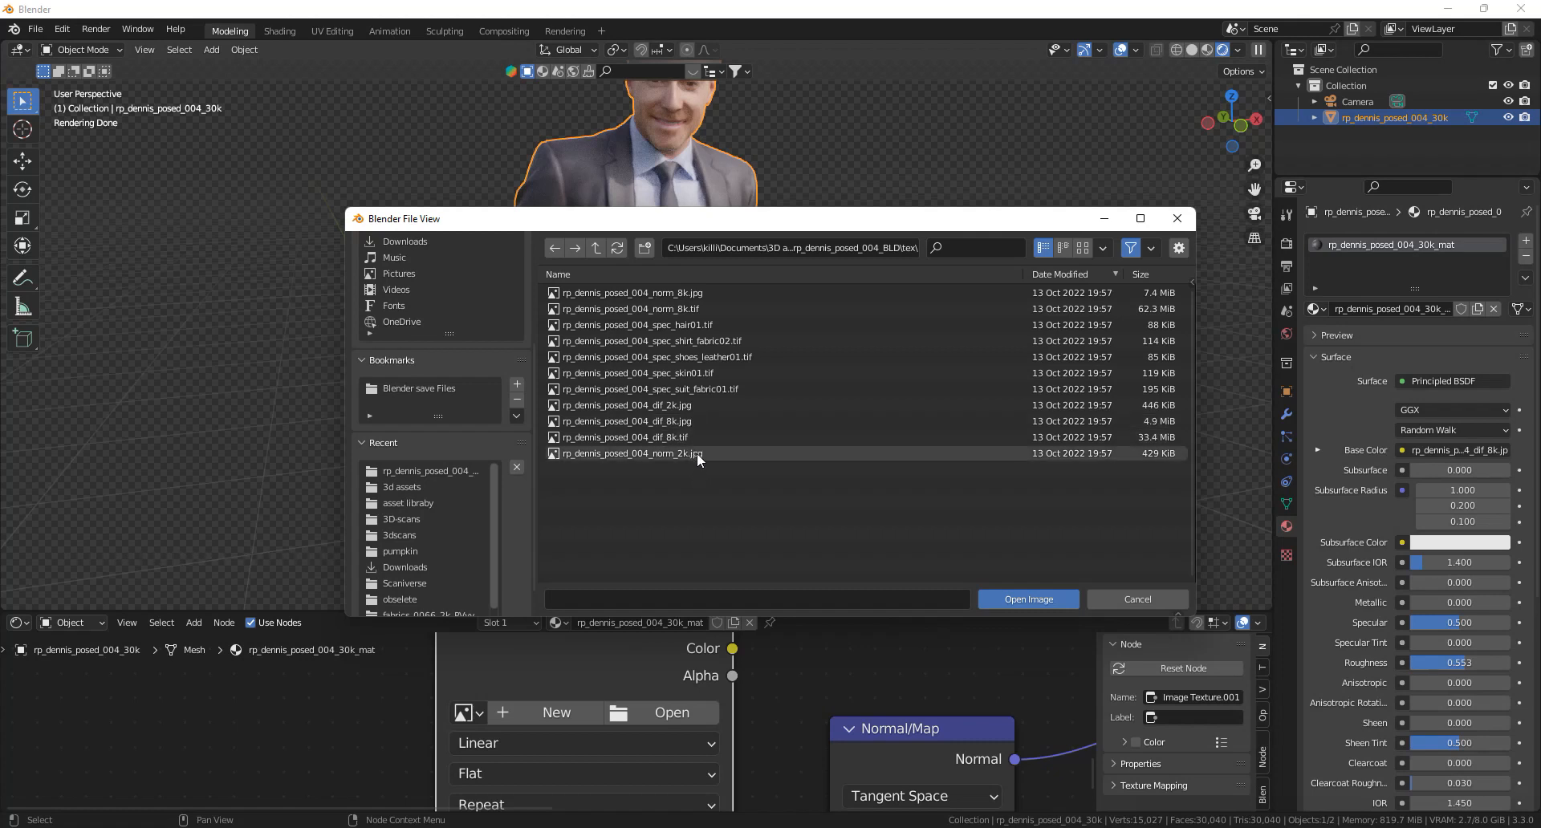
pyautogui.click(1027, 599)
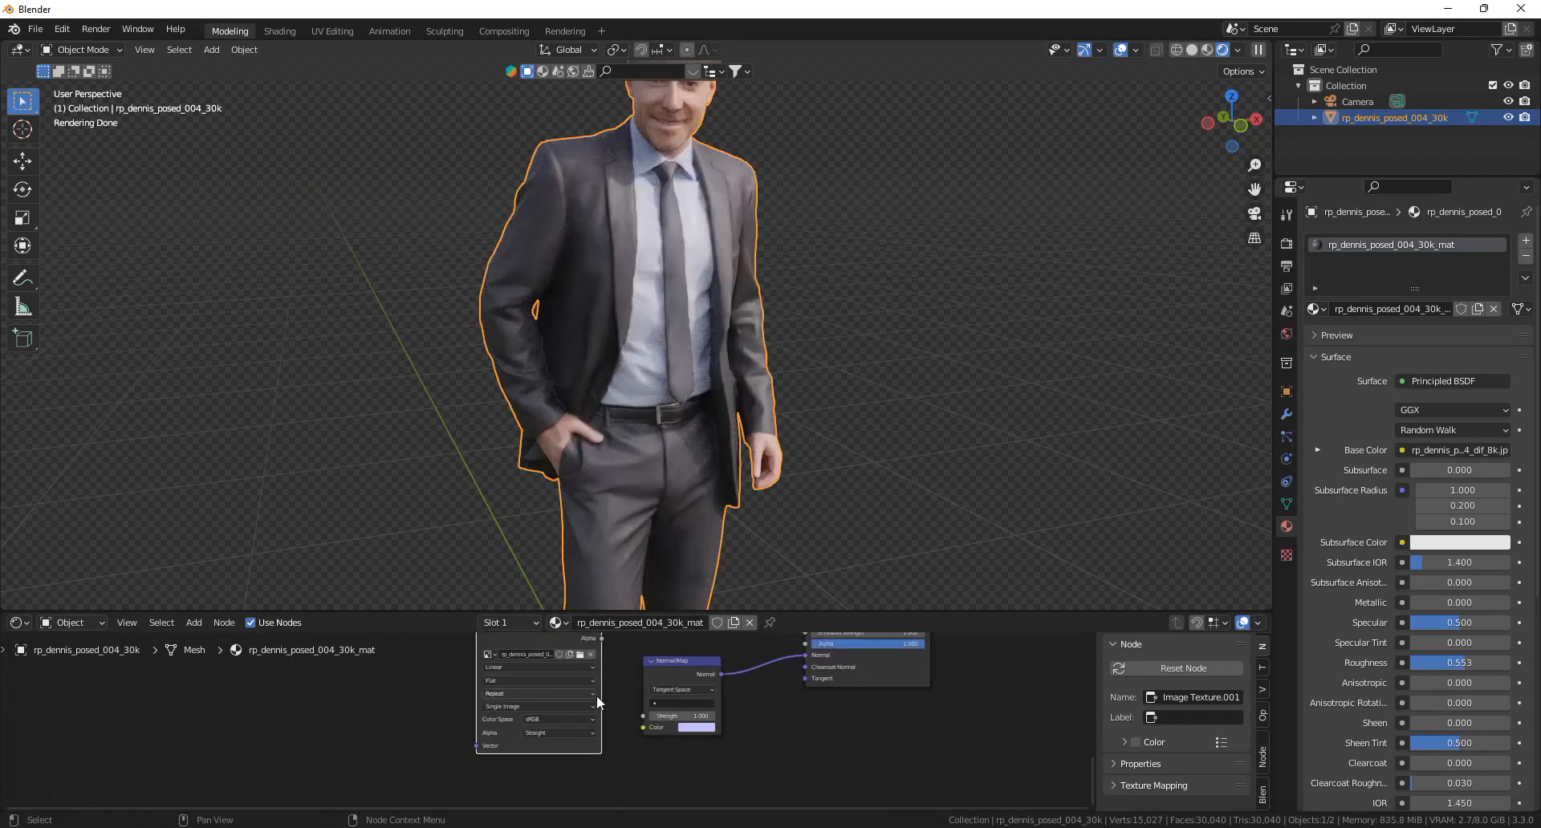
pyautogui.click(557, 718)
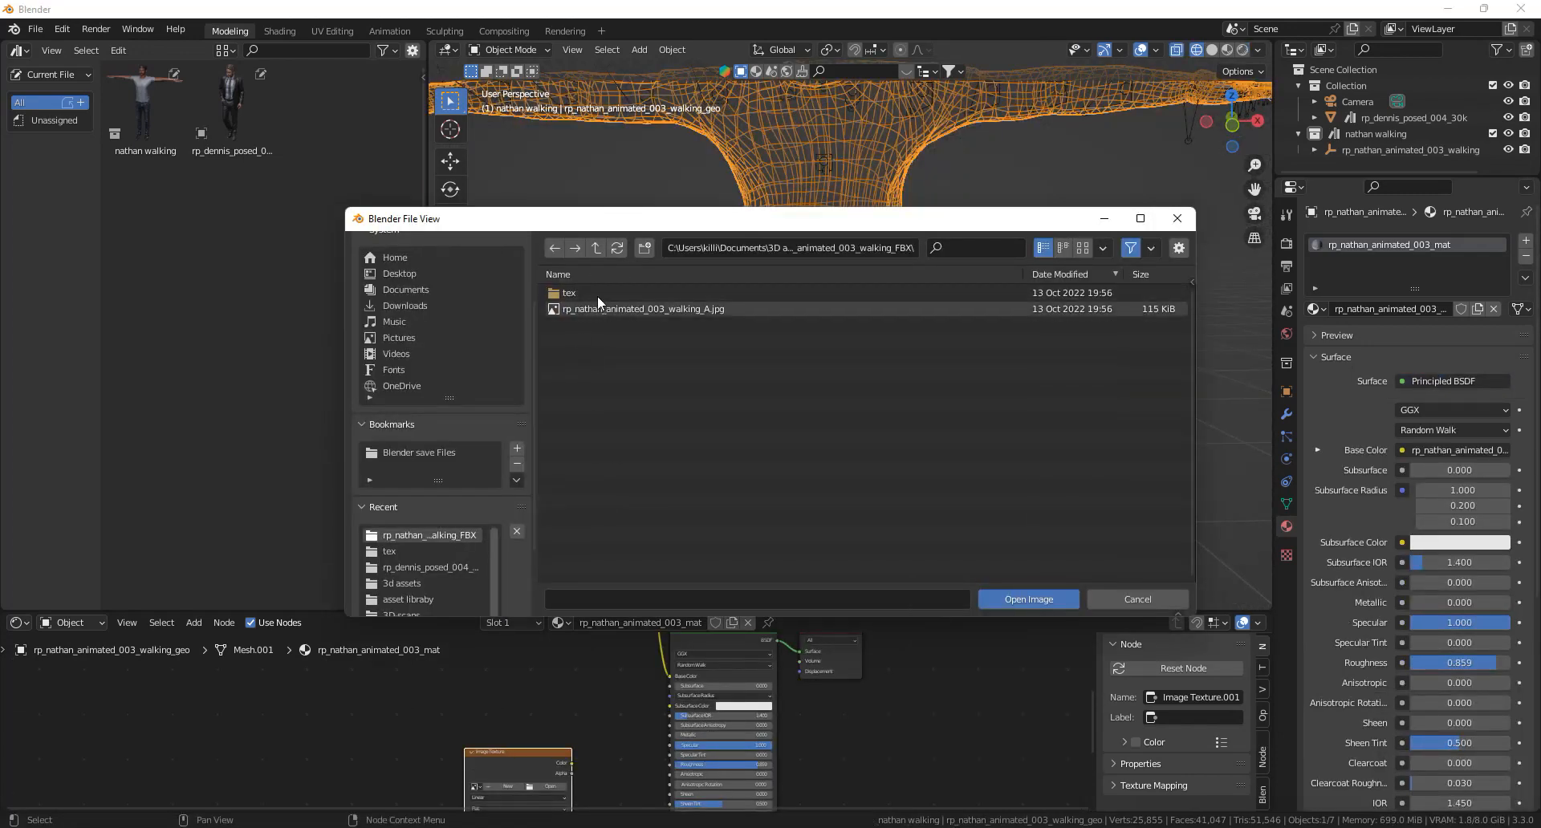
# Open rp_nathan_animated_003_gloss.jpg from the tex folder into the image node
pyautogui.doubleClick(567, 292)
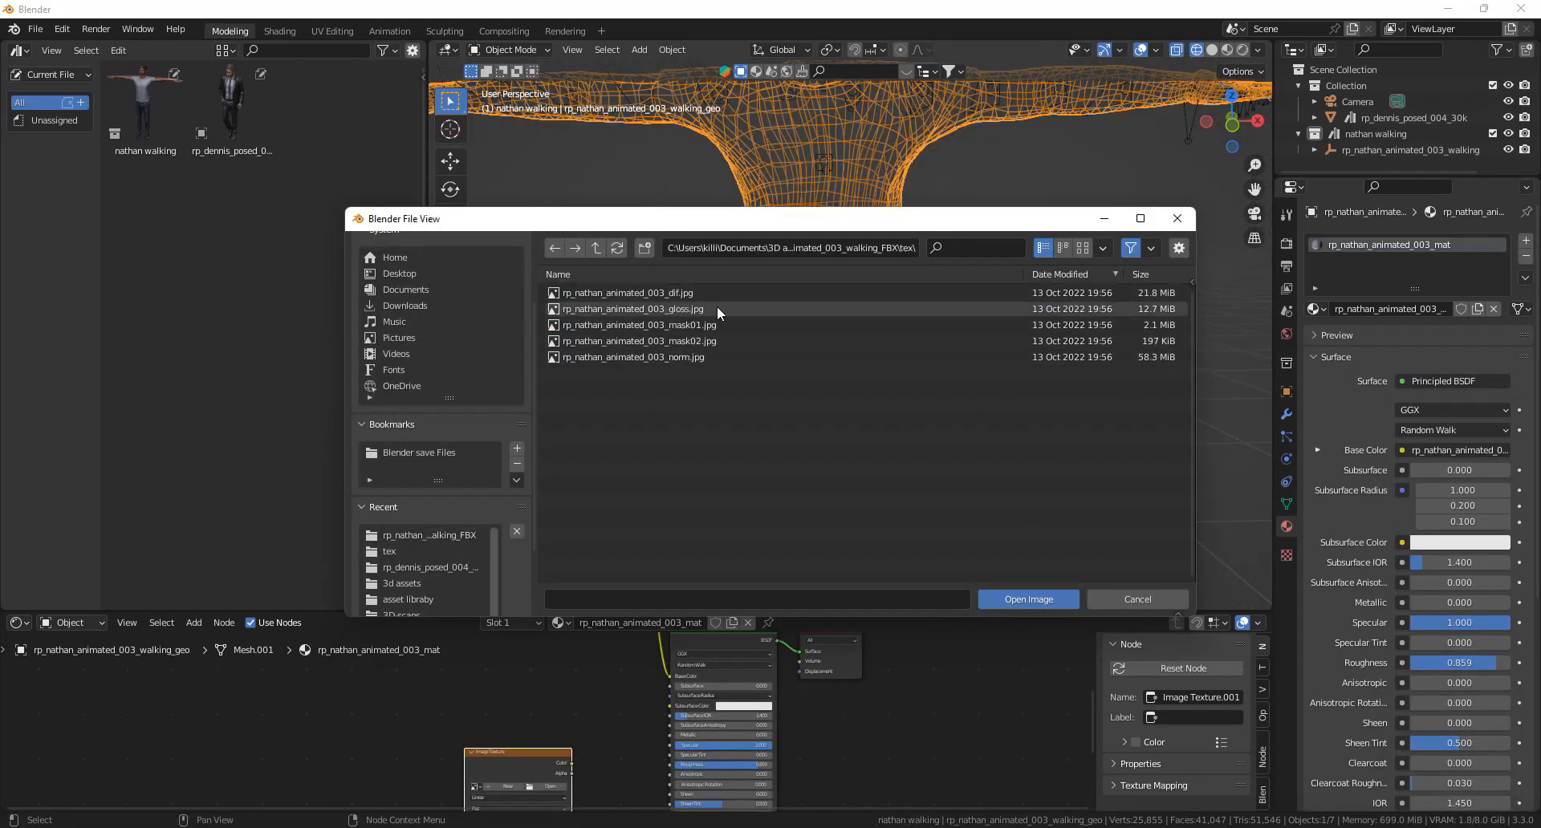
pyautogui.click(1028, 598)
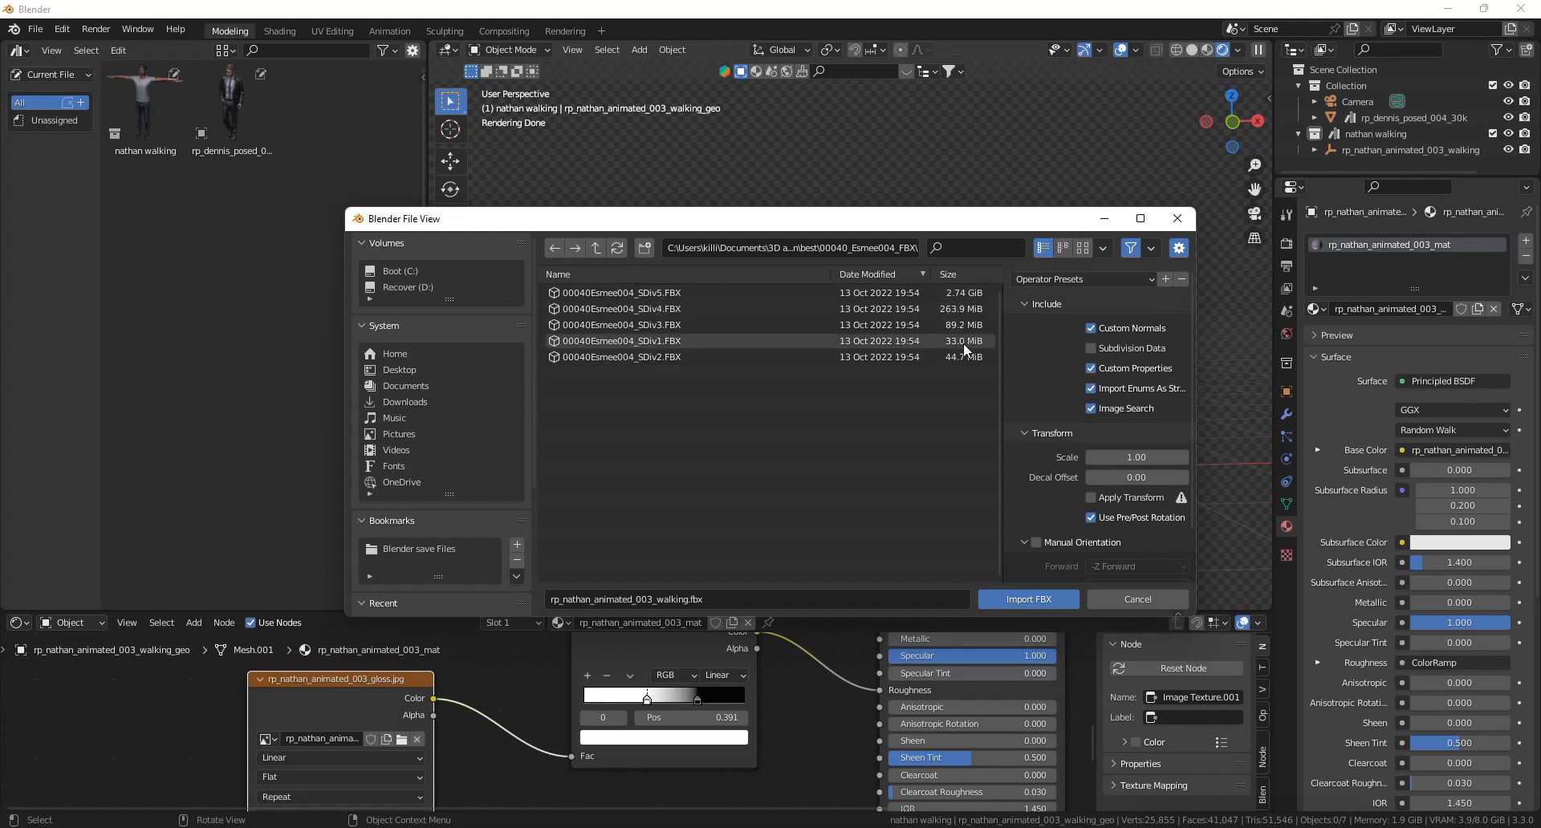
# Import 00040Esmee004_SDiv1.FBX into the scene alongside Dennis and Nathan
pyautogui.click(623, 340)
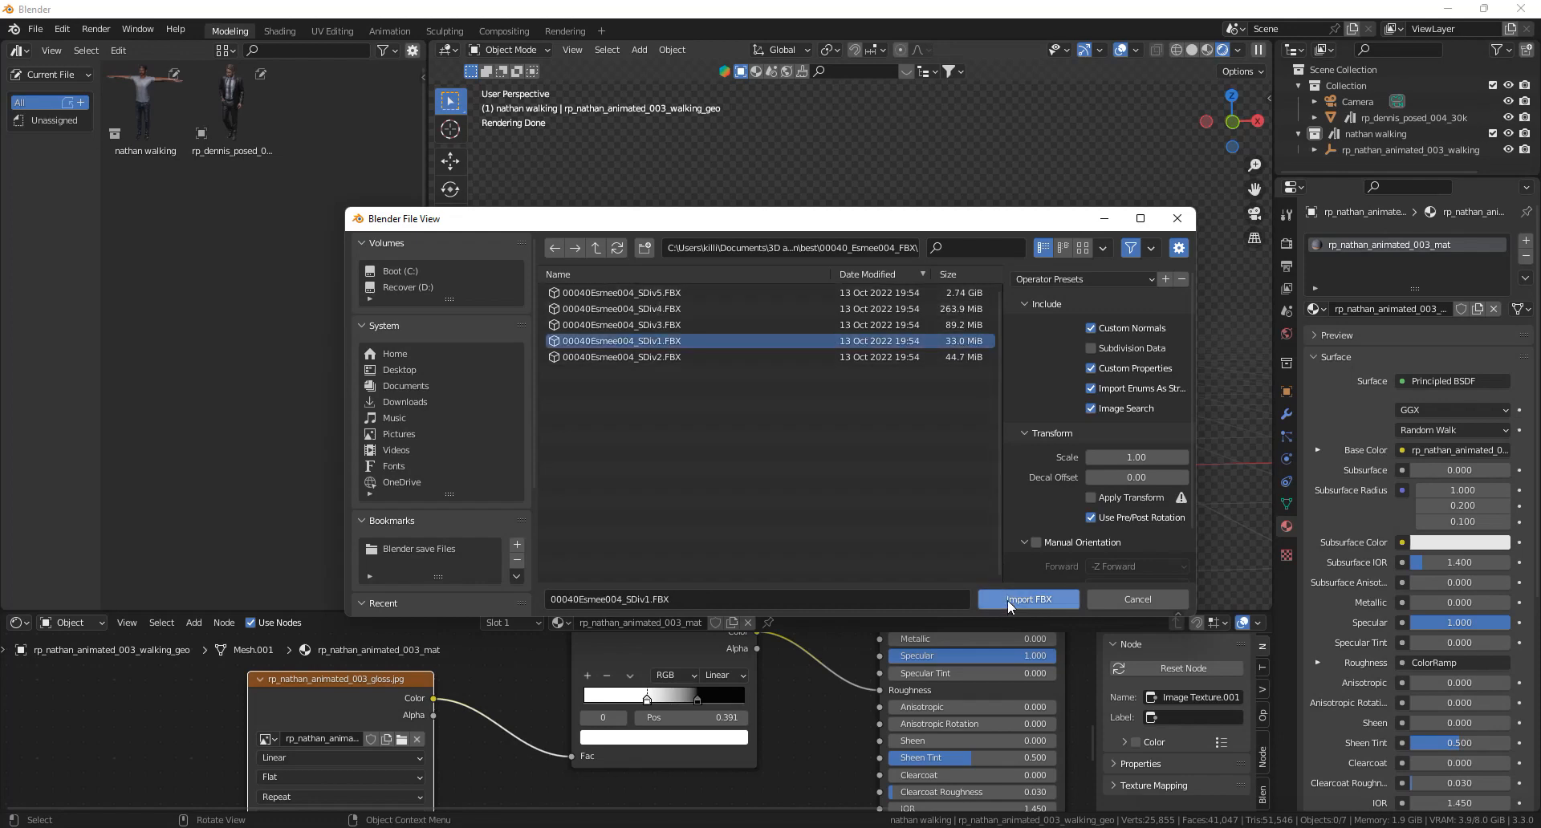
pyautogui.click(1028, 599)
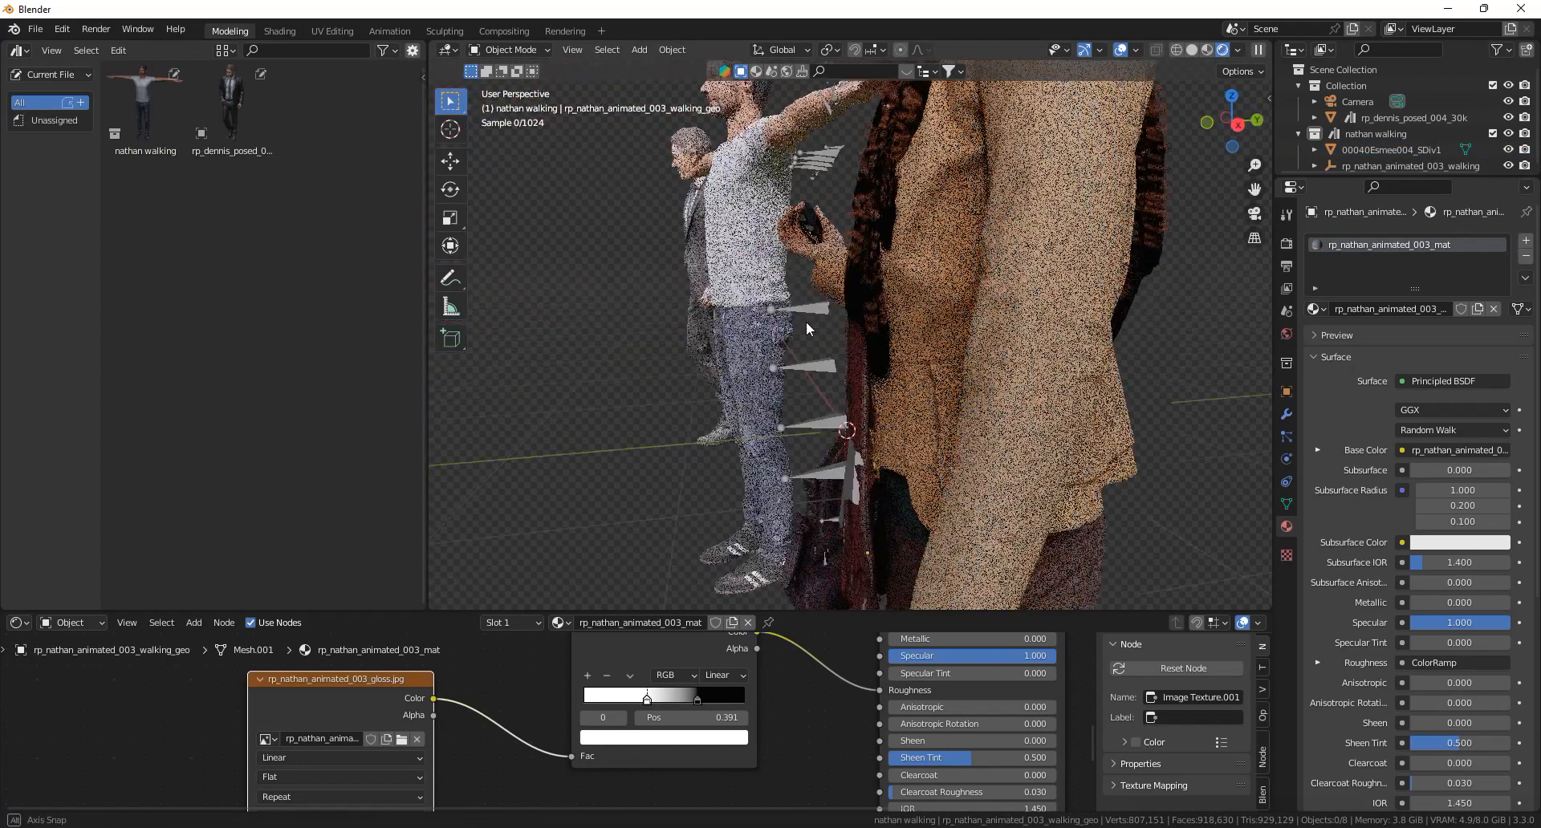
pyautogui.scroll(-3)
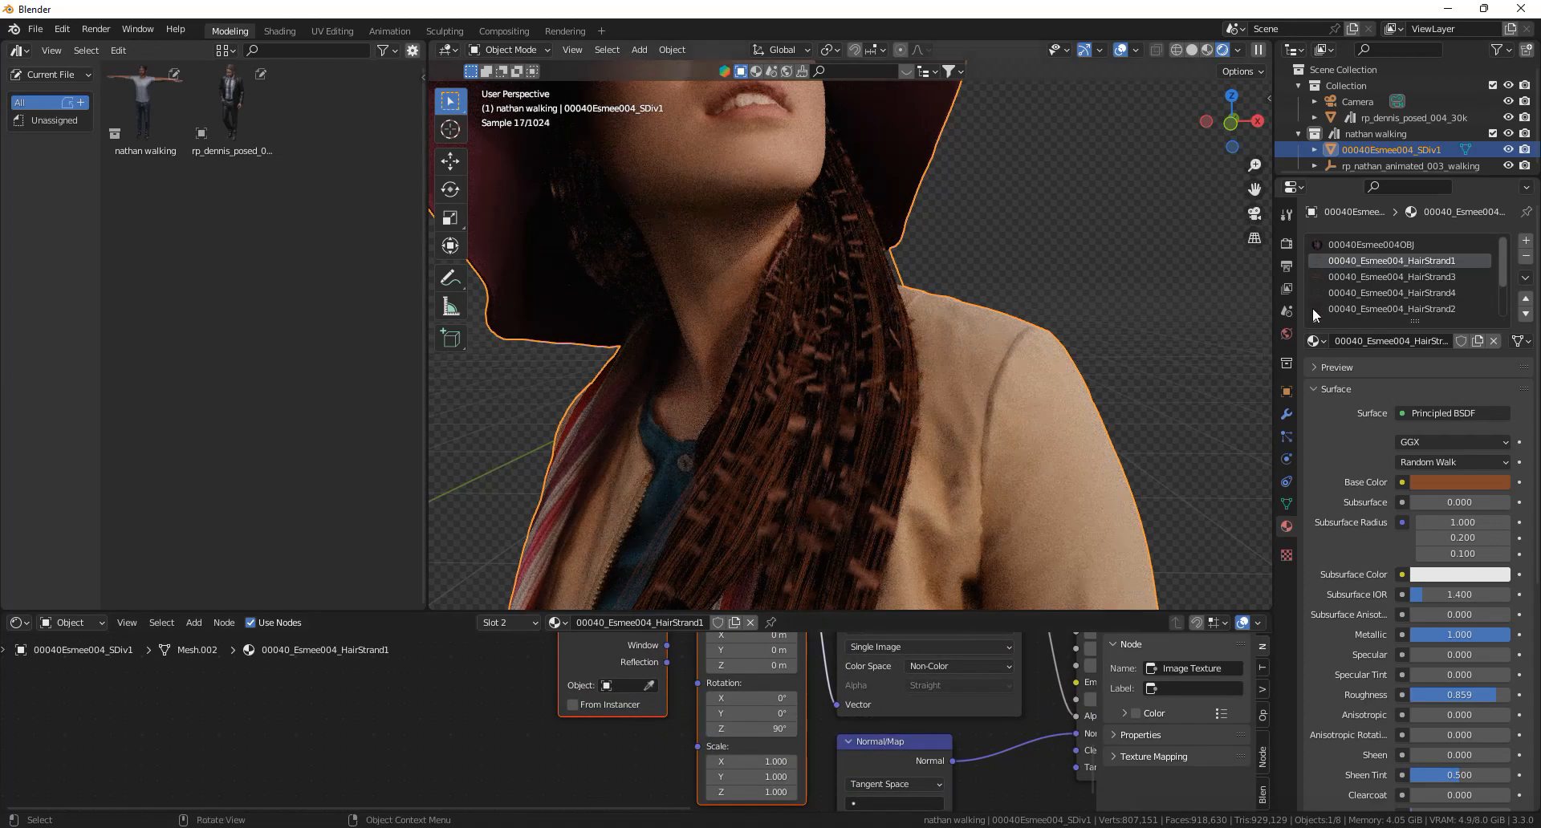
# Set the Mapping node Rotation Z to 90° on each of Esmee's HairStrand materials
pyautogui.click(1390, 276)
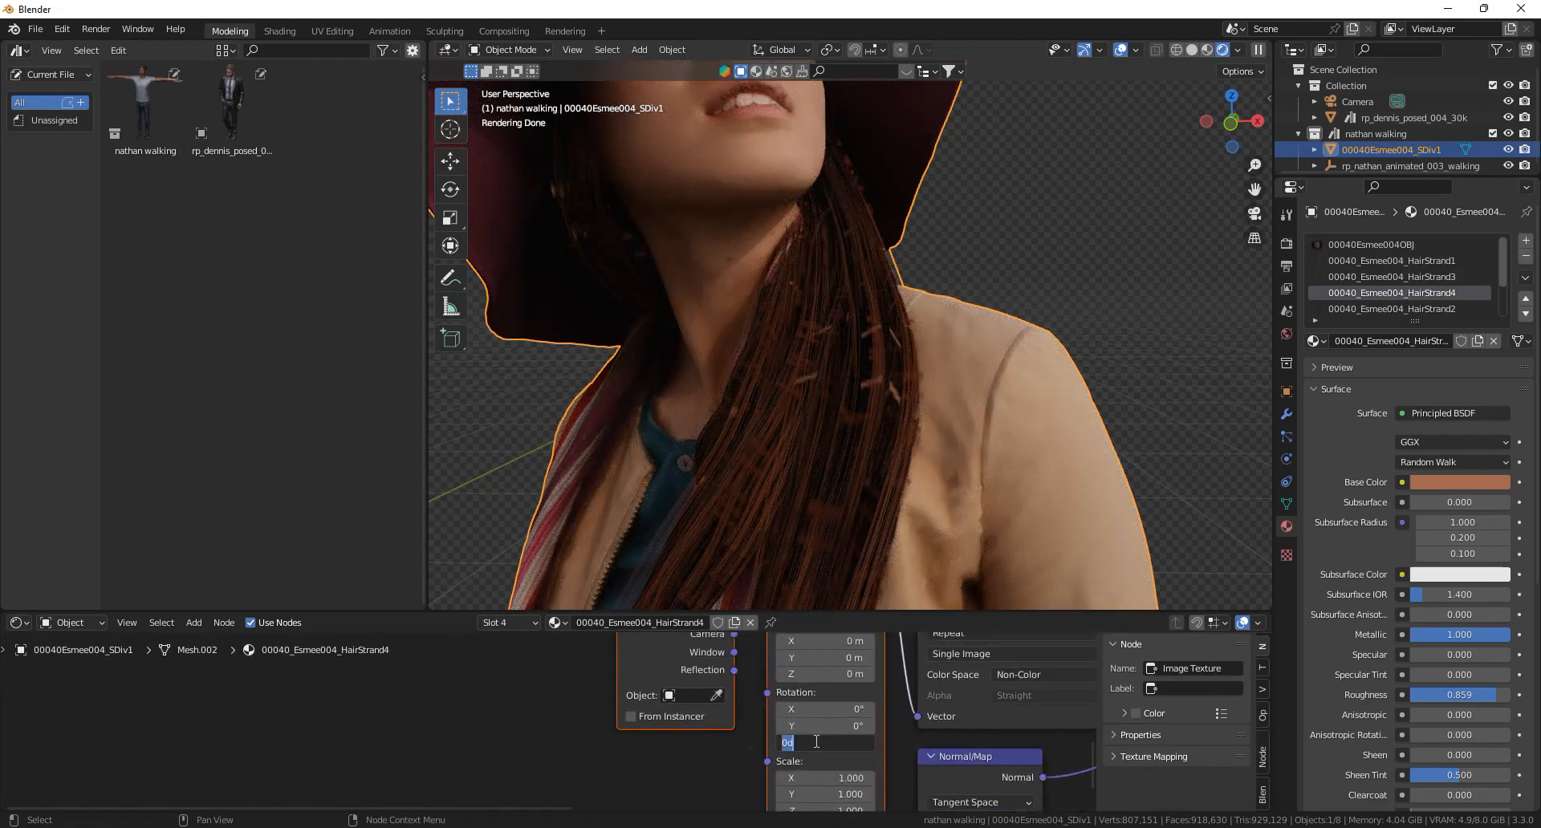
pyautogui.write('90°')
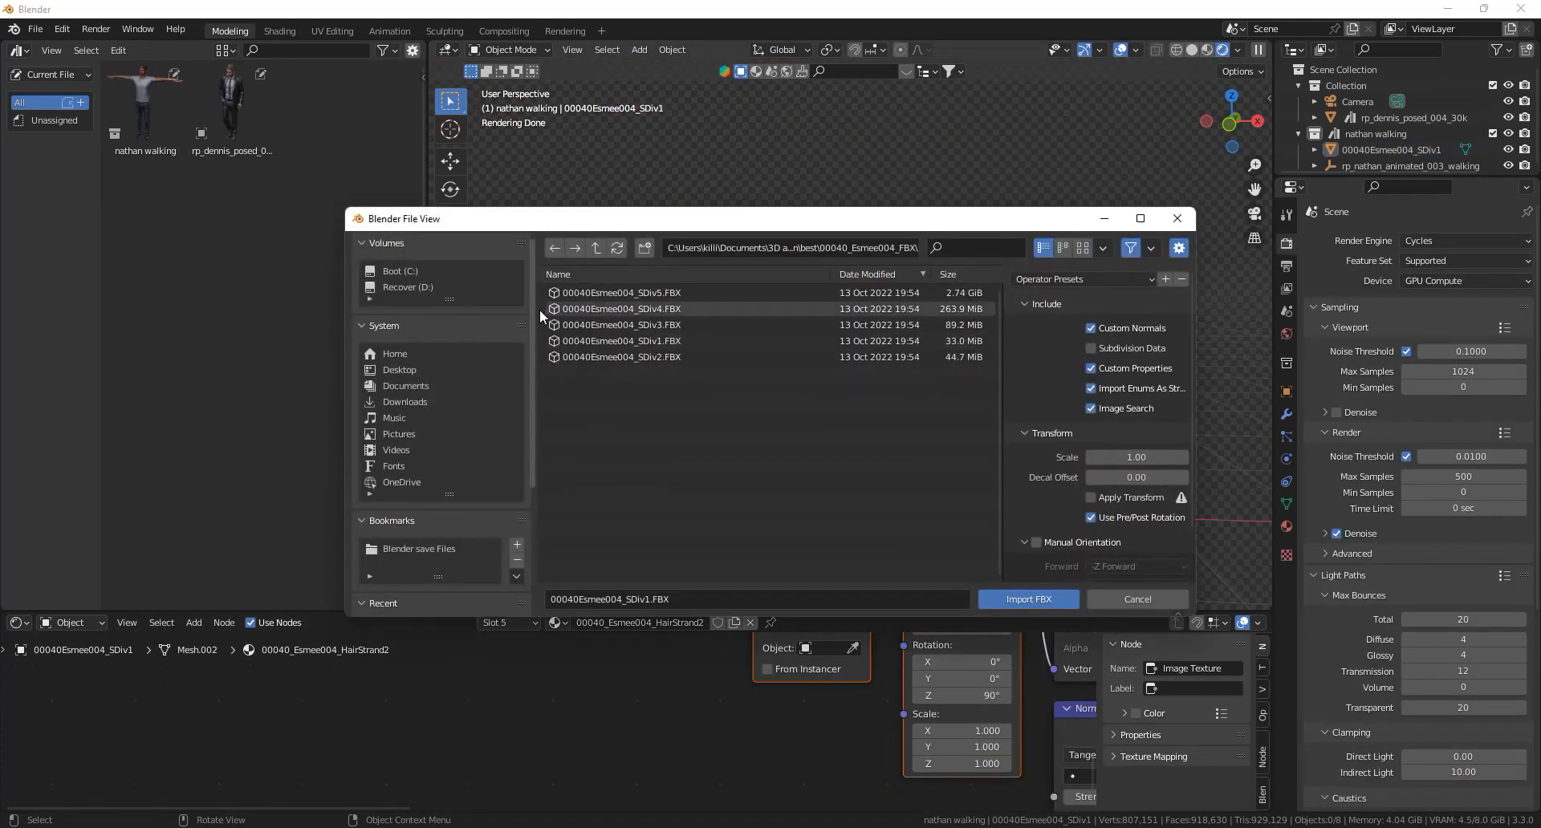
# Import the Darion FBX from the 00078_Darion001_FBX folder and select Darion's hair
pyautogui.click(594, 247)
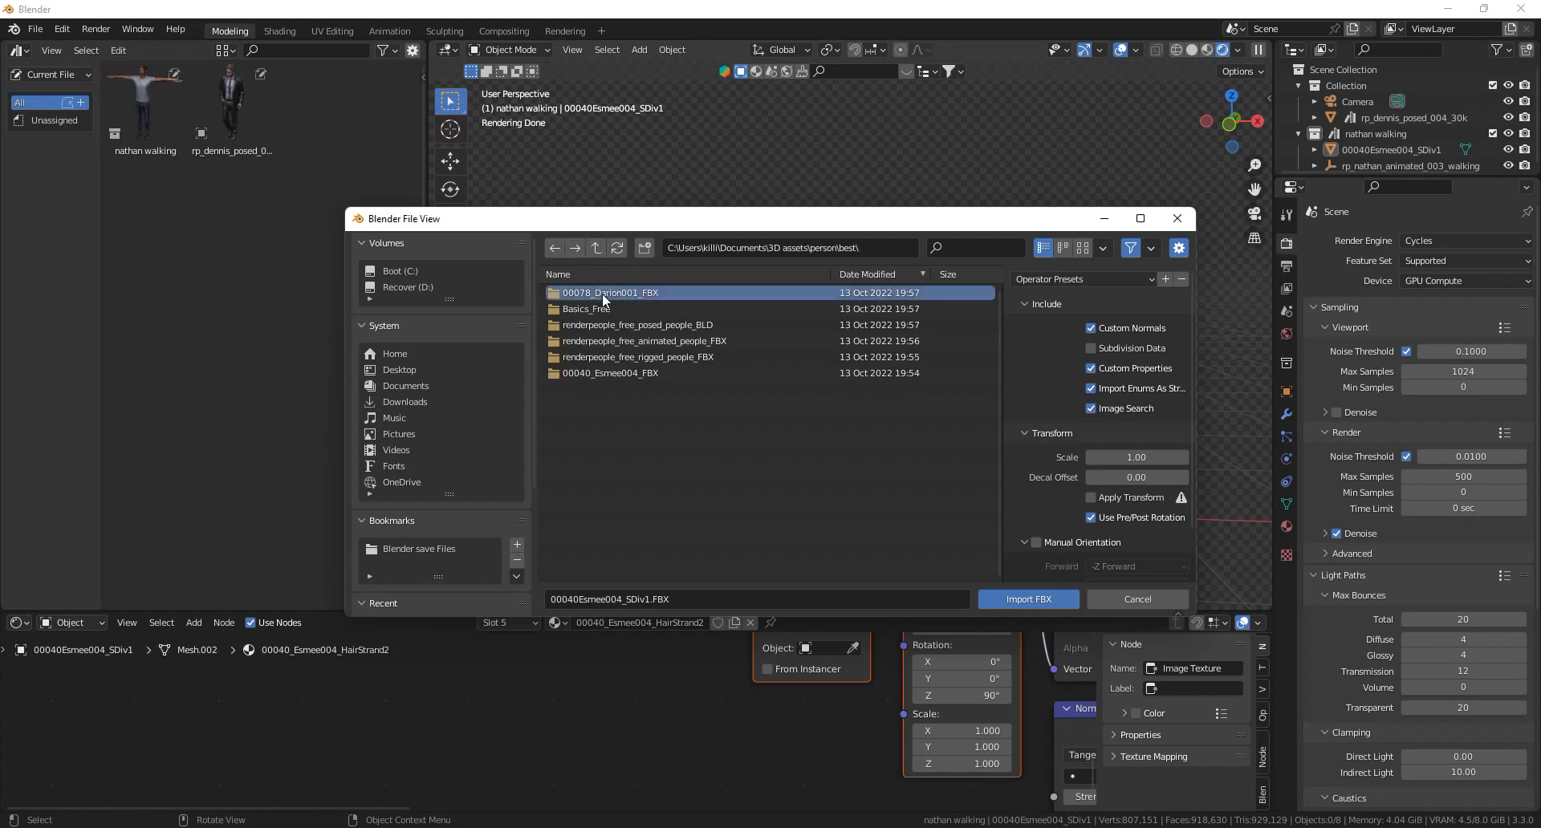
pyautogui.doubleClick(610, 292)
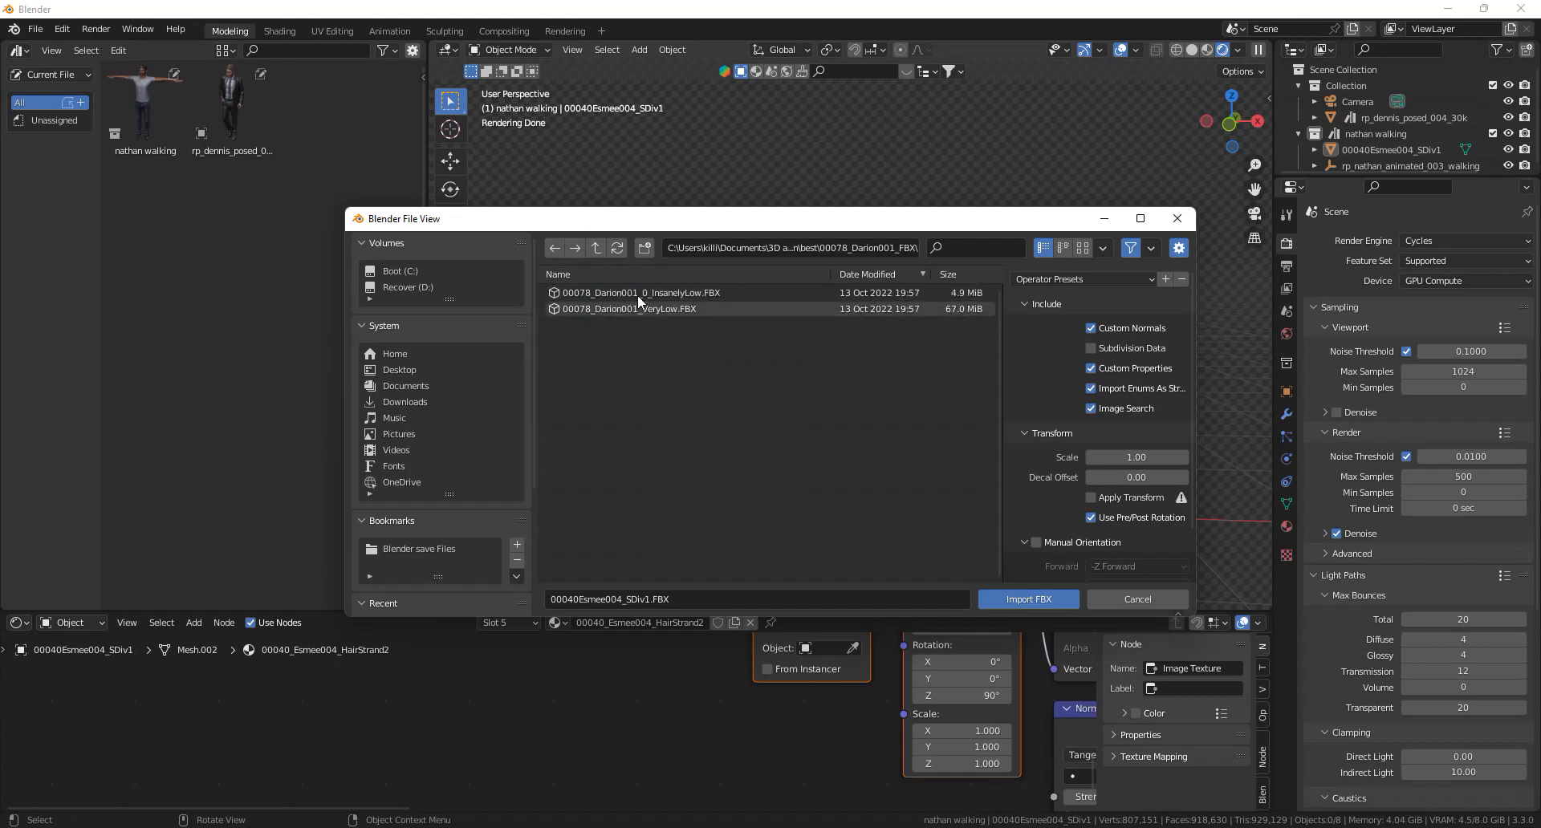
pyautogui.click(641, 292)
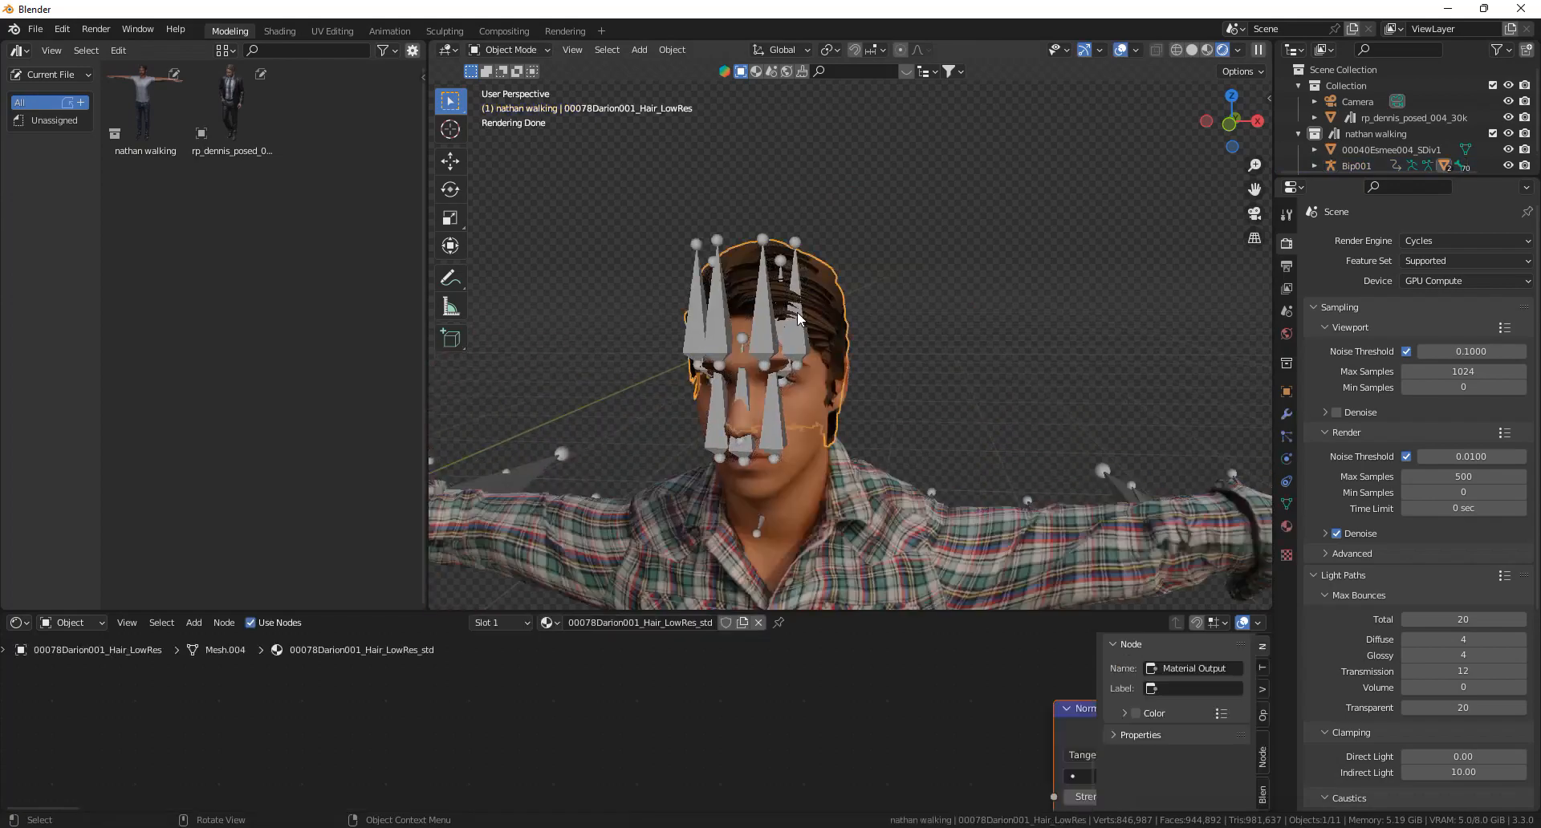
pyautogui.click(1357, 166)
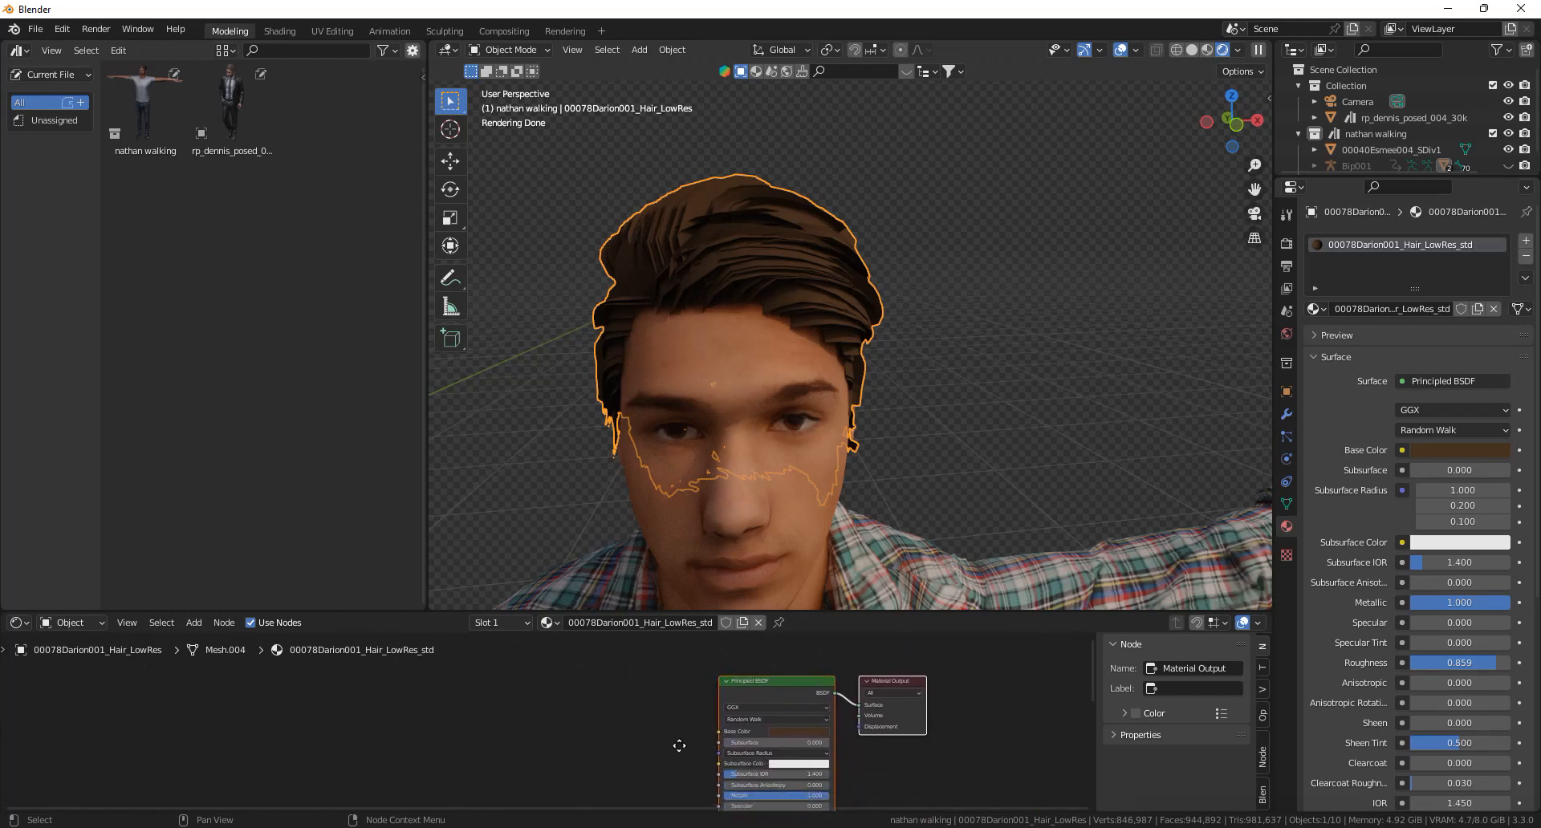
# Add an Image Texture using 00078Darion001_Alpha_Hair.png to Darion's hair material
pyautogui.click(777, 680)
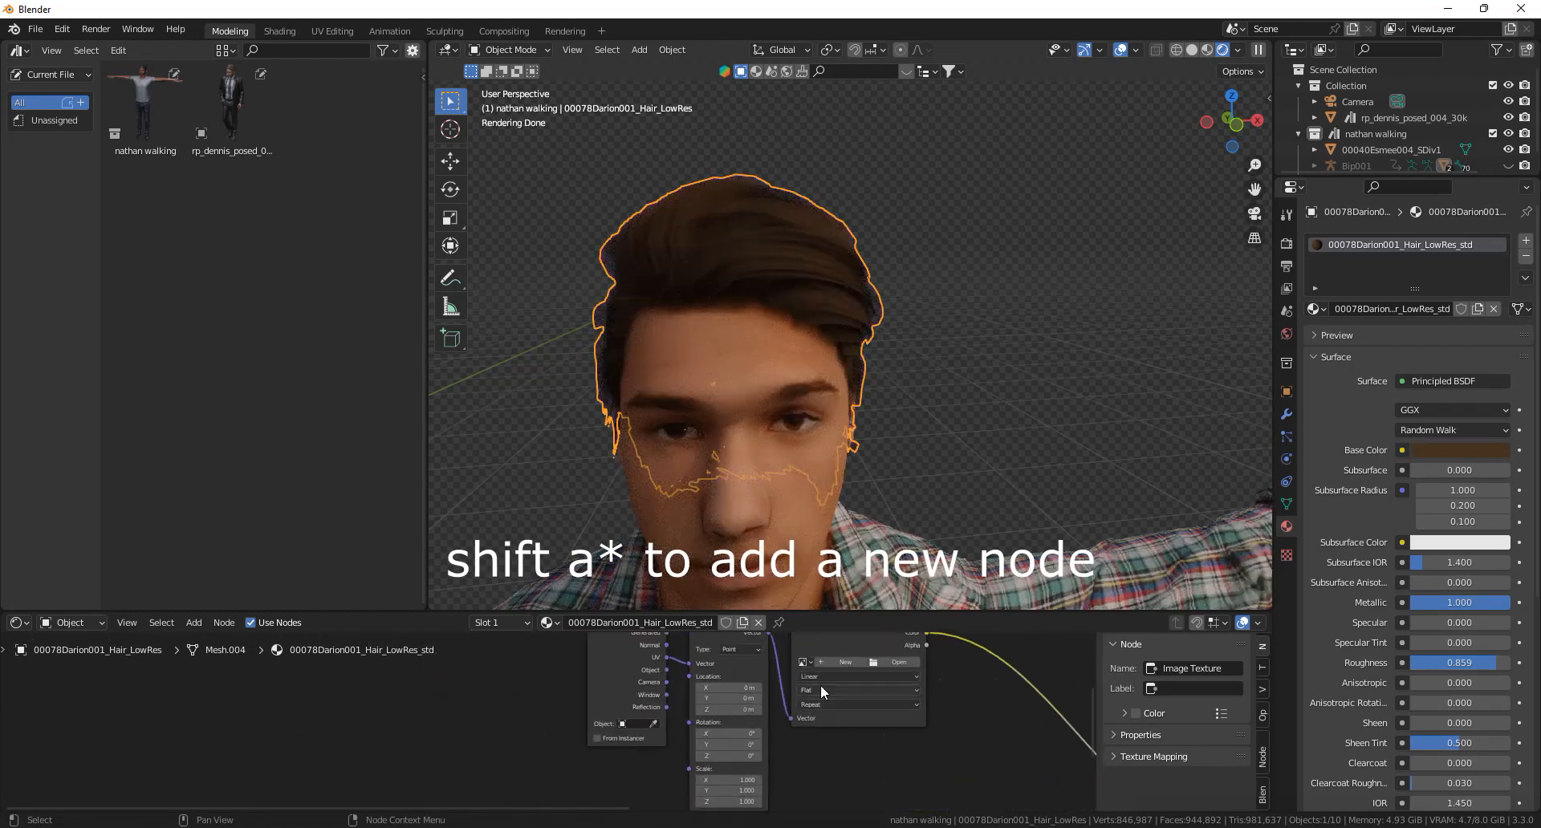
pyautogui.click(896, 662)
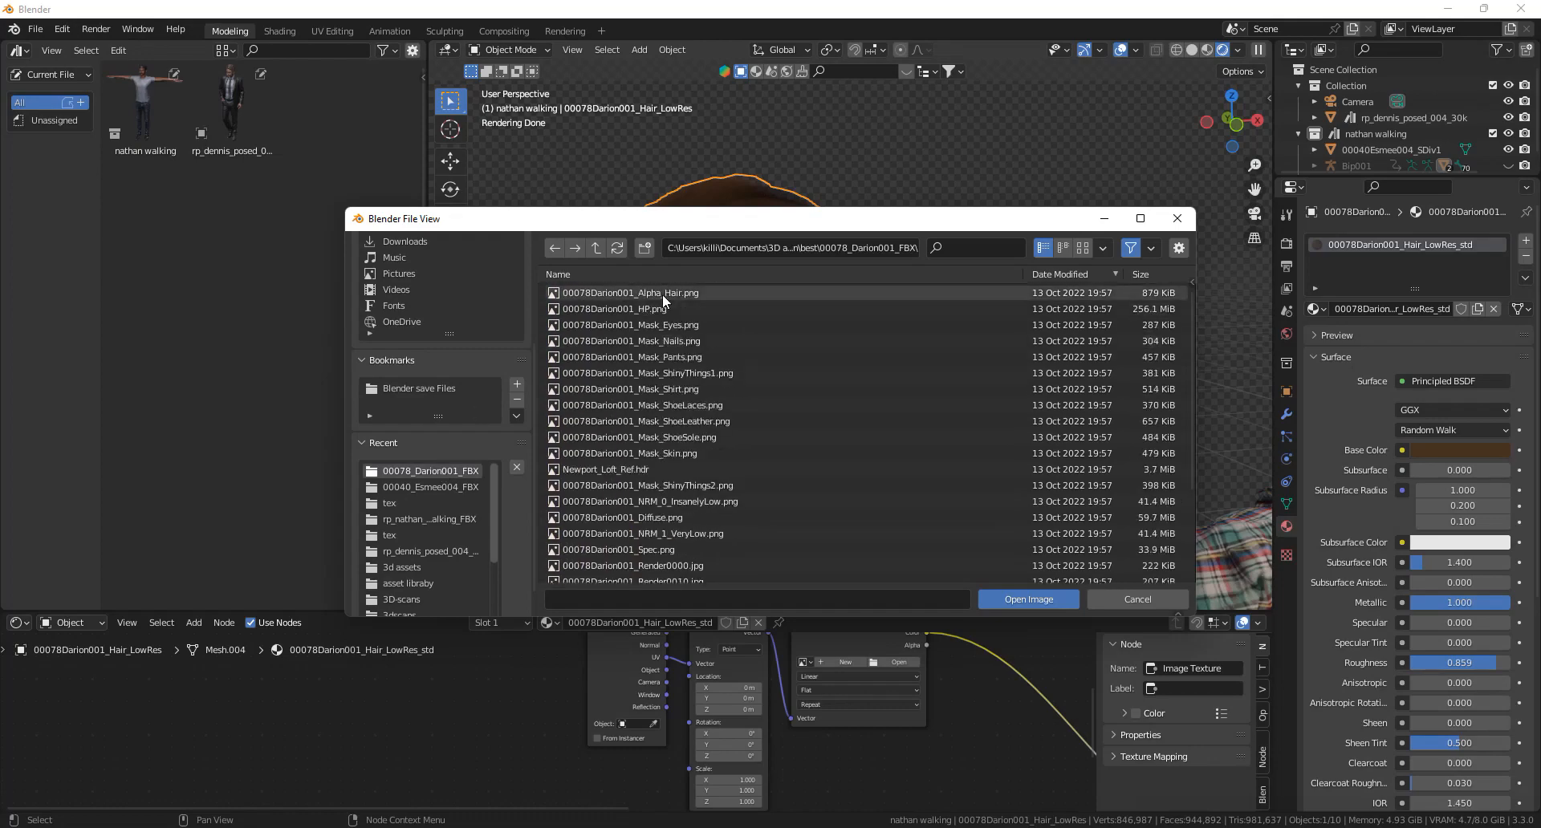
pyautogui.click(1027, 599)
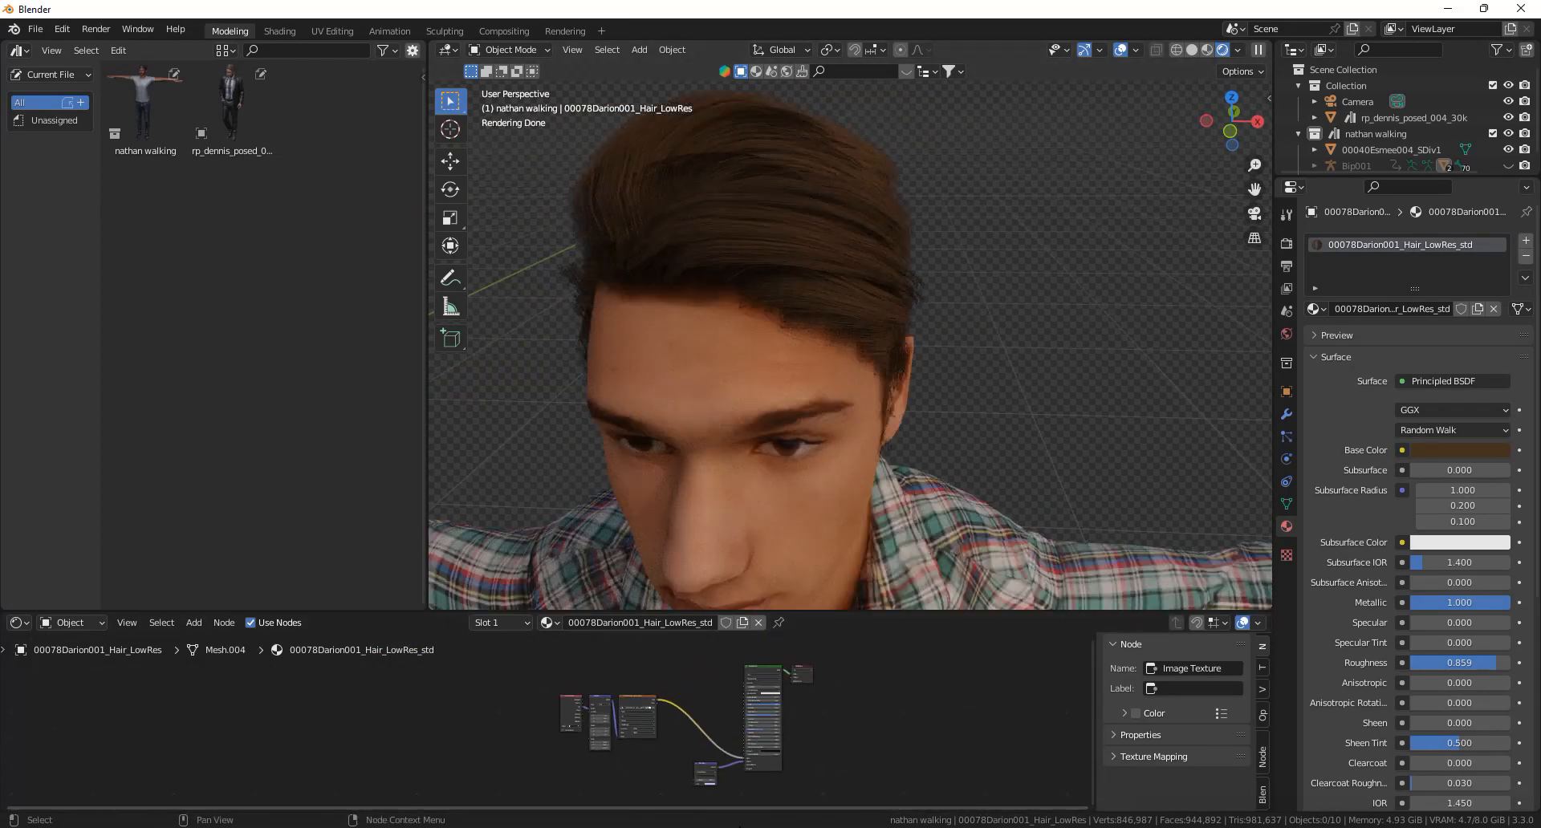
pyautogui.click(1396, 117)
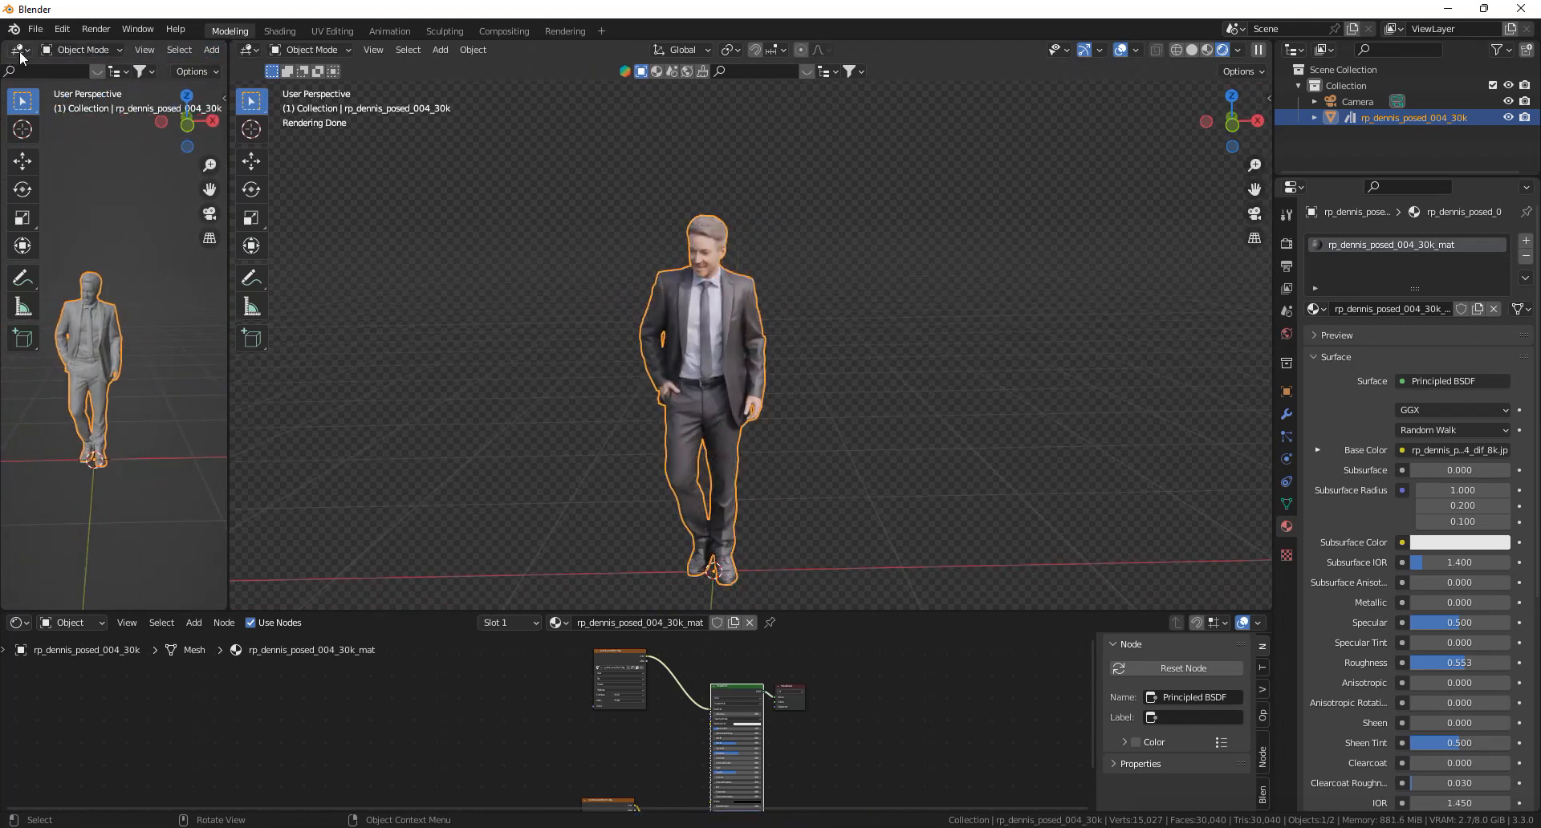
# Switch the left area to an Asset Browser and mark the dennis model as an asset
pyautogui.click(20, 50)
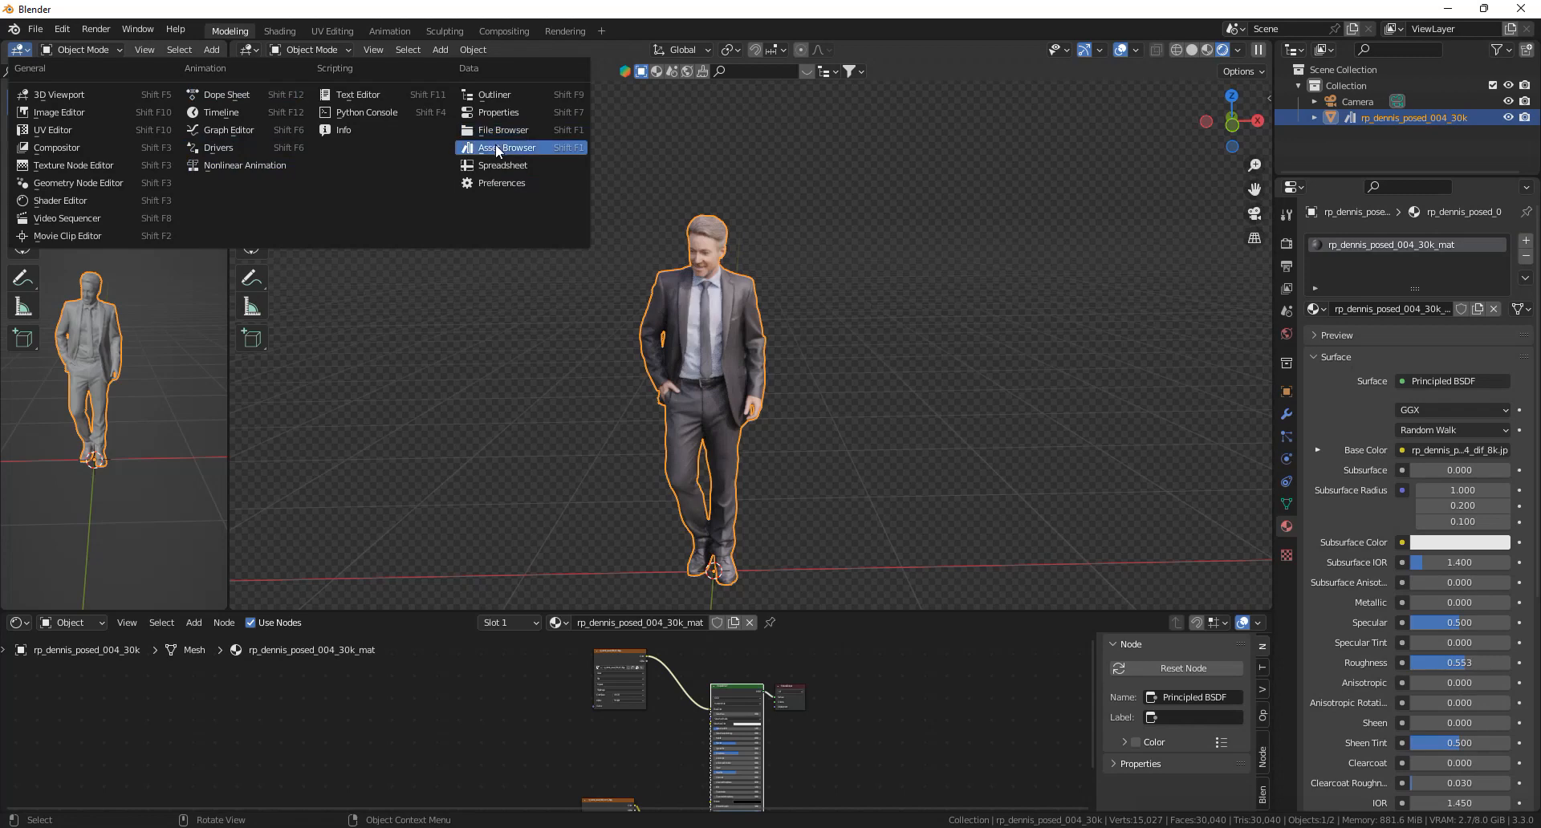
pyautogui.click(505, 148)
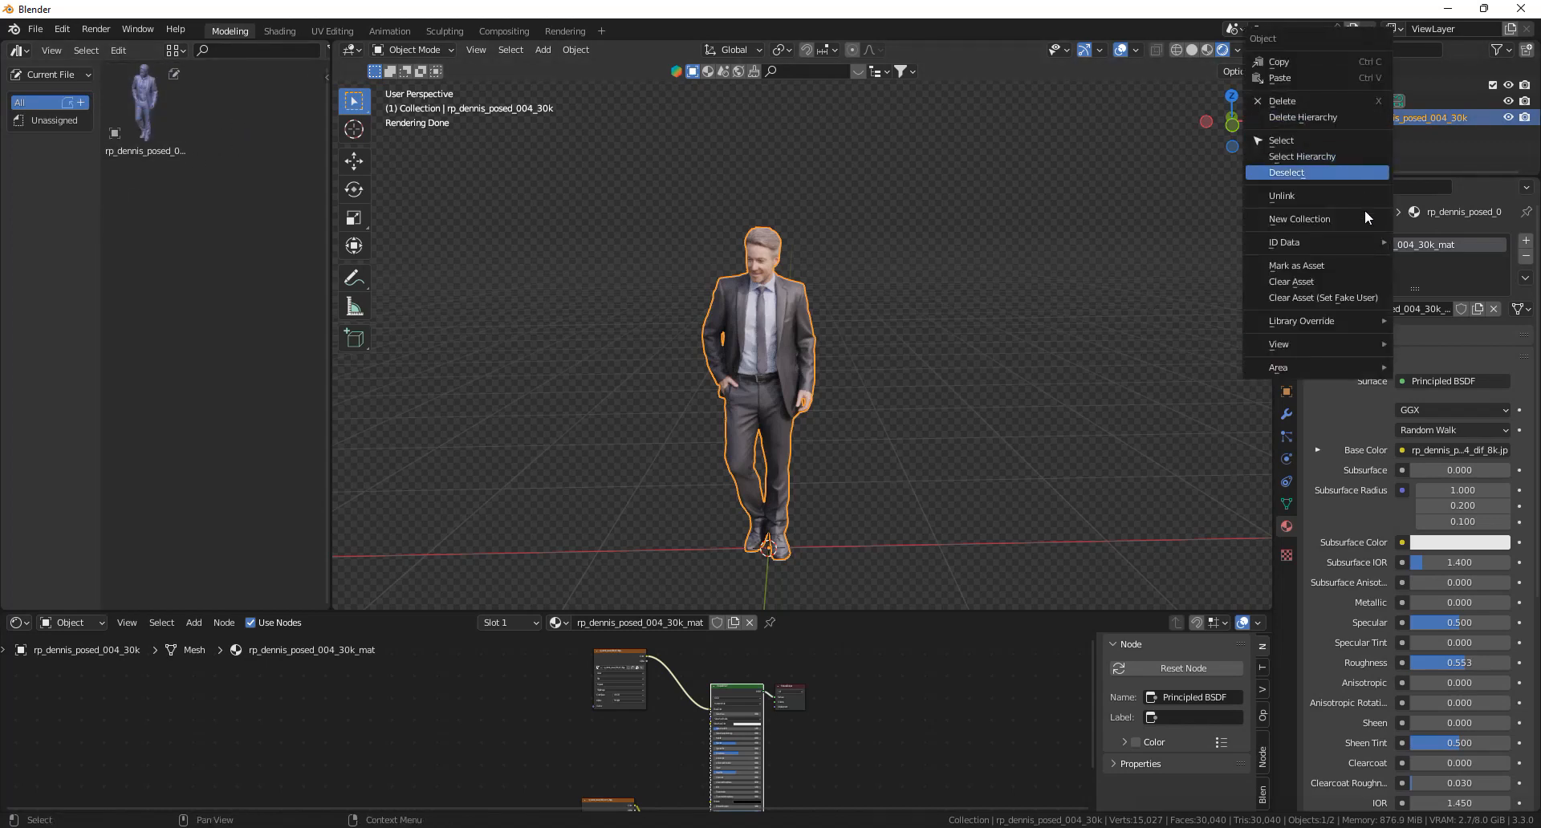
pyautogui.click(1291, 282)
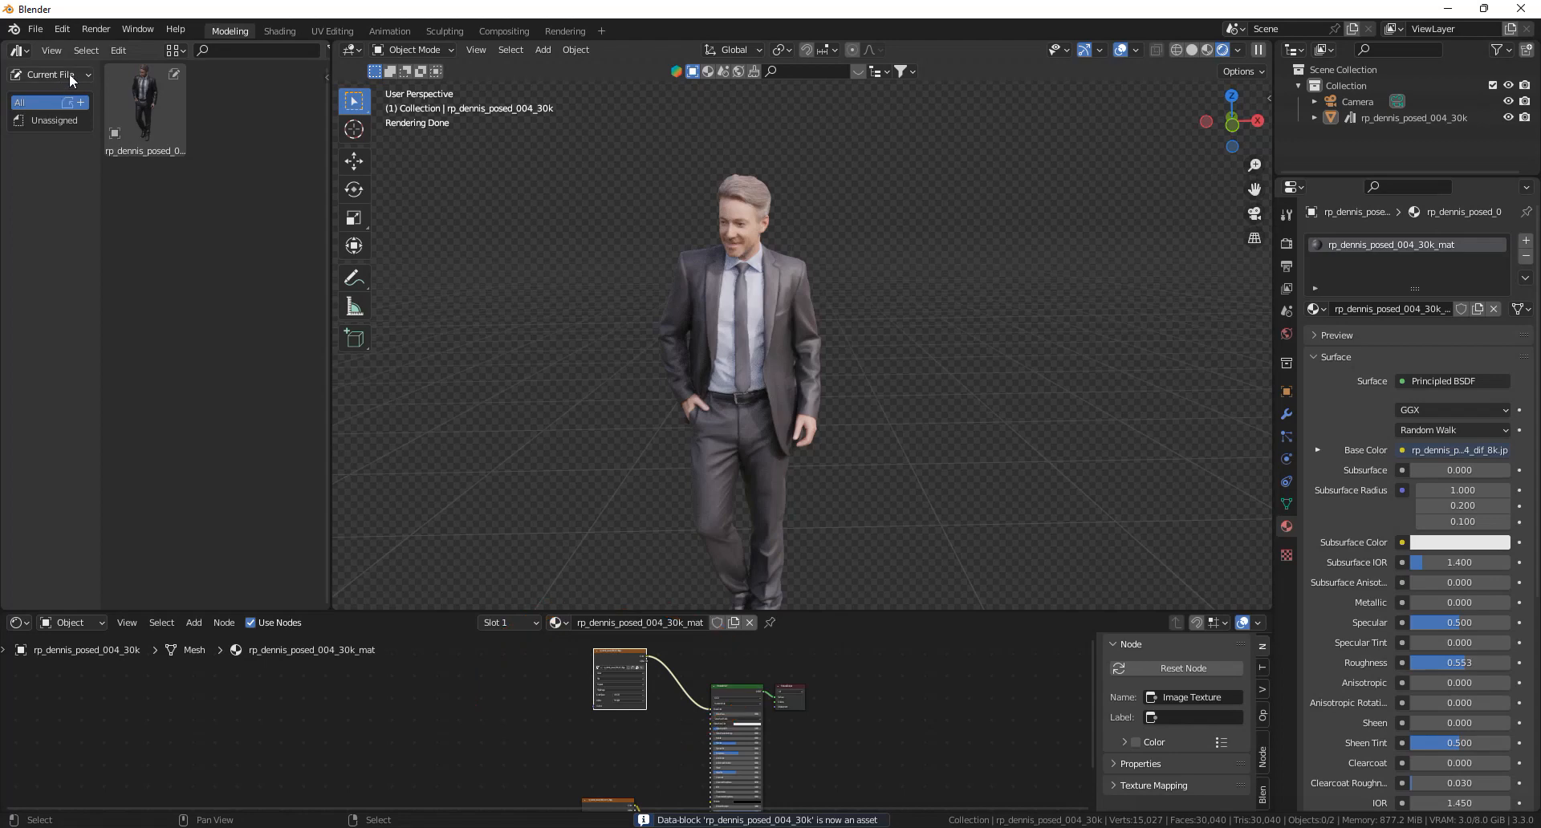
pyautogui.click(50, 74)
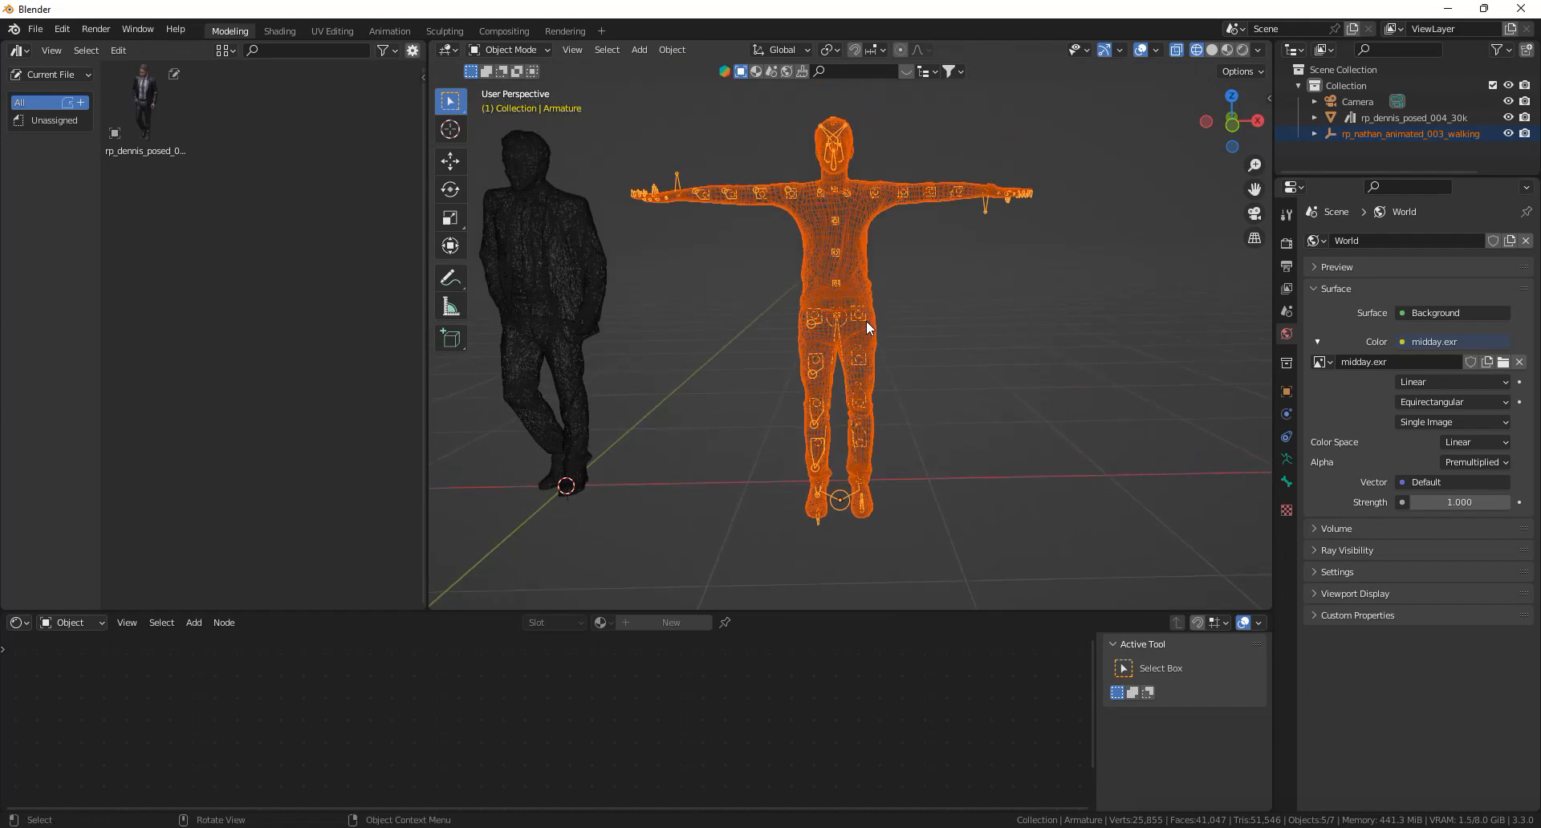
# Move the Nathan walking armature and mesh into a new 'nathan walking' collection
pyautogui.press('m')
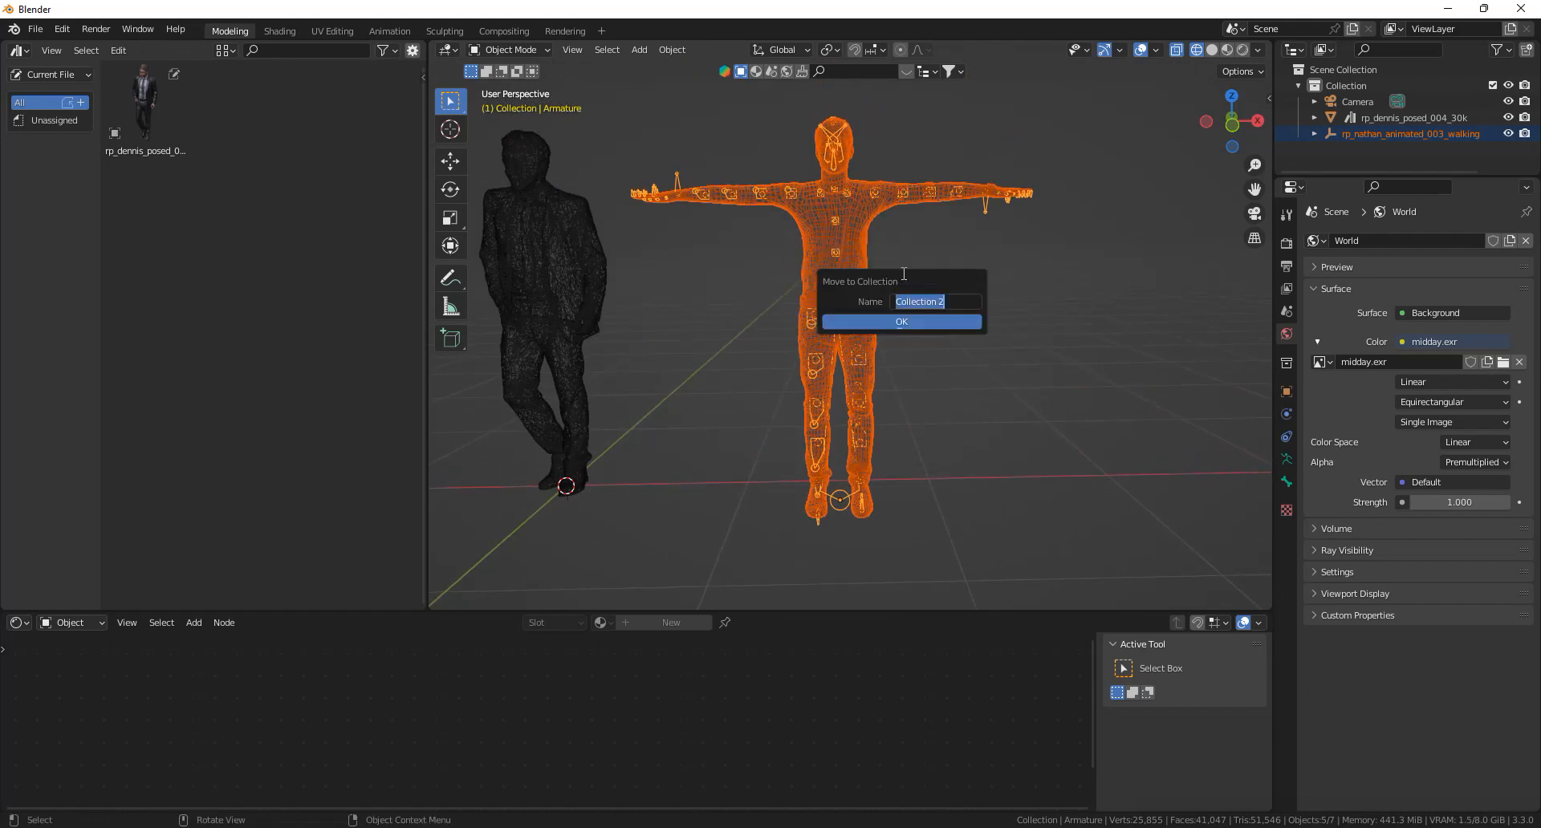
pyautogui.write('nathan walking')
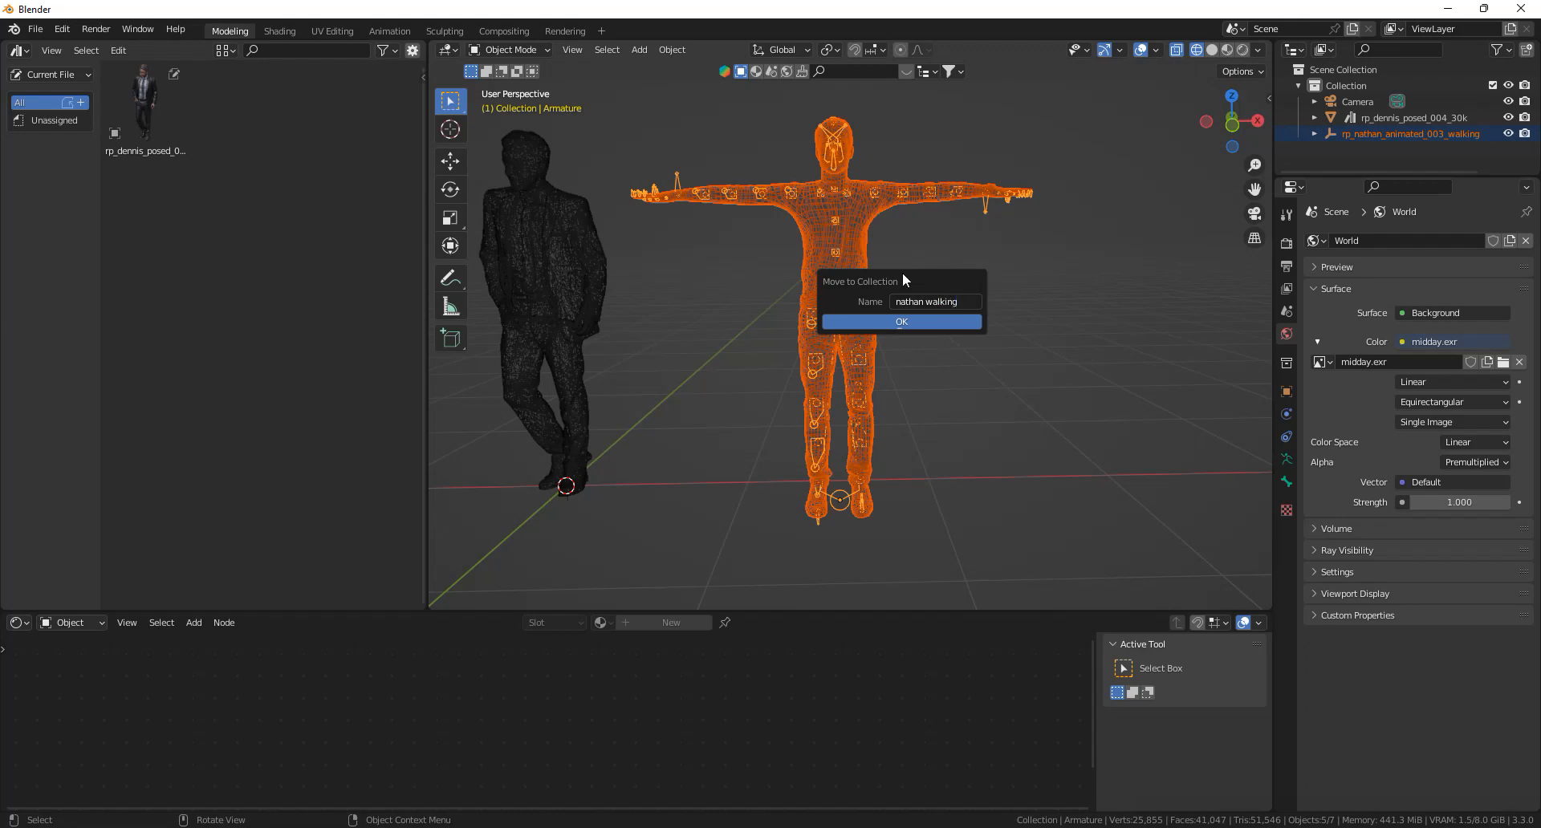
pyautogui.click(900, 321)
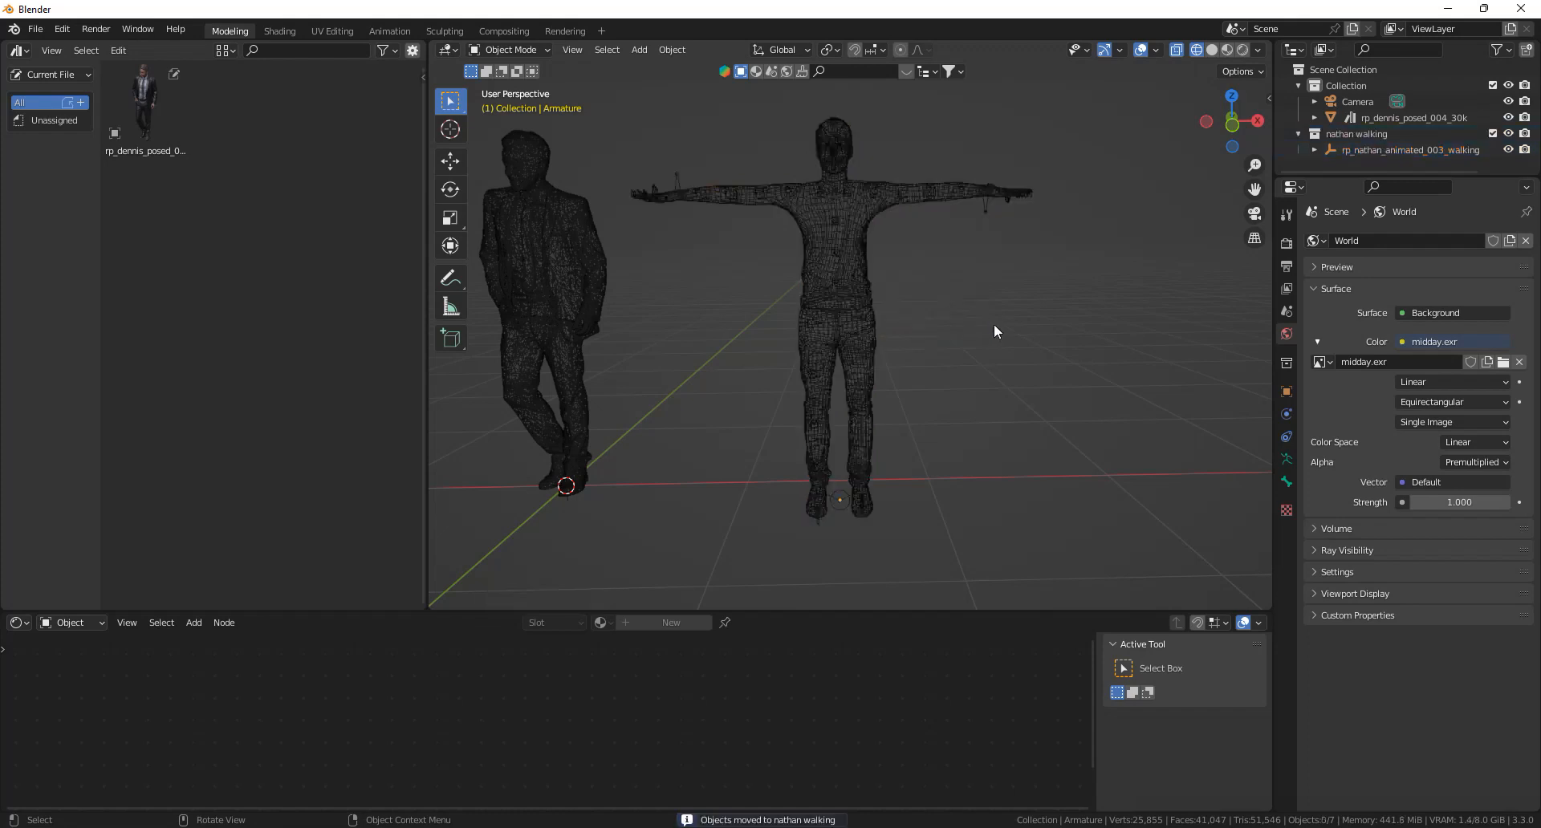
pyautogui.click(1360, 133)
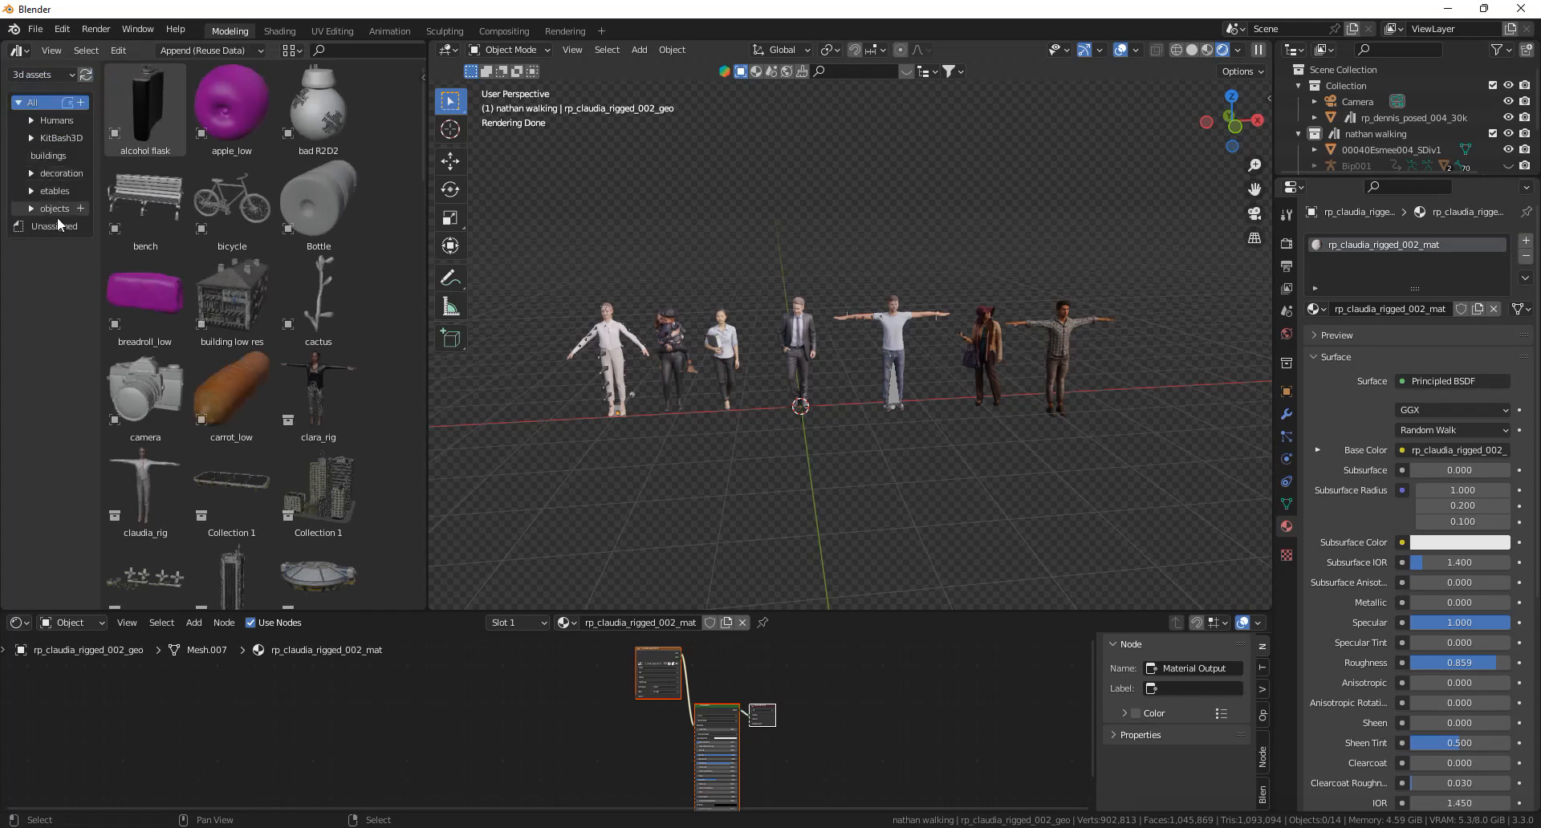
# Show the KitBash3D catalog in the 3d assets library
pyautogui.click(61, 138)
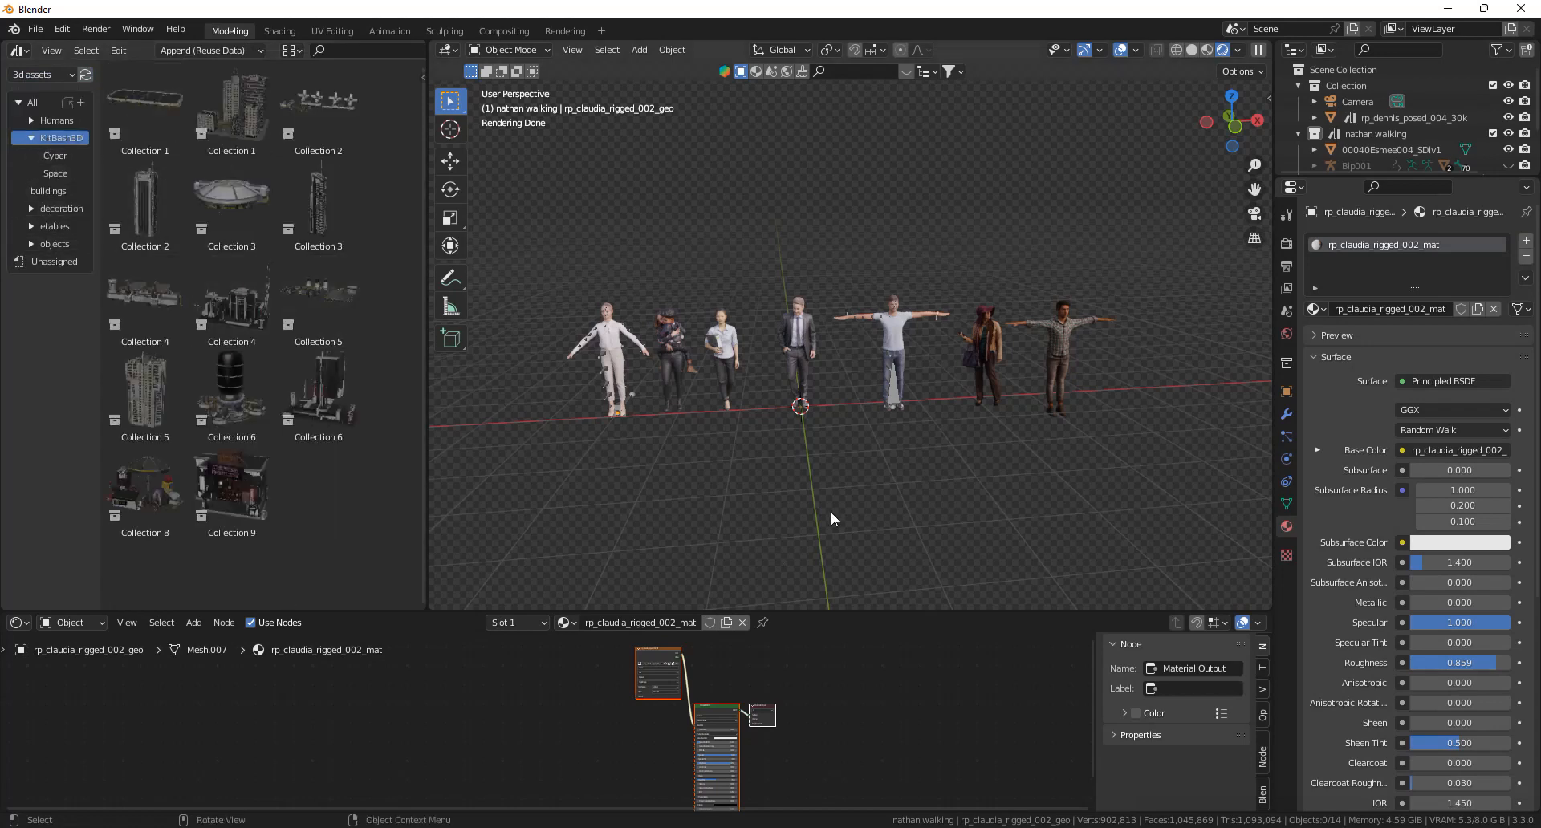